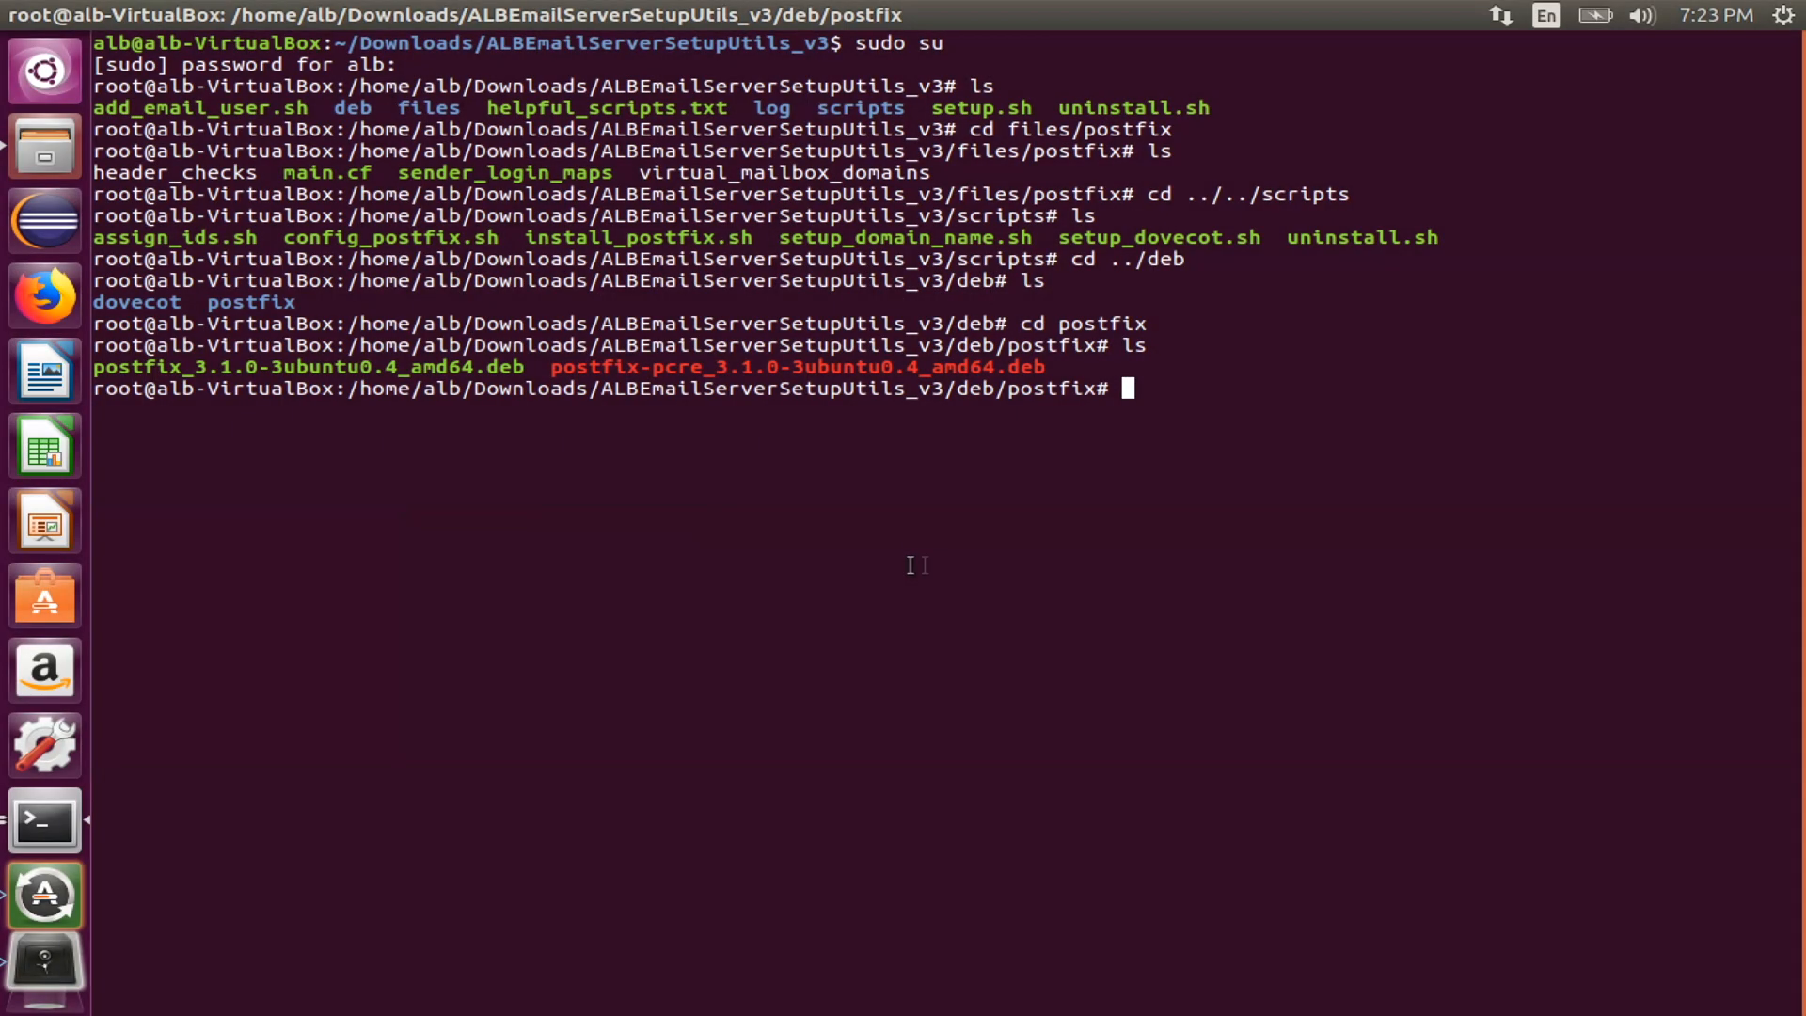
mouse_move(1128, 557)
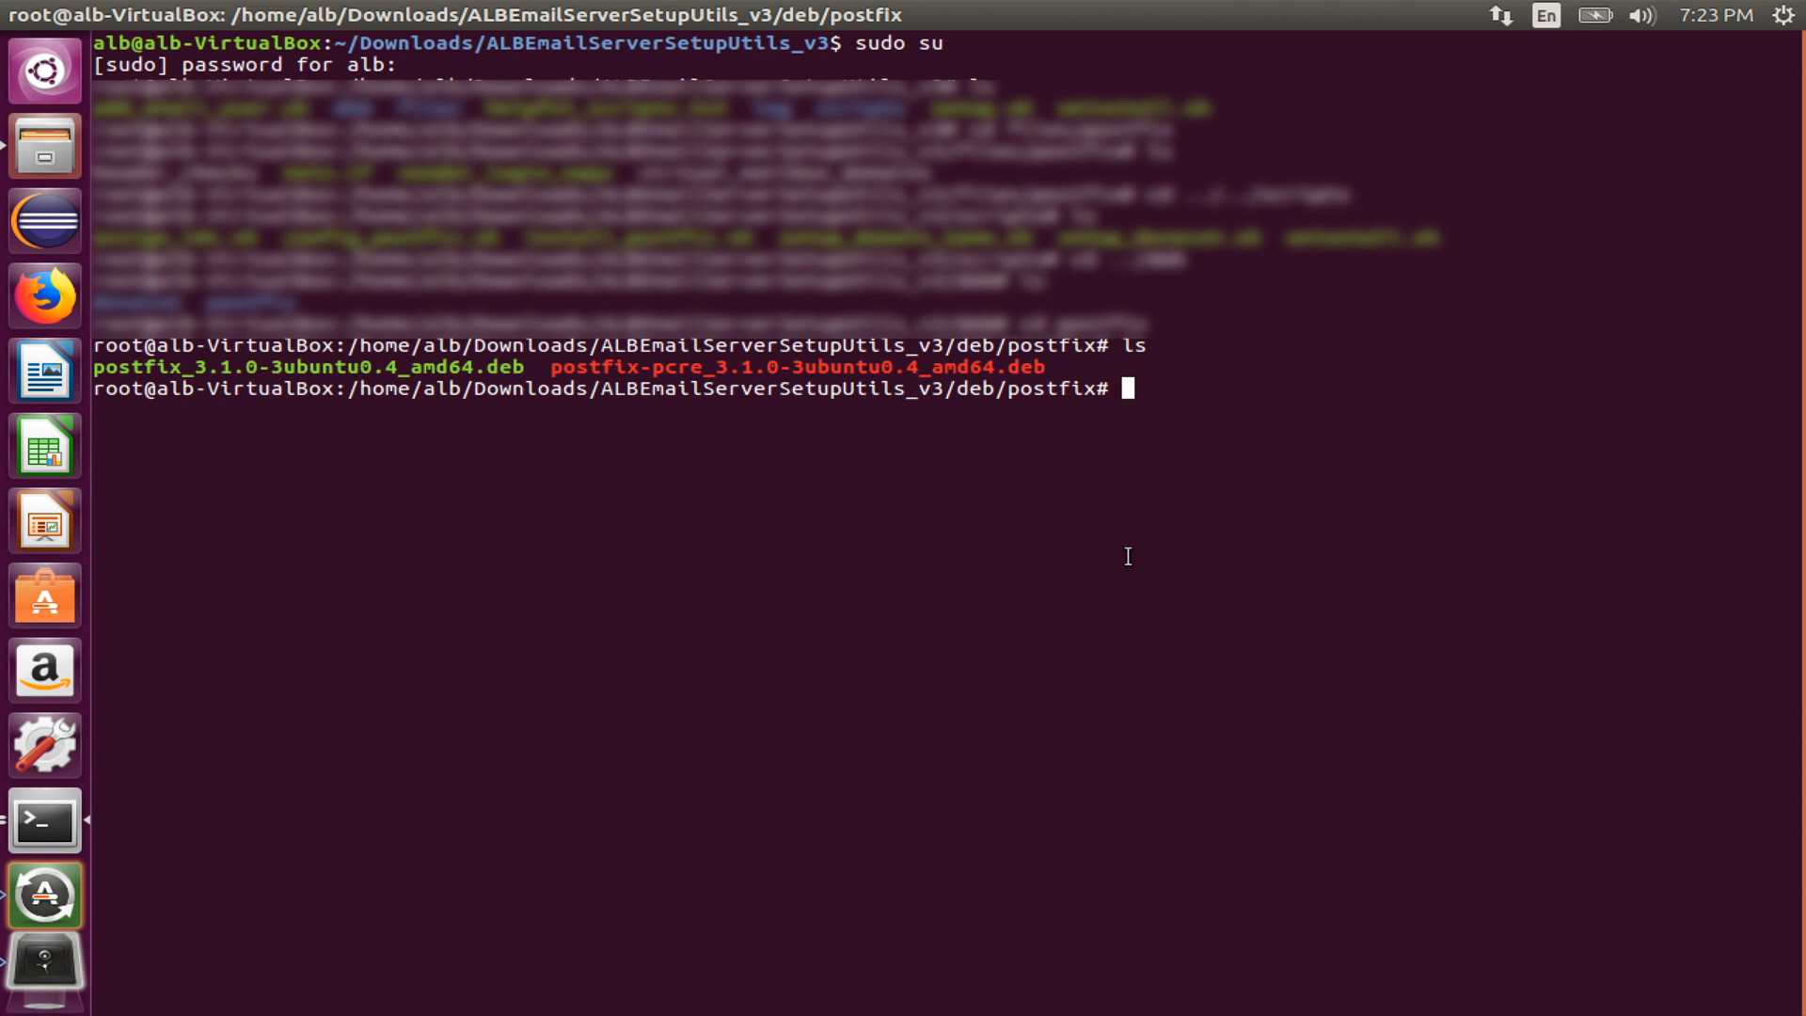
Step: Run 'dpkg --install postfix_3.1.0-3ubuntu0.4_amd64.deb' and highlight the database-locked error
text(dpkg)
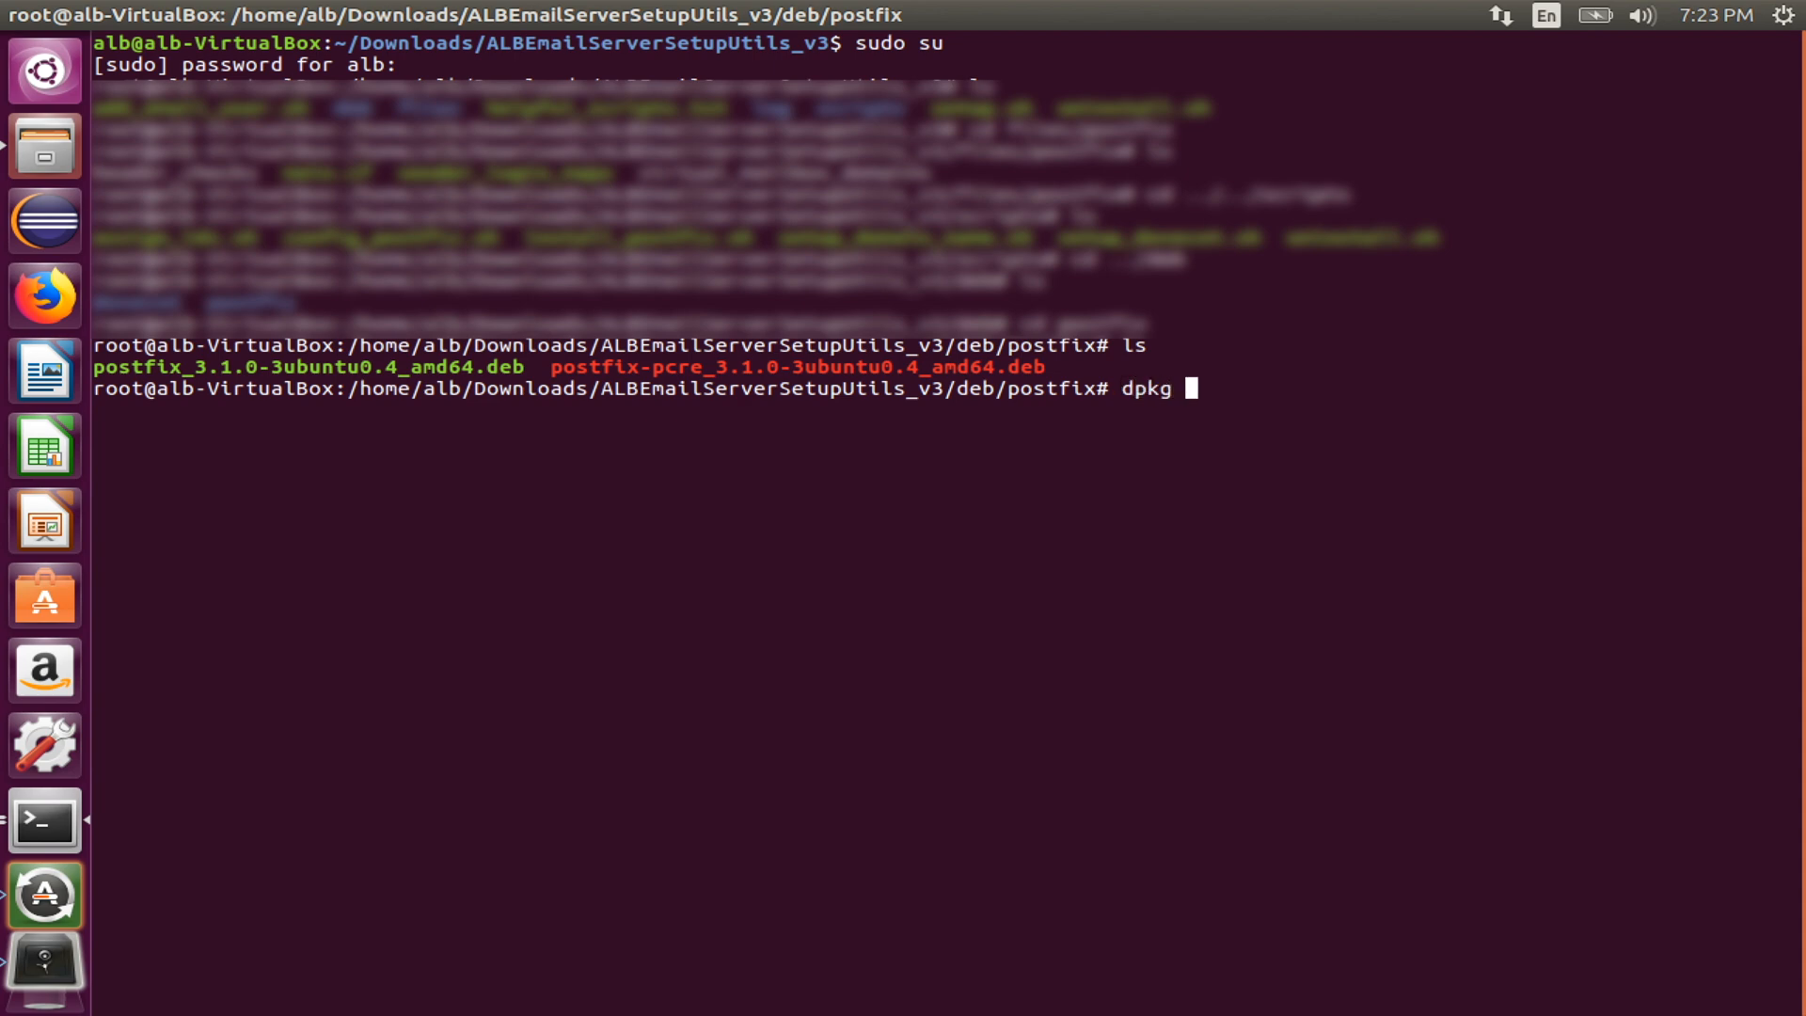
text(--install)
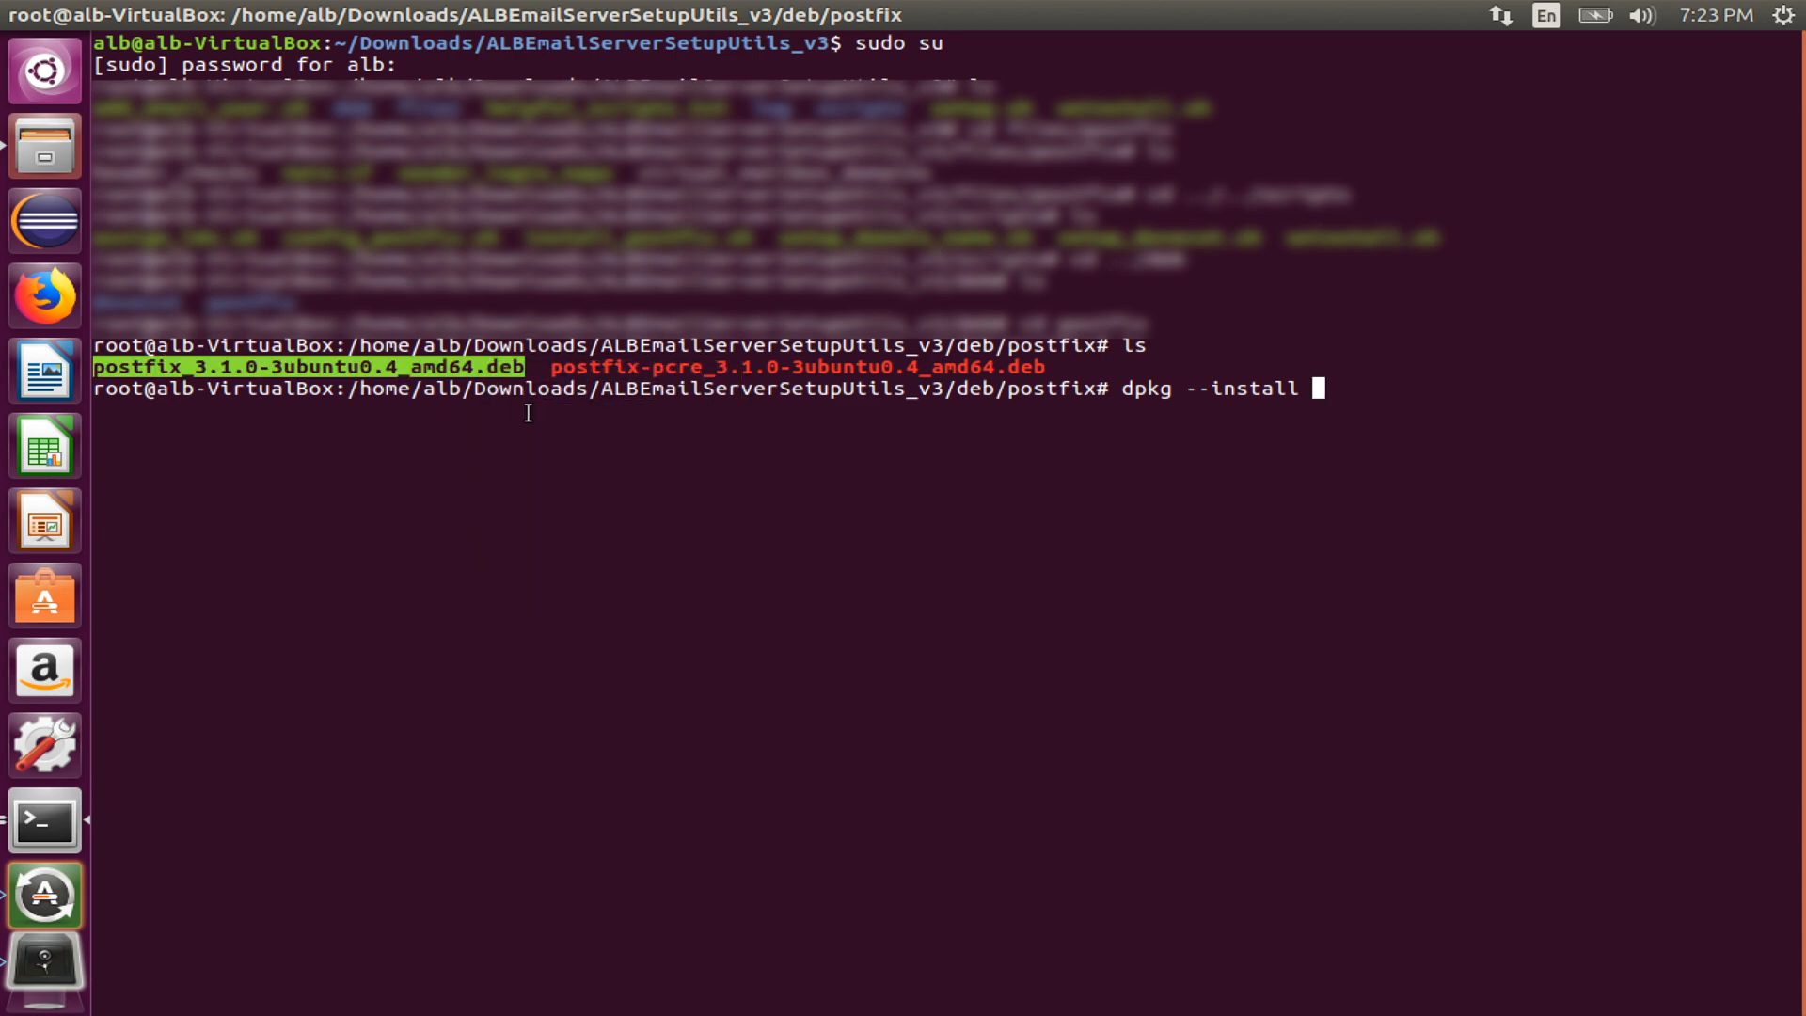
mouse_move(625, 502)
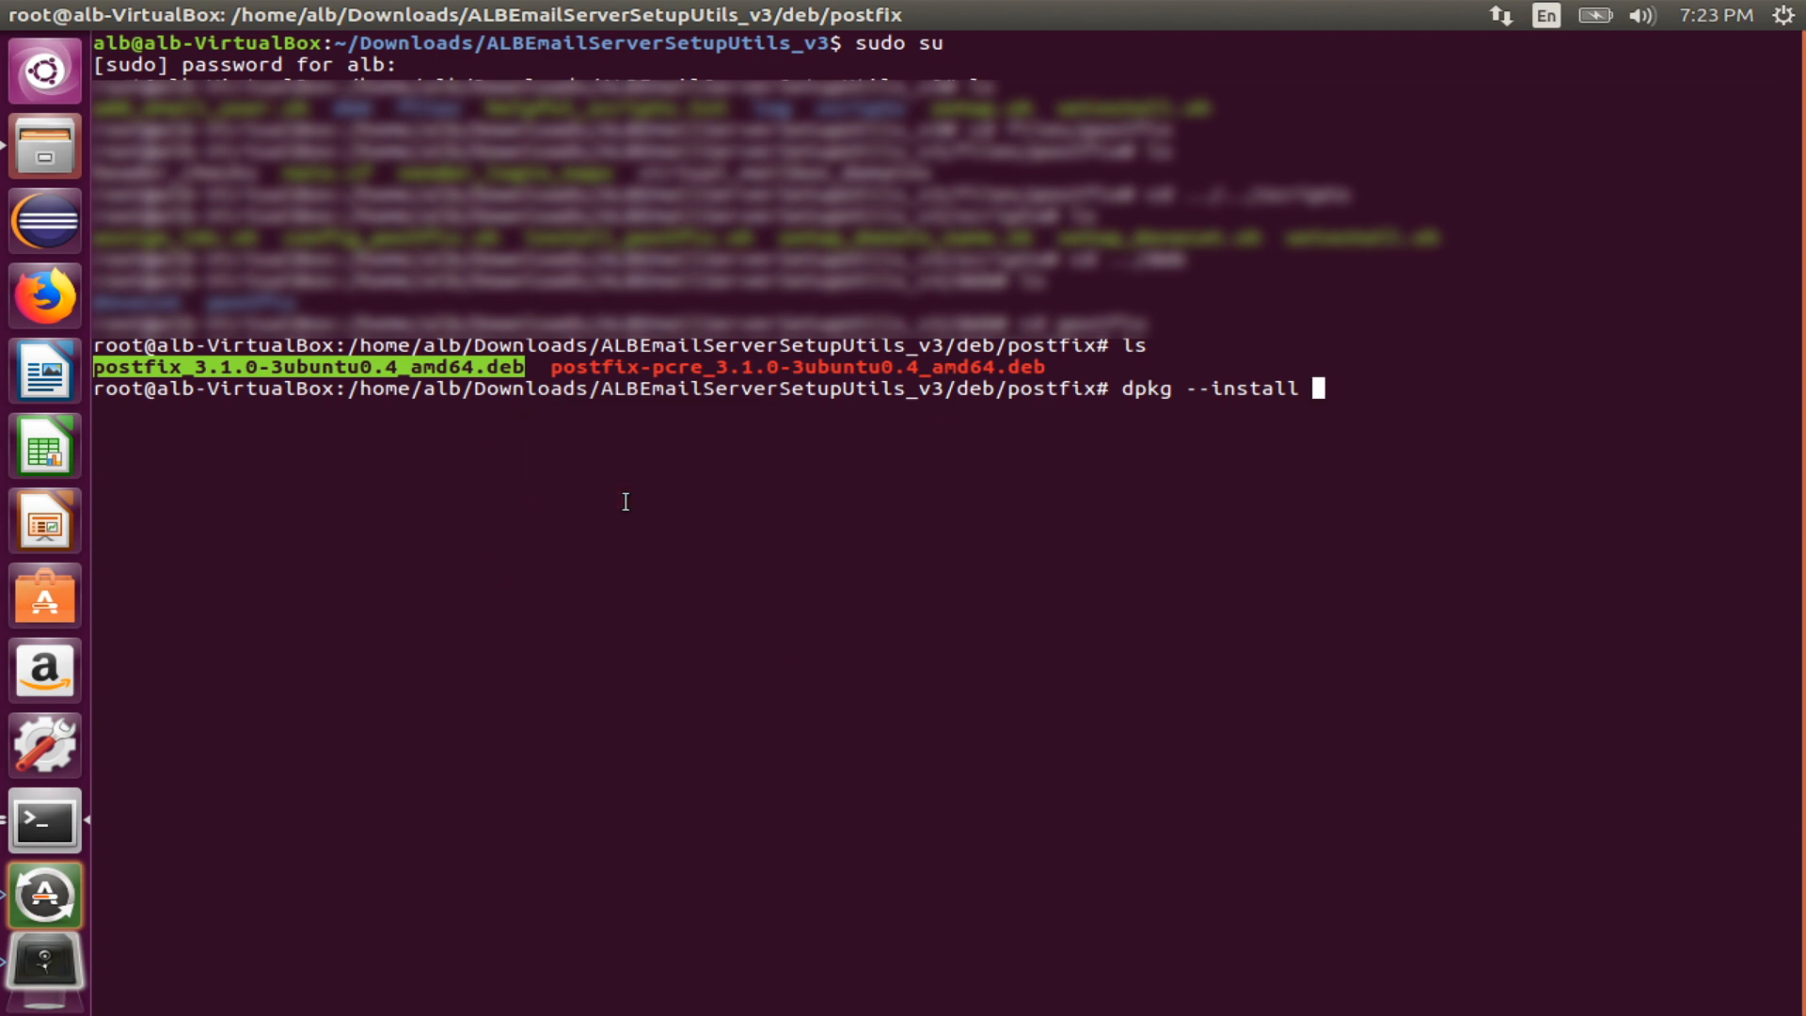
text(postfix_3.1.0-3ubuntu0.4_amd64.deb)
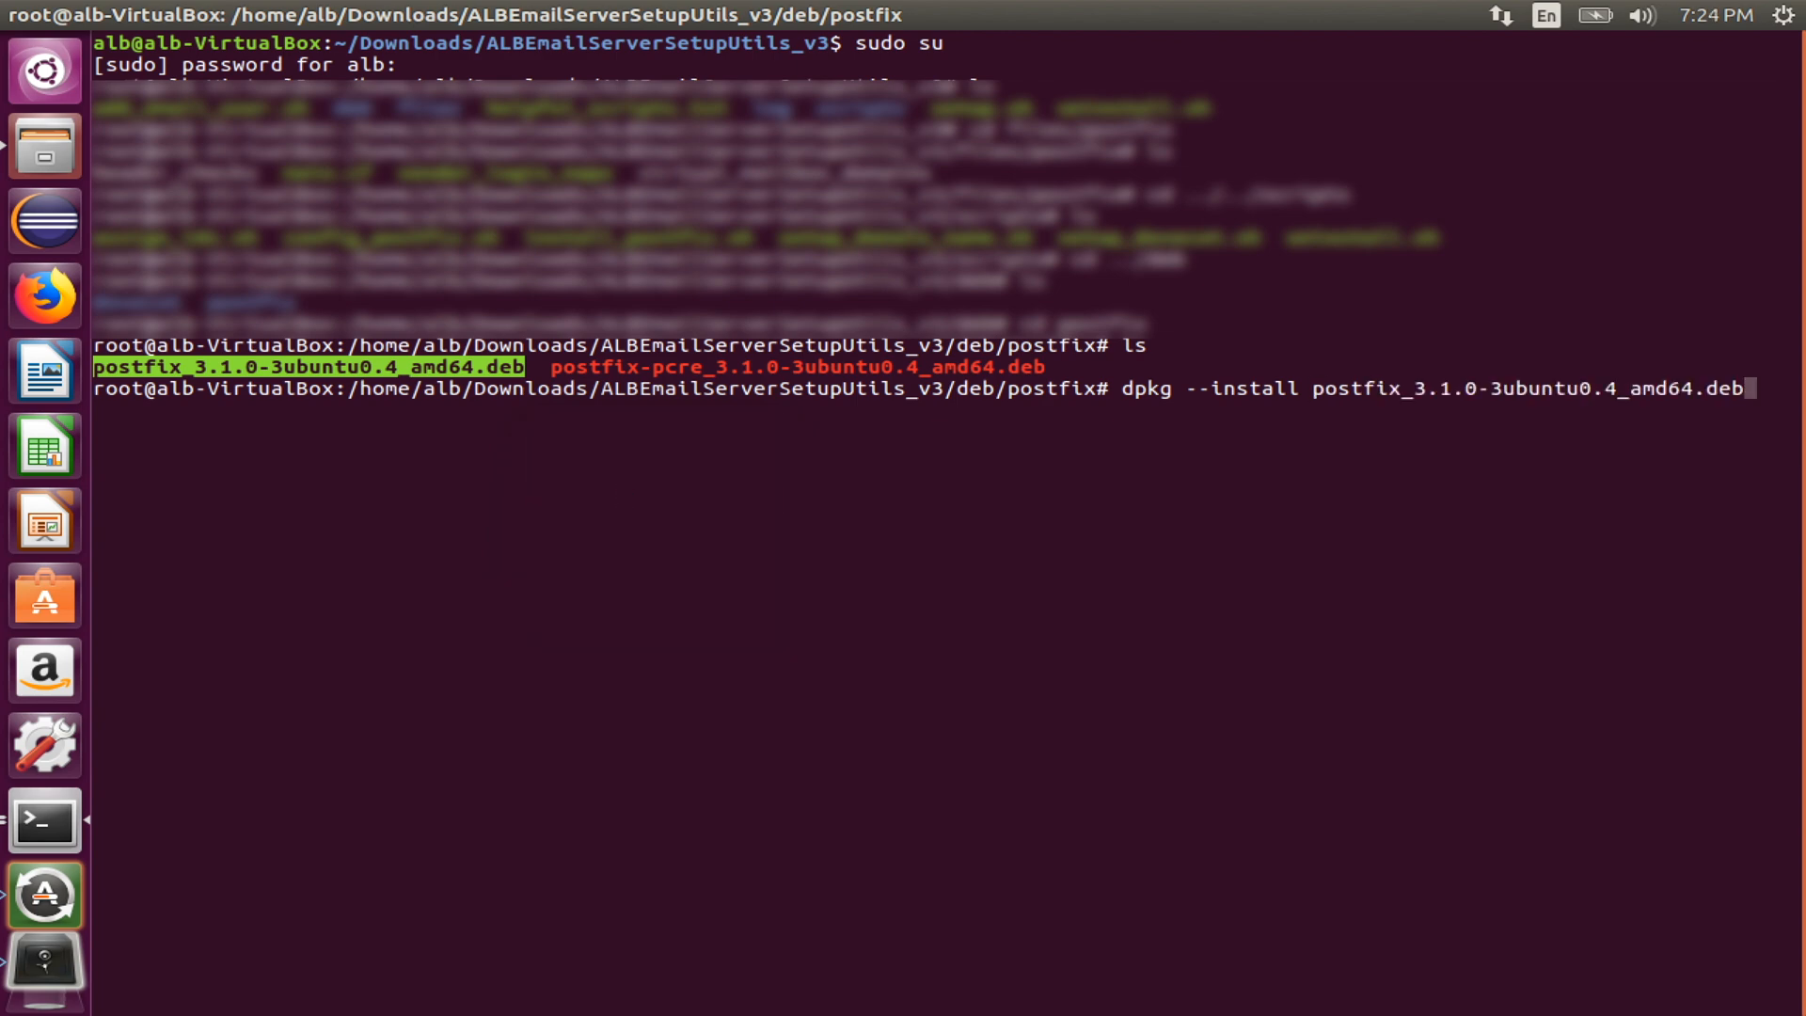
key(Return)
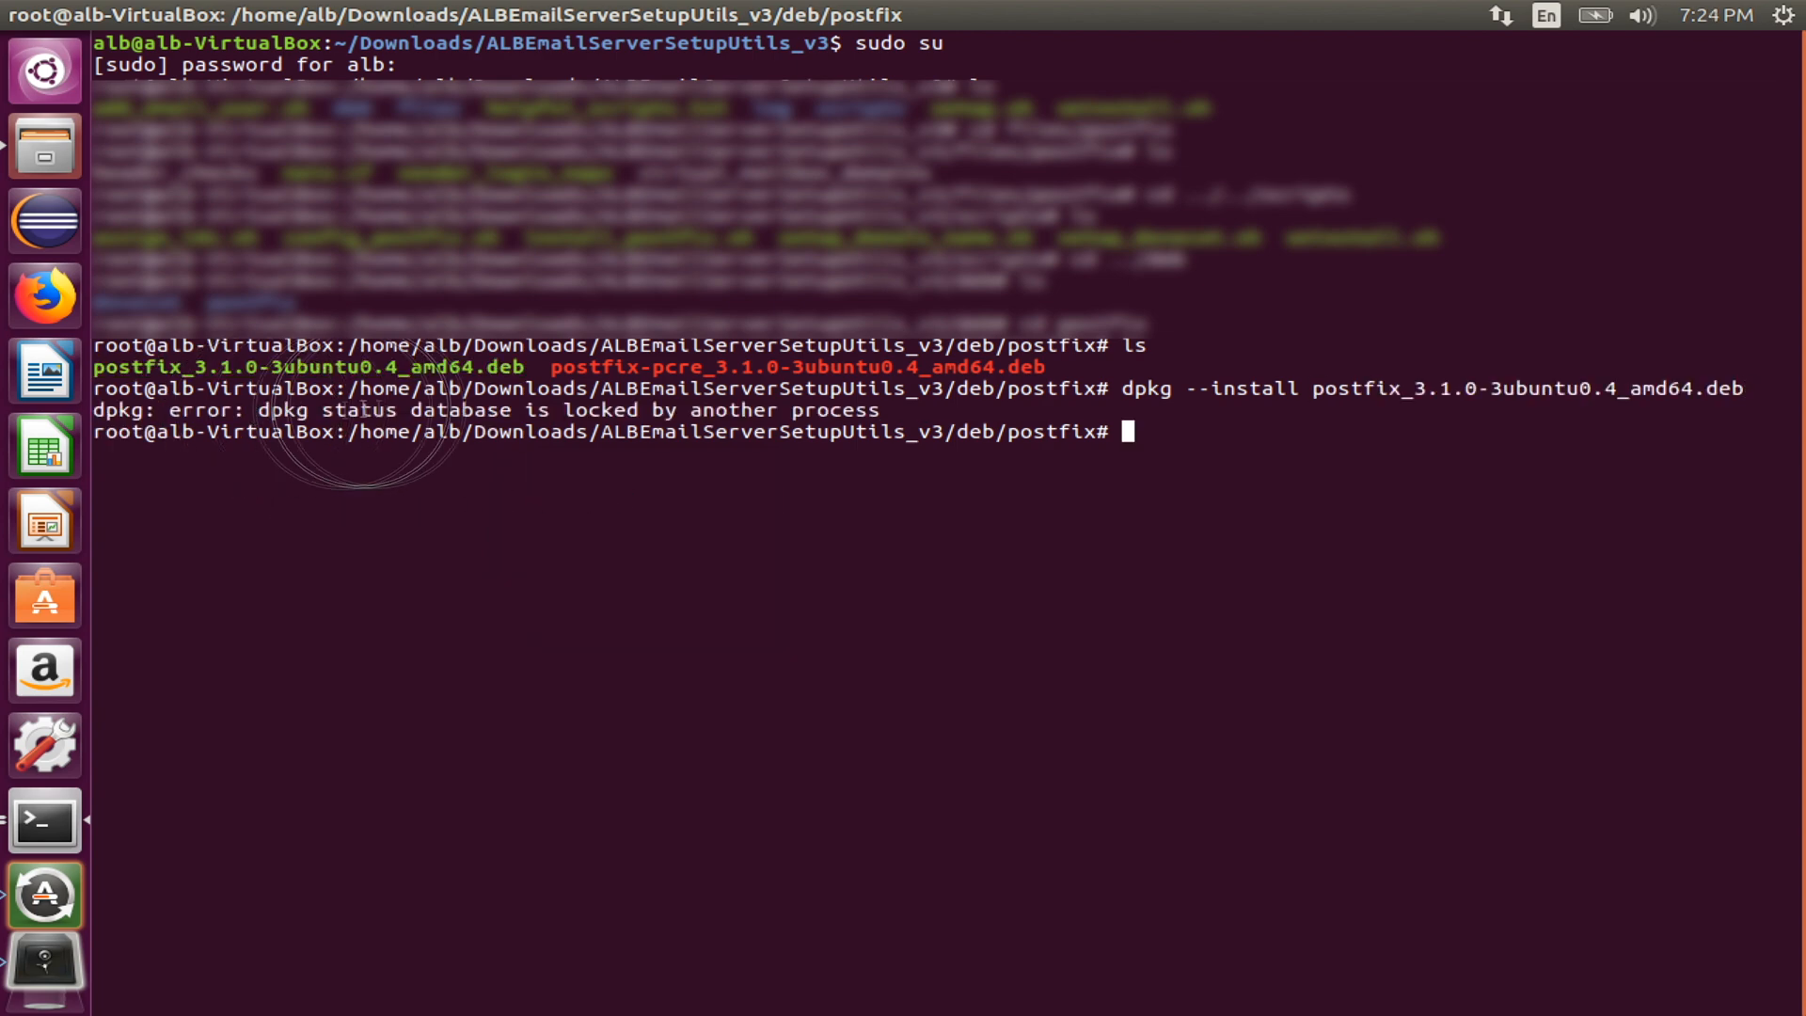
drag(256, 410, 631, 410)
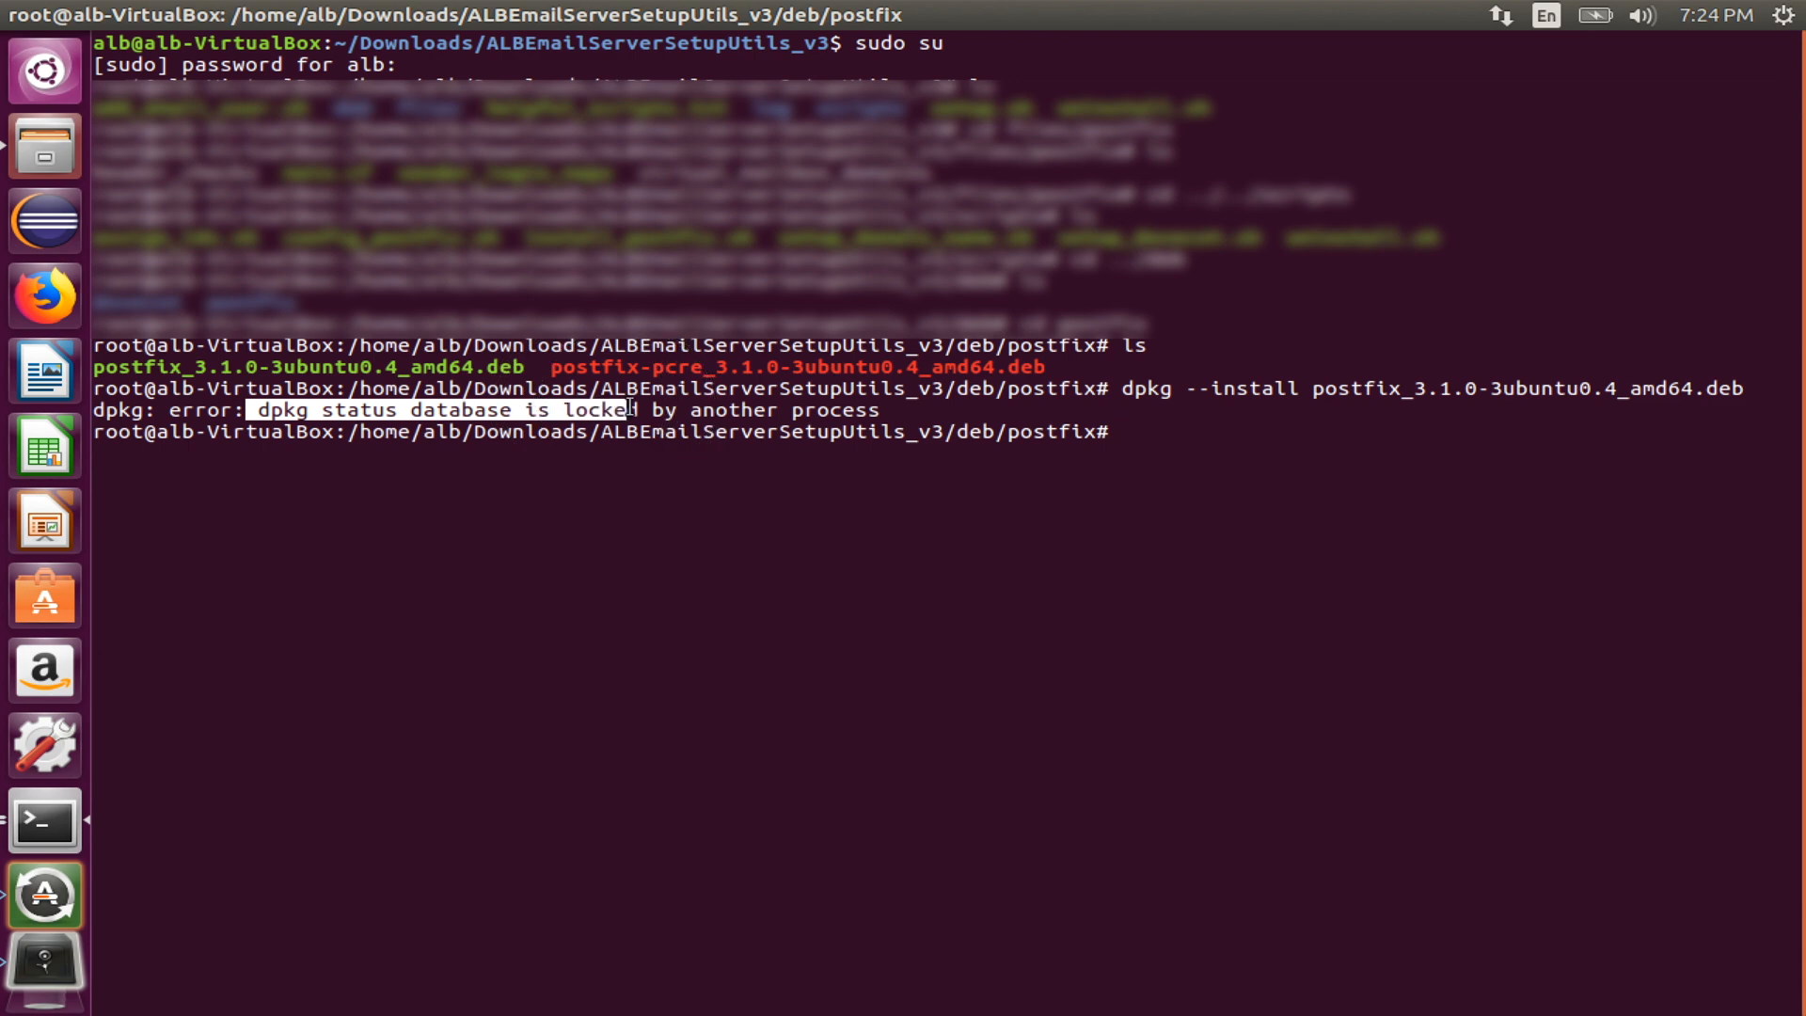
Step: Run 'apt-get install gcc' and select the /var/lib/dpkg/lock path in its error
text(a)
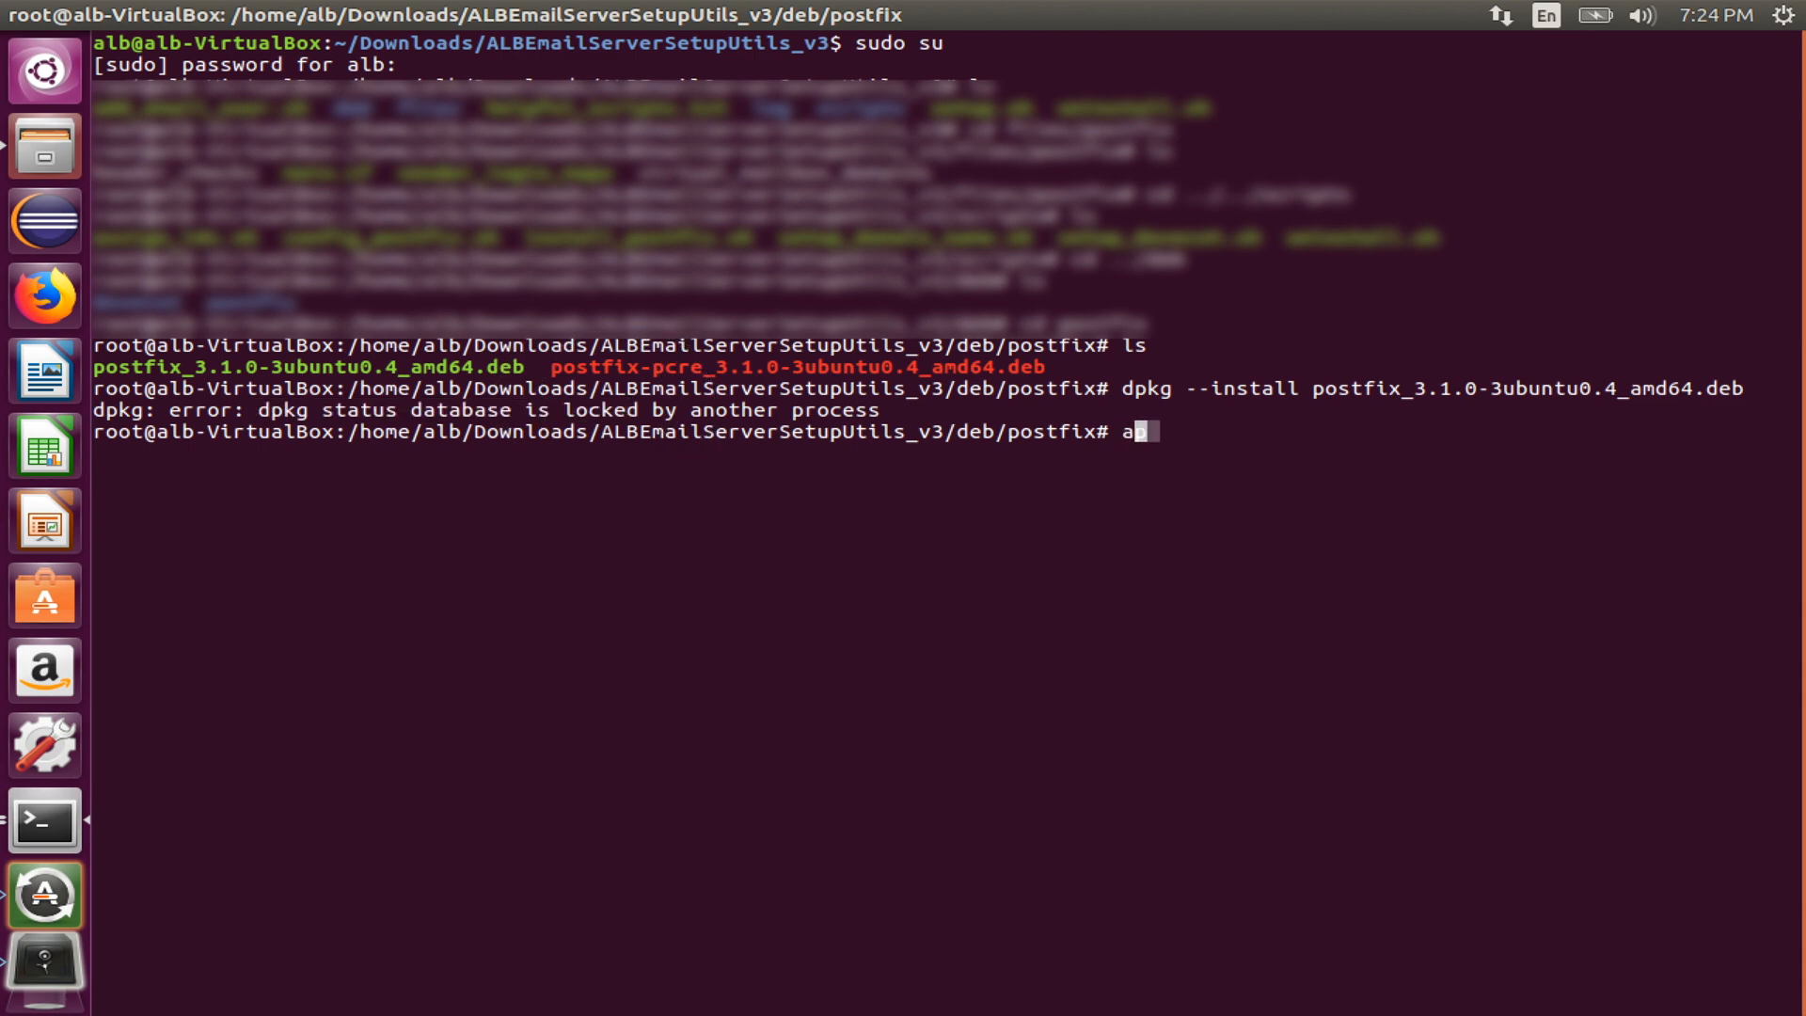
text(pt-get install gcc)
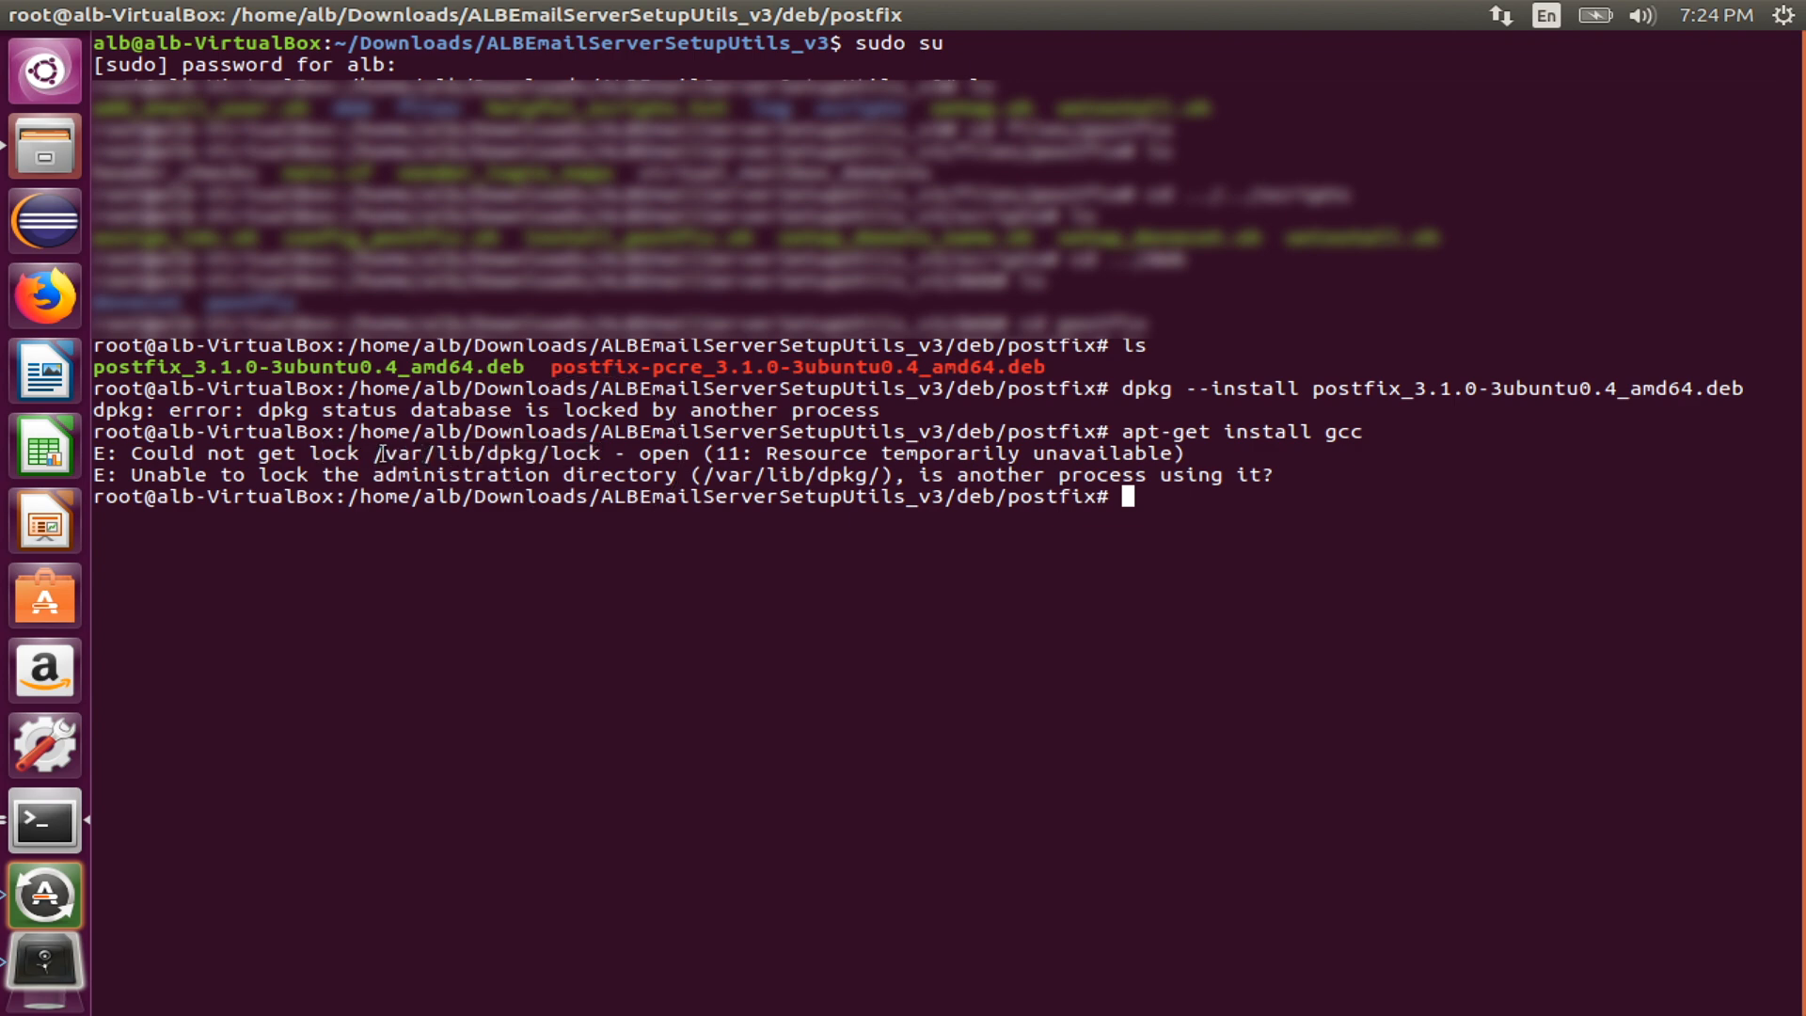
double_click(469, 454)
text(lsof)
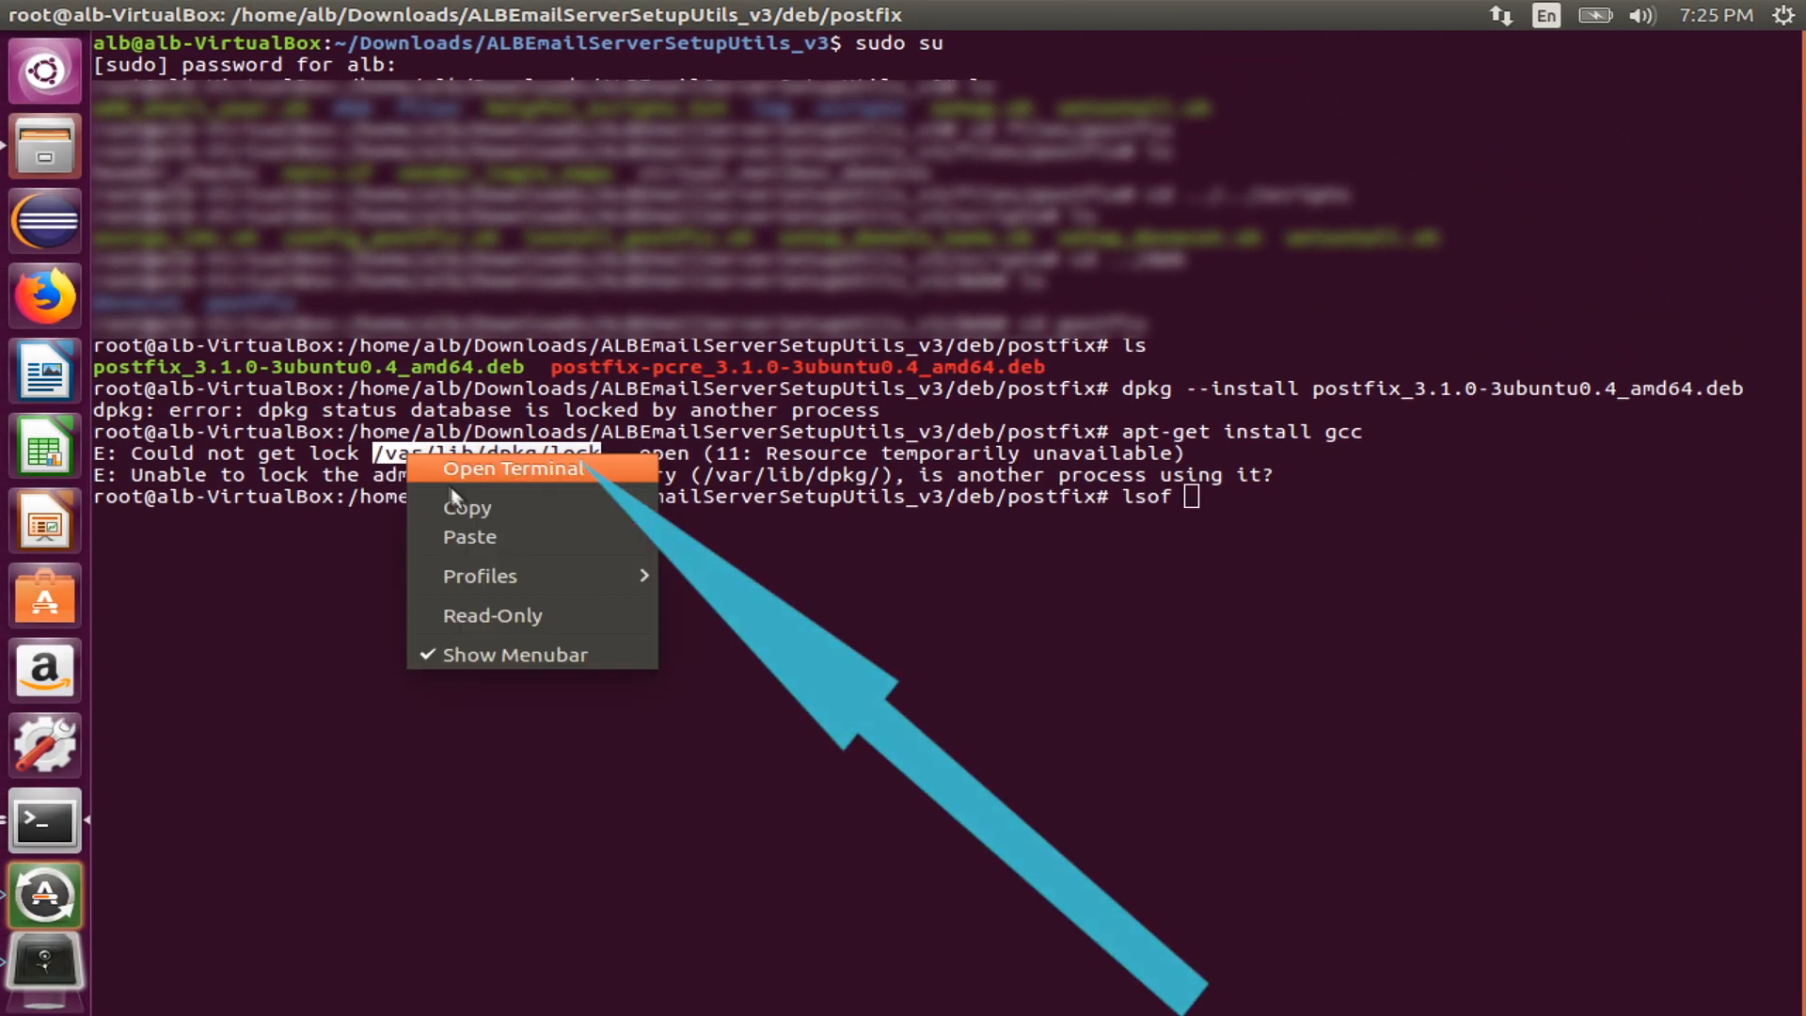
mouse_move(539, 596)
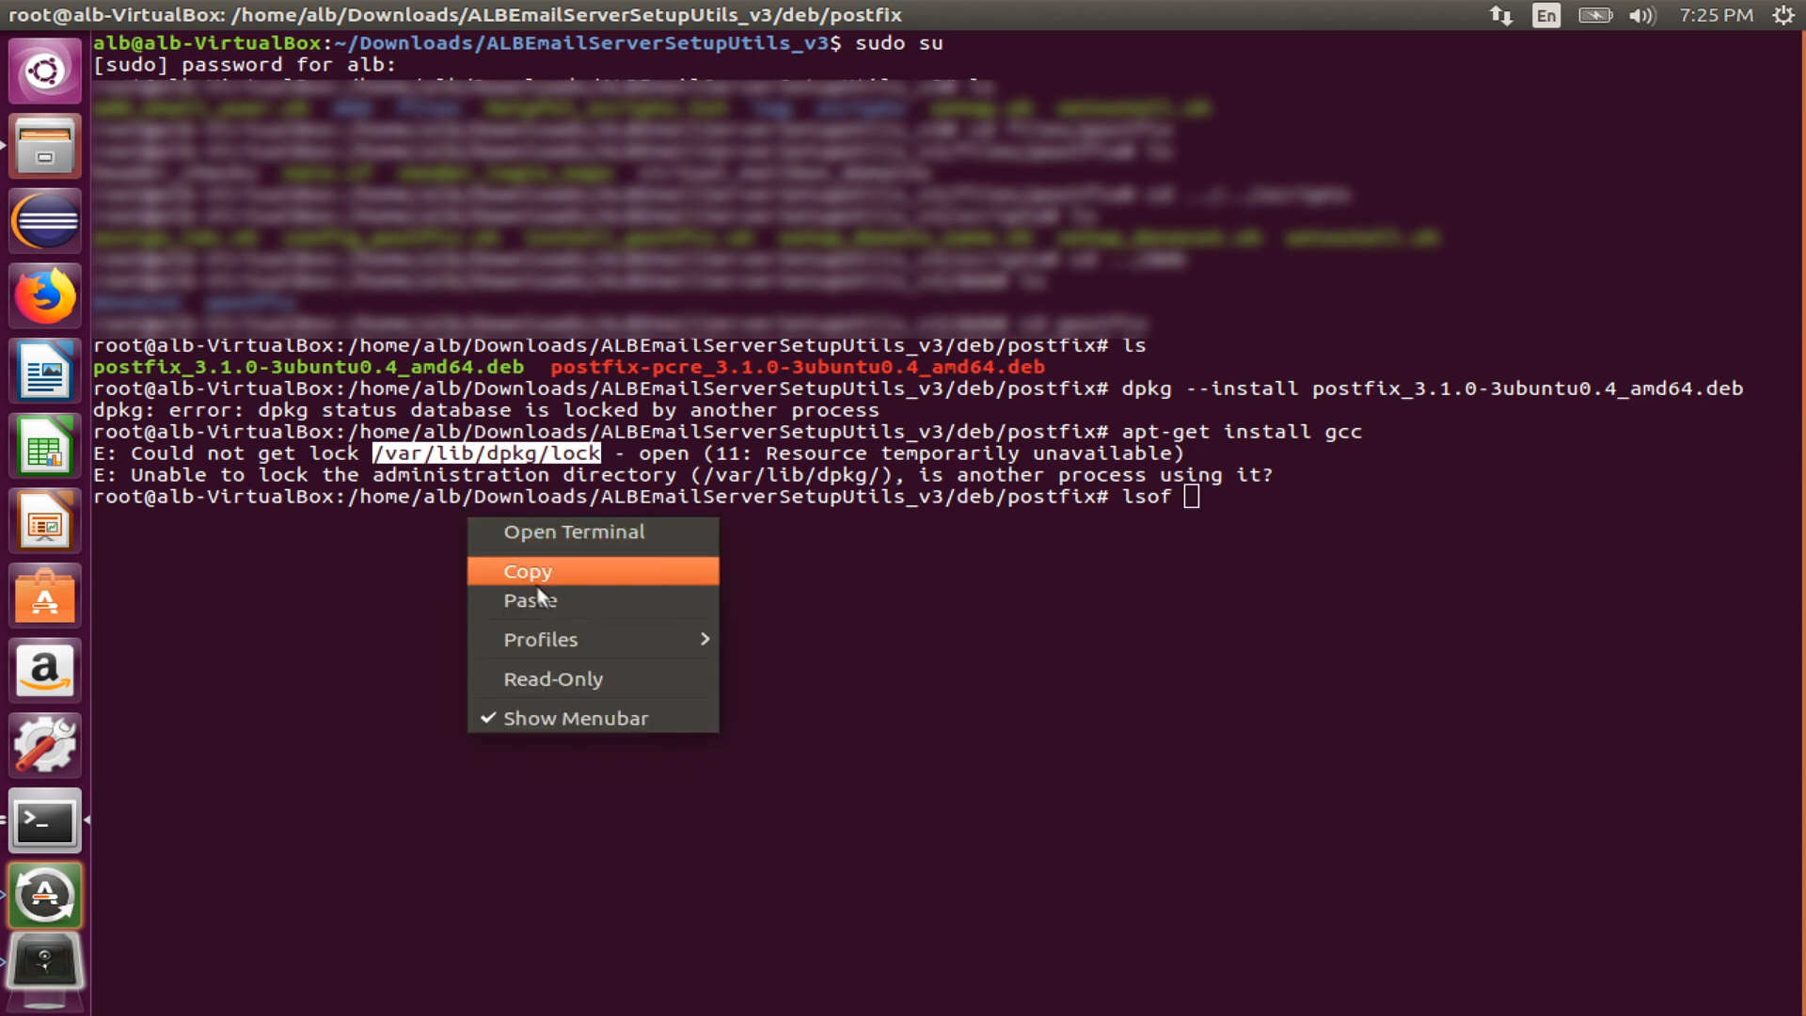
Step: Copy the lock path and run lsof on /var/lib/dpkg/lock, revealing aptd holds it
click(531, 601)
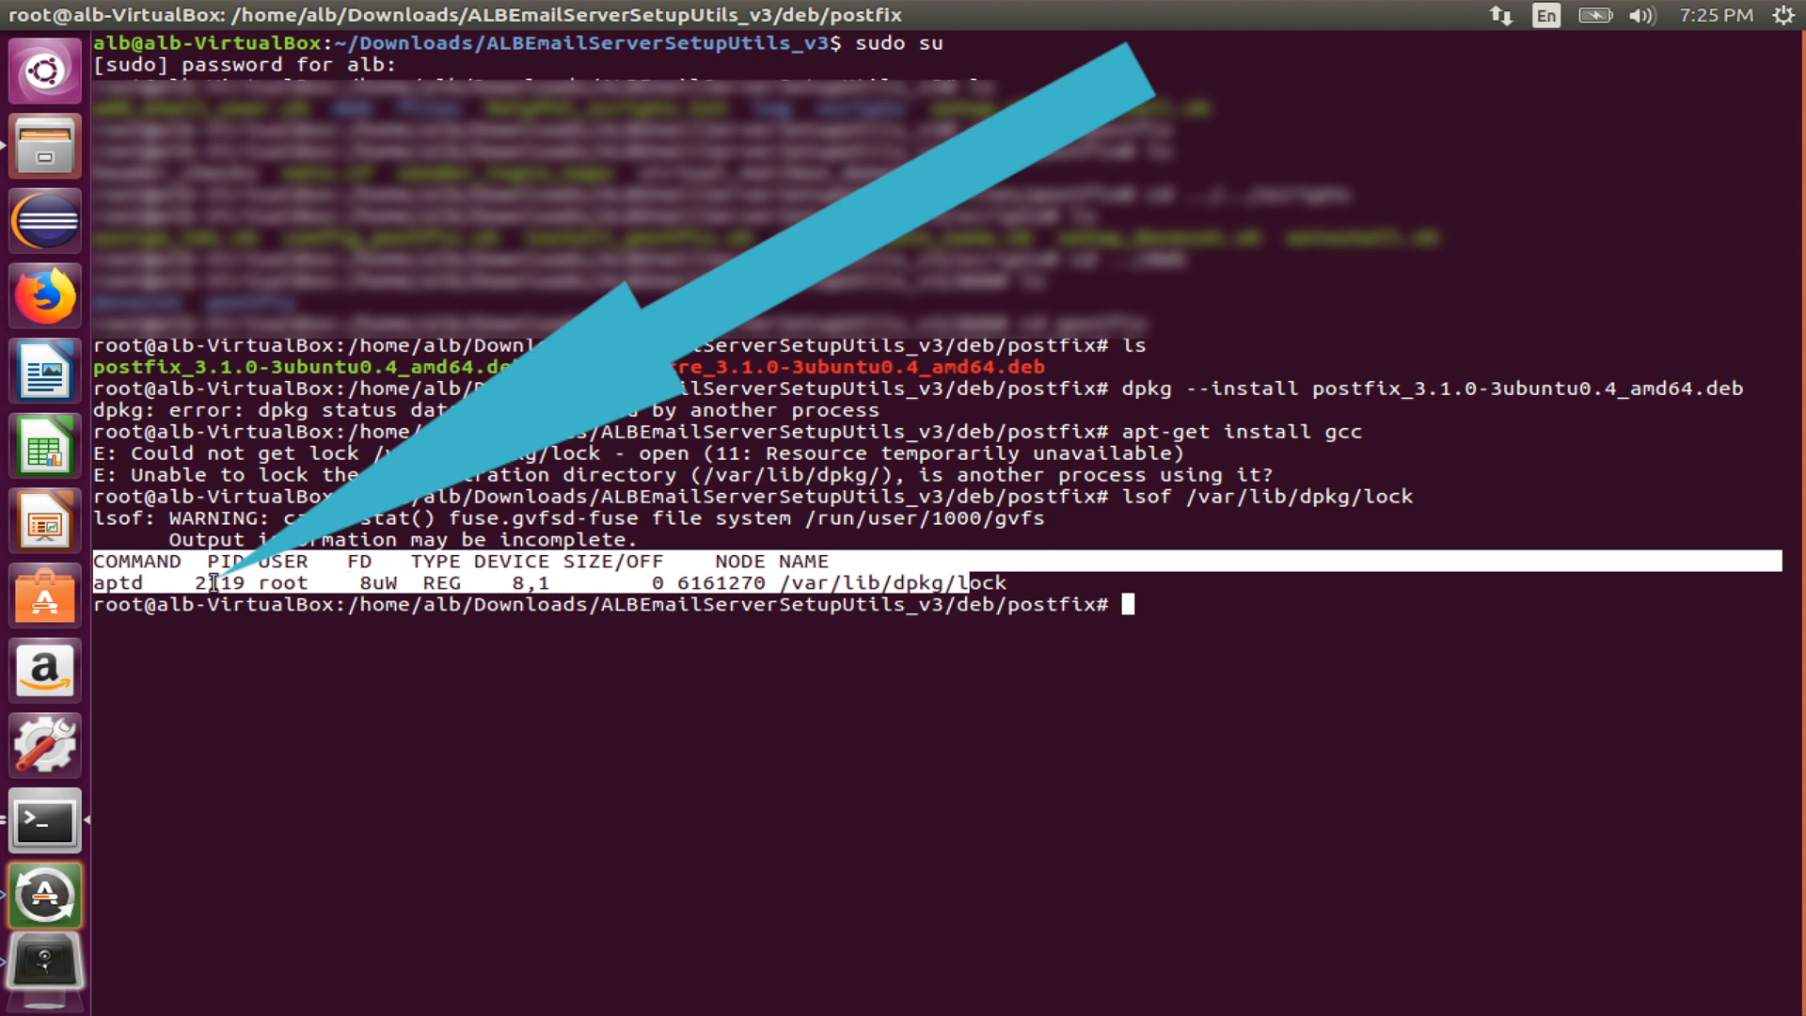
Step: Select aptd's PID 2119 in the lsof output and begin a ps -ef command
double_click(212, 583)
text(ps -ef)
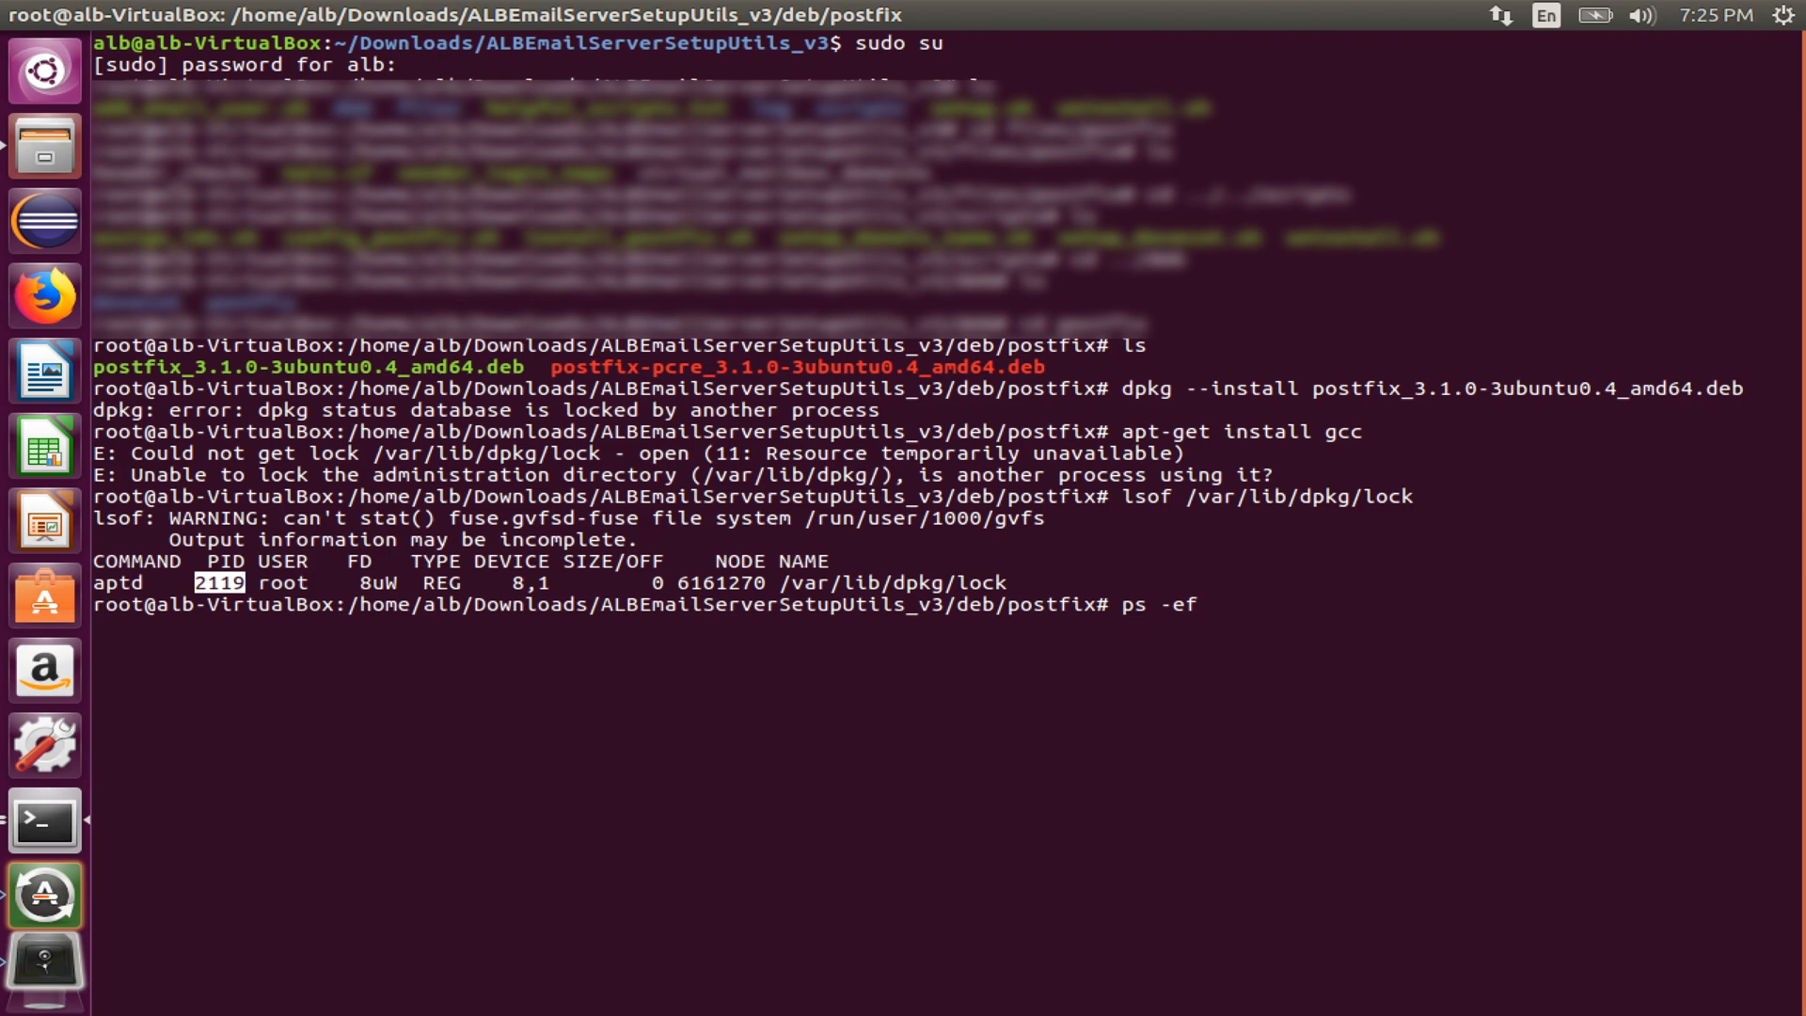
Step: Run 'ps -ef | grep 2119' to list aptd and its http, gpgv, store children
text(|)
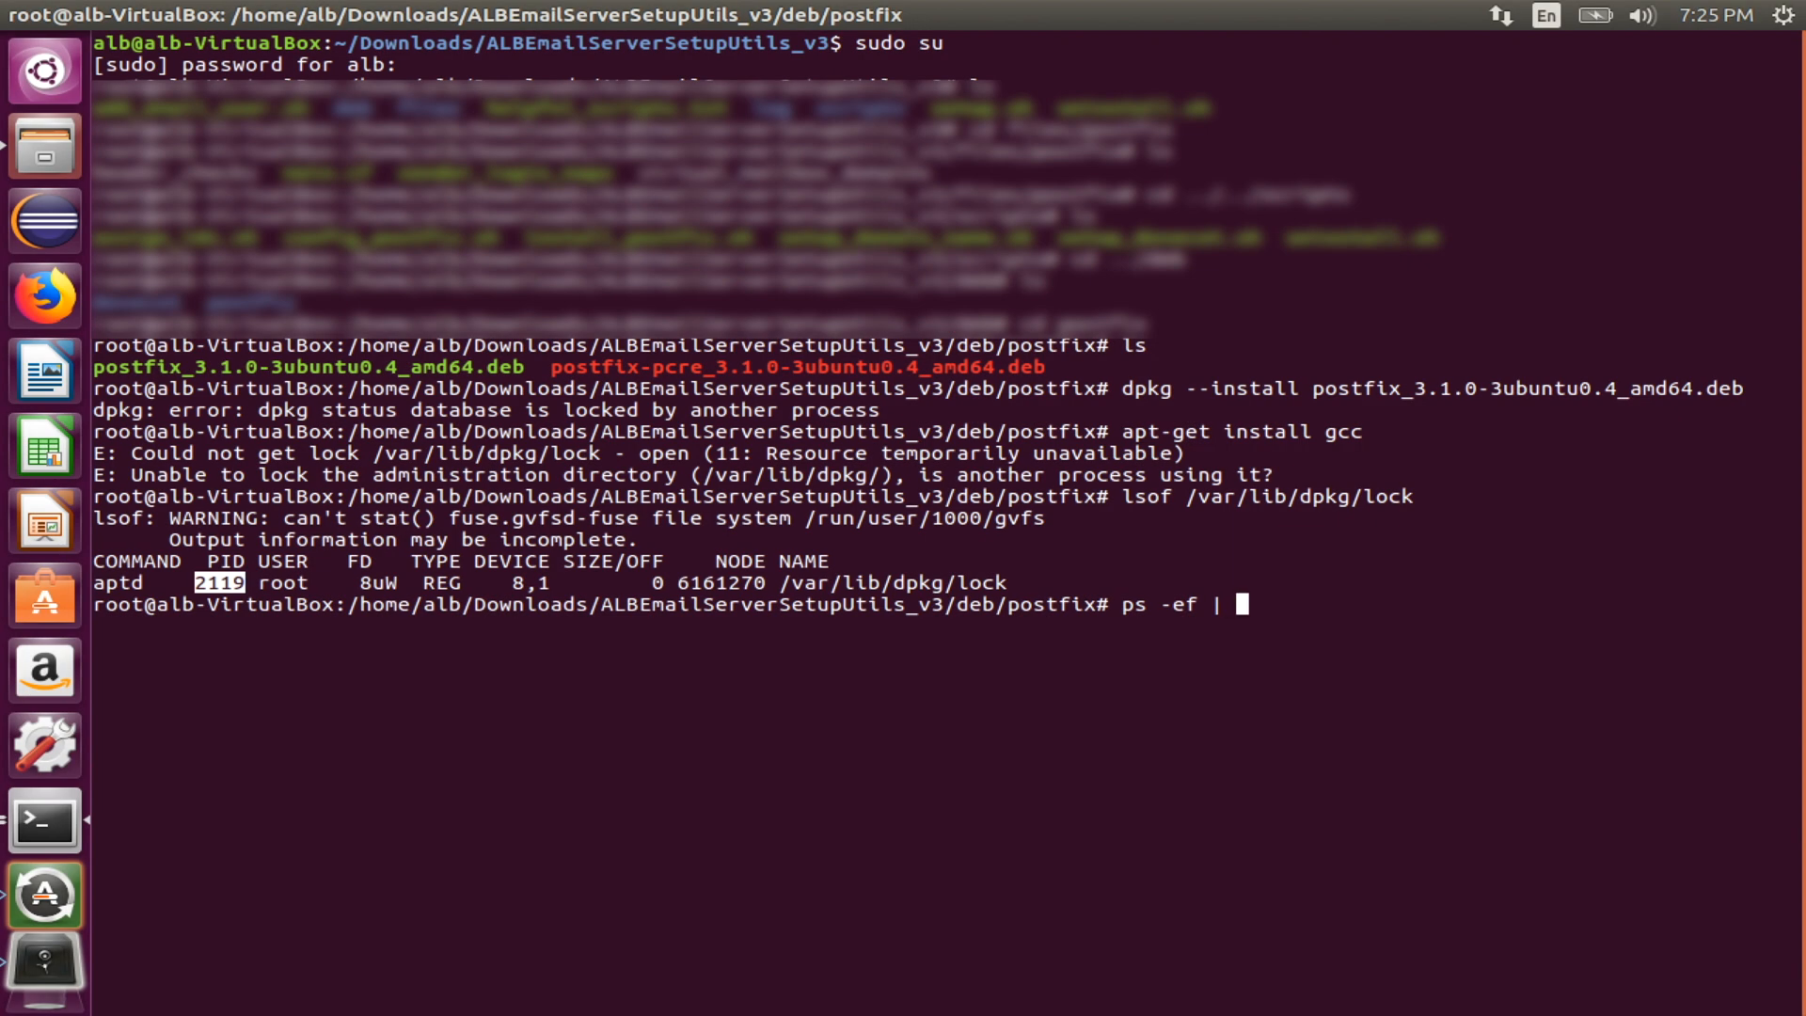
text(grep)
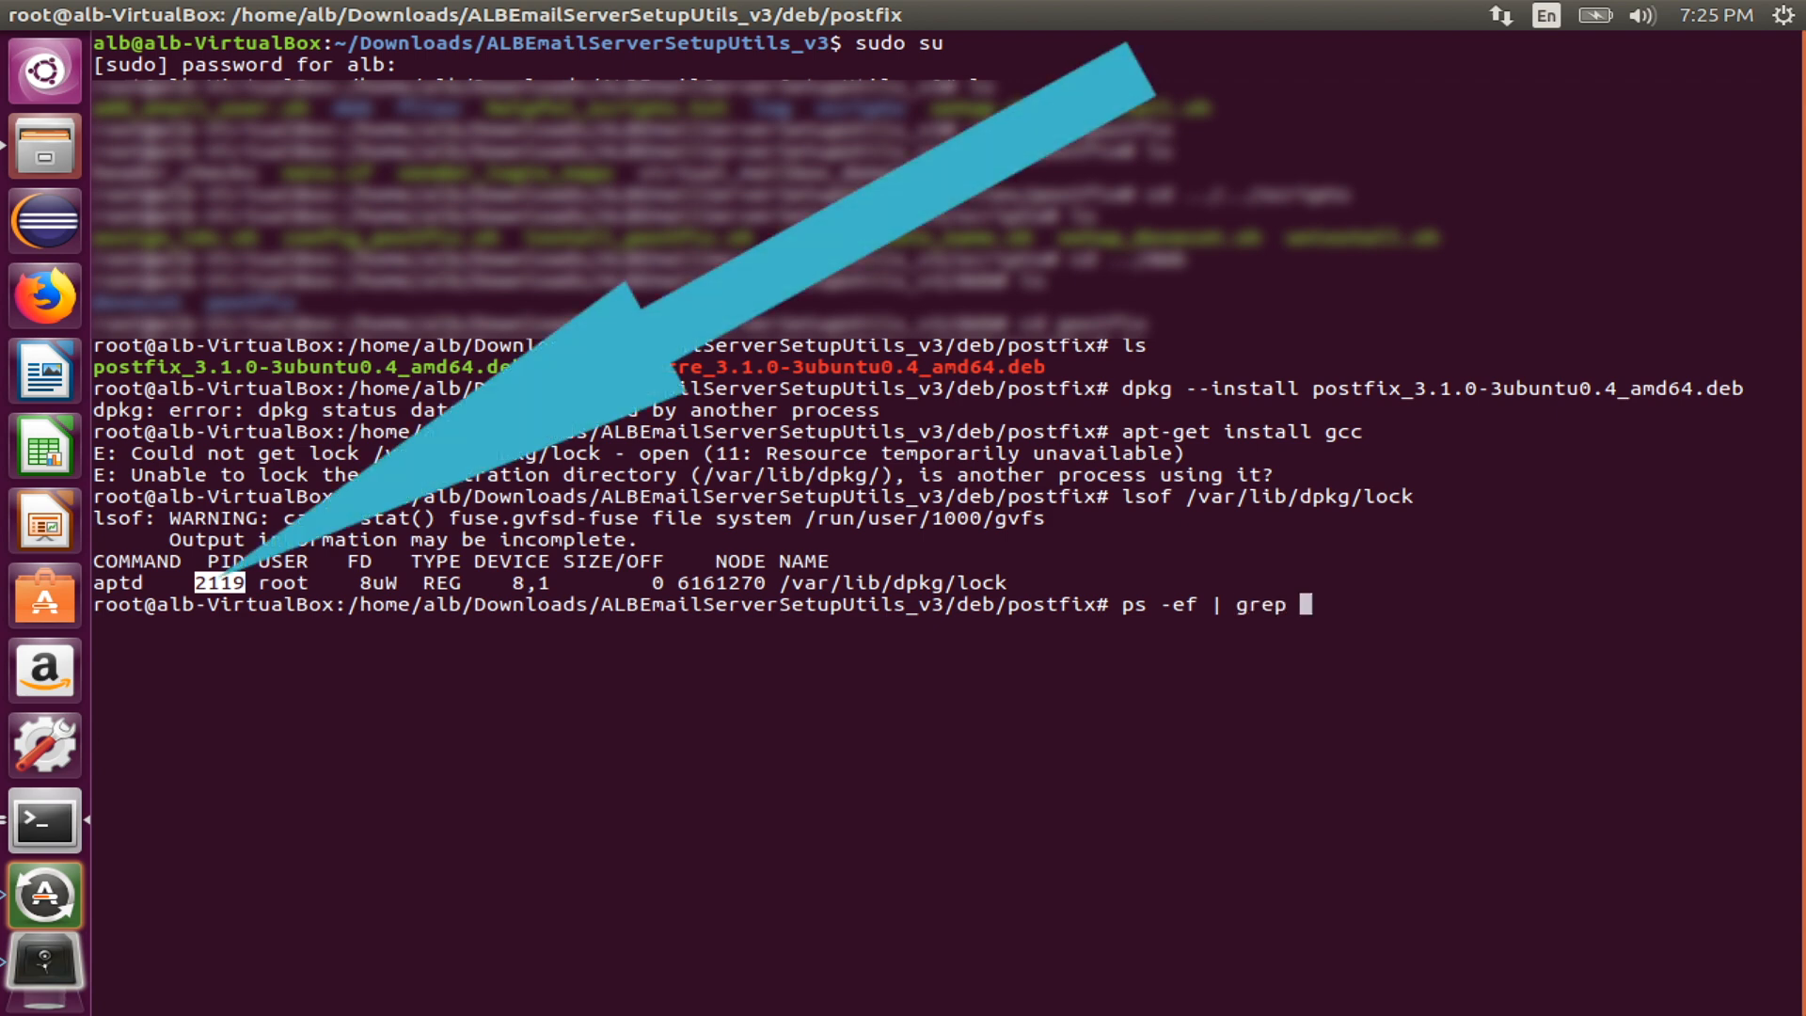
text(21)
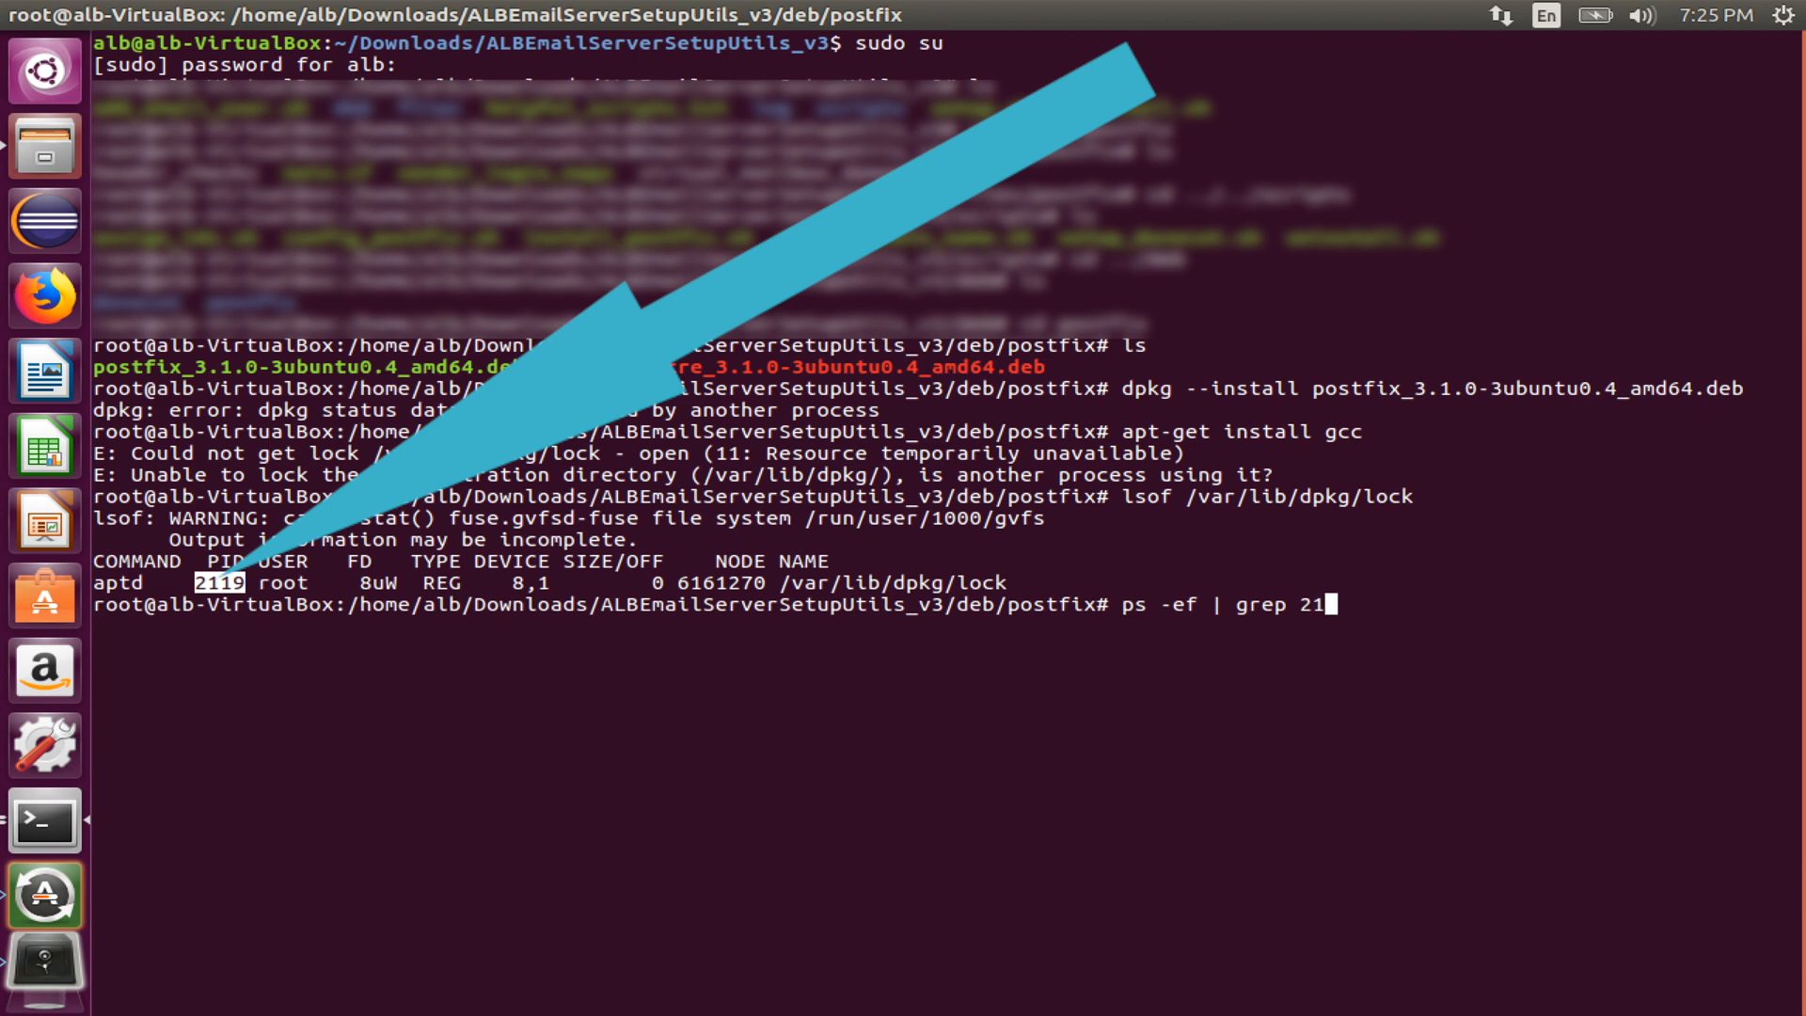
text(19)
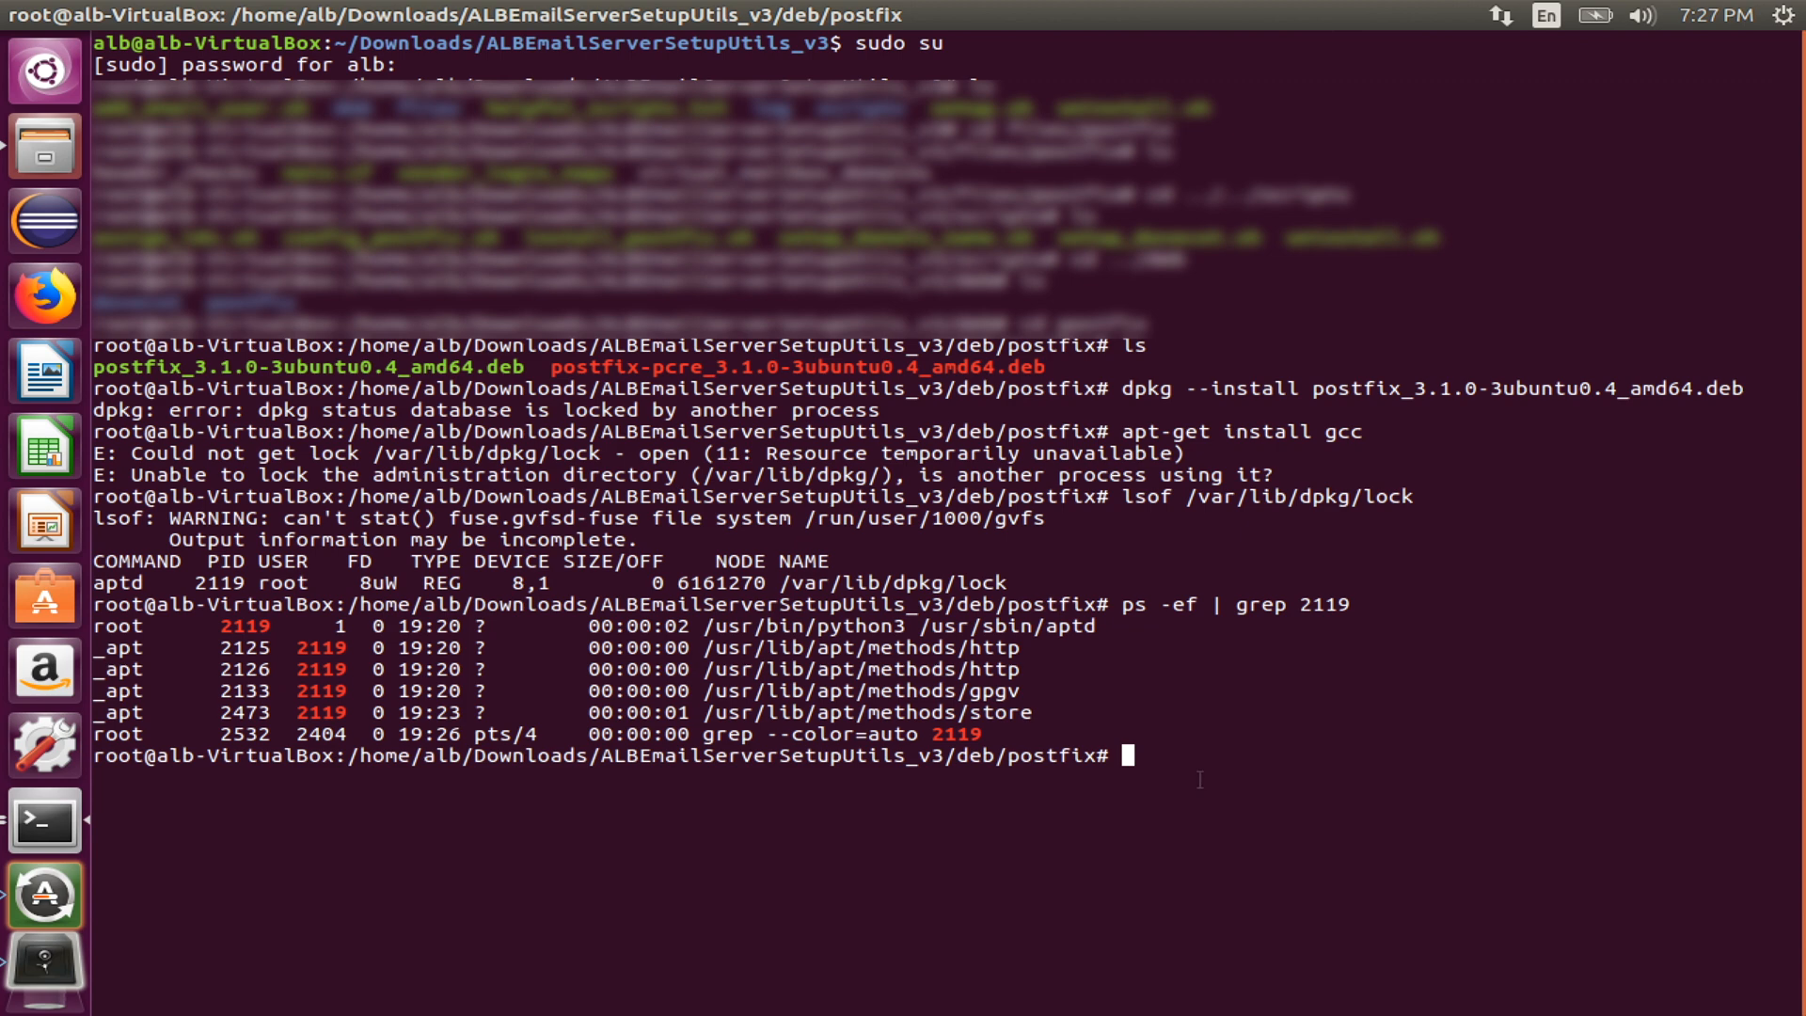
Step: Run 'kill 2119', then 'ps -ef | grep 2119' showing aptd still running
text(kill)
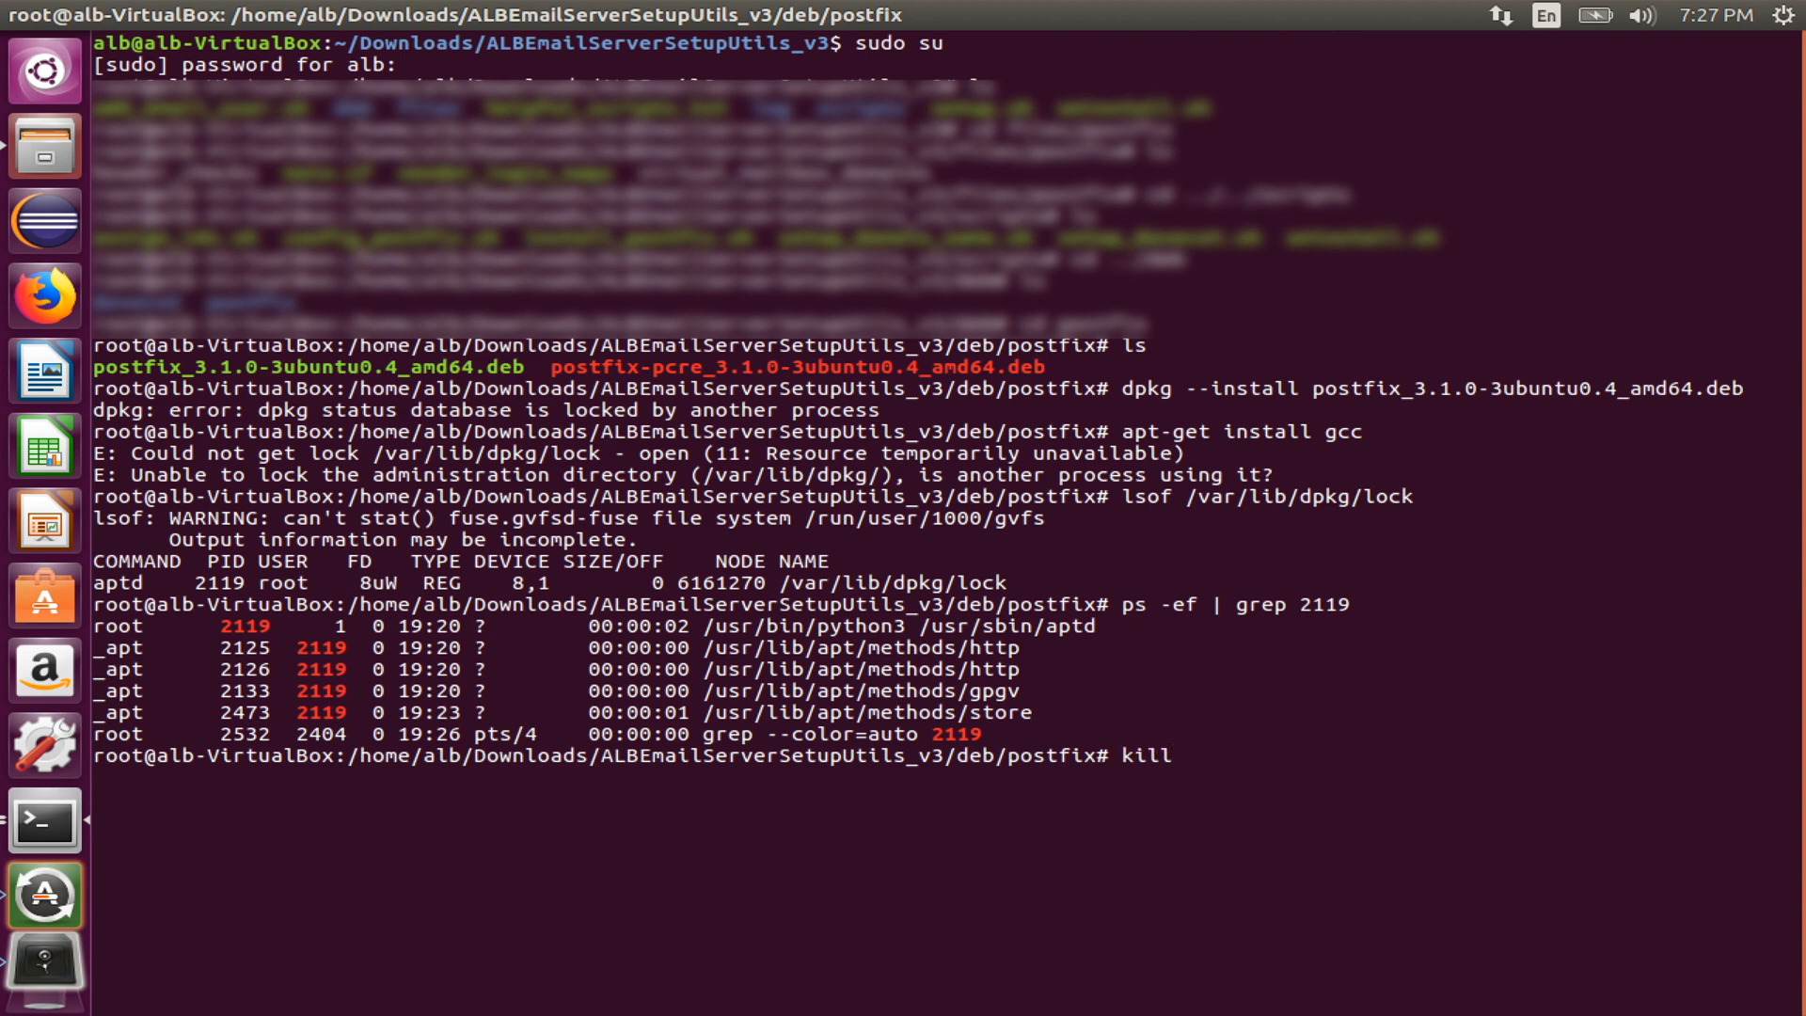
text(" ")
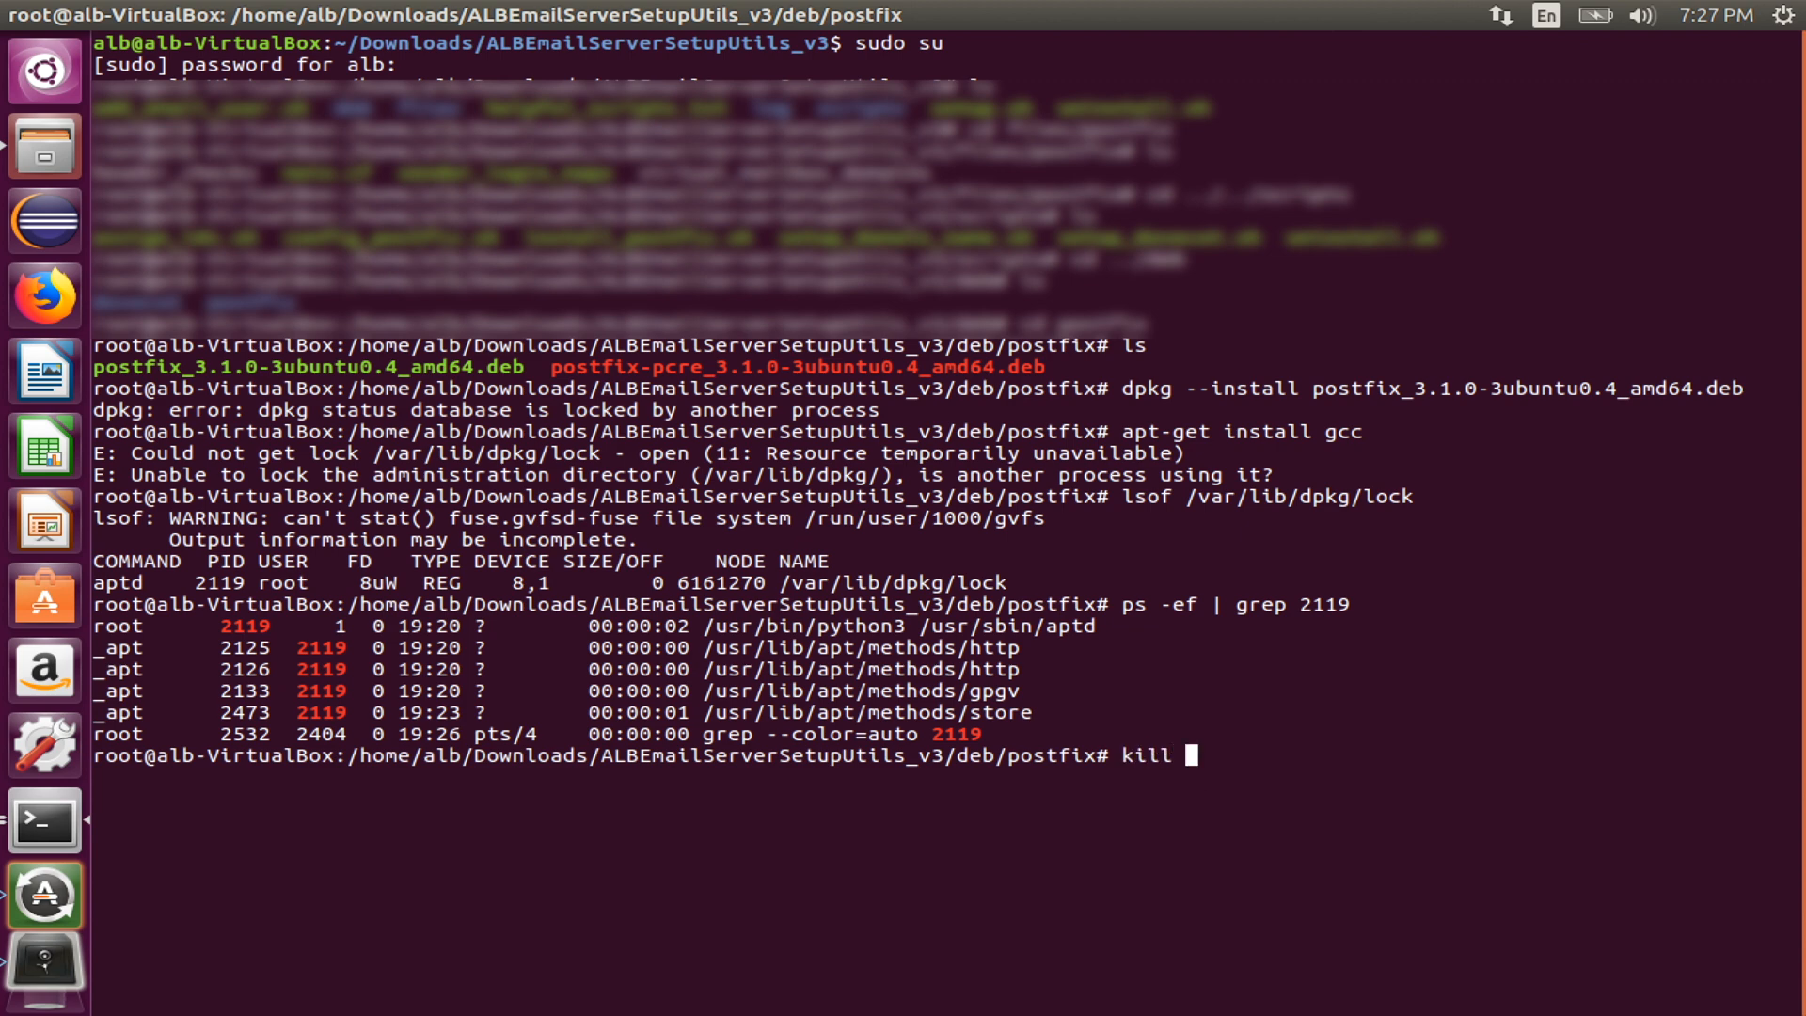
text(2119)
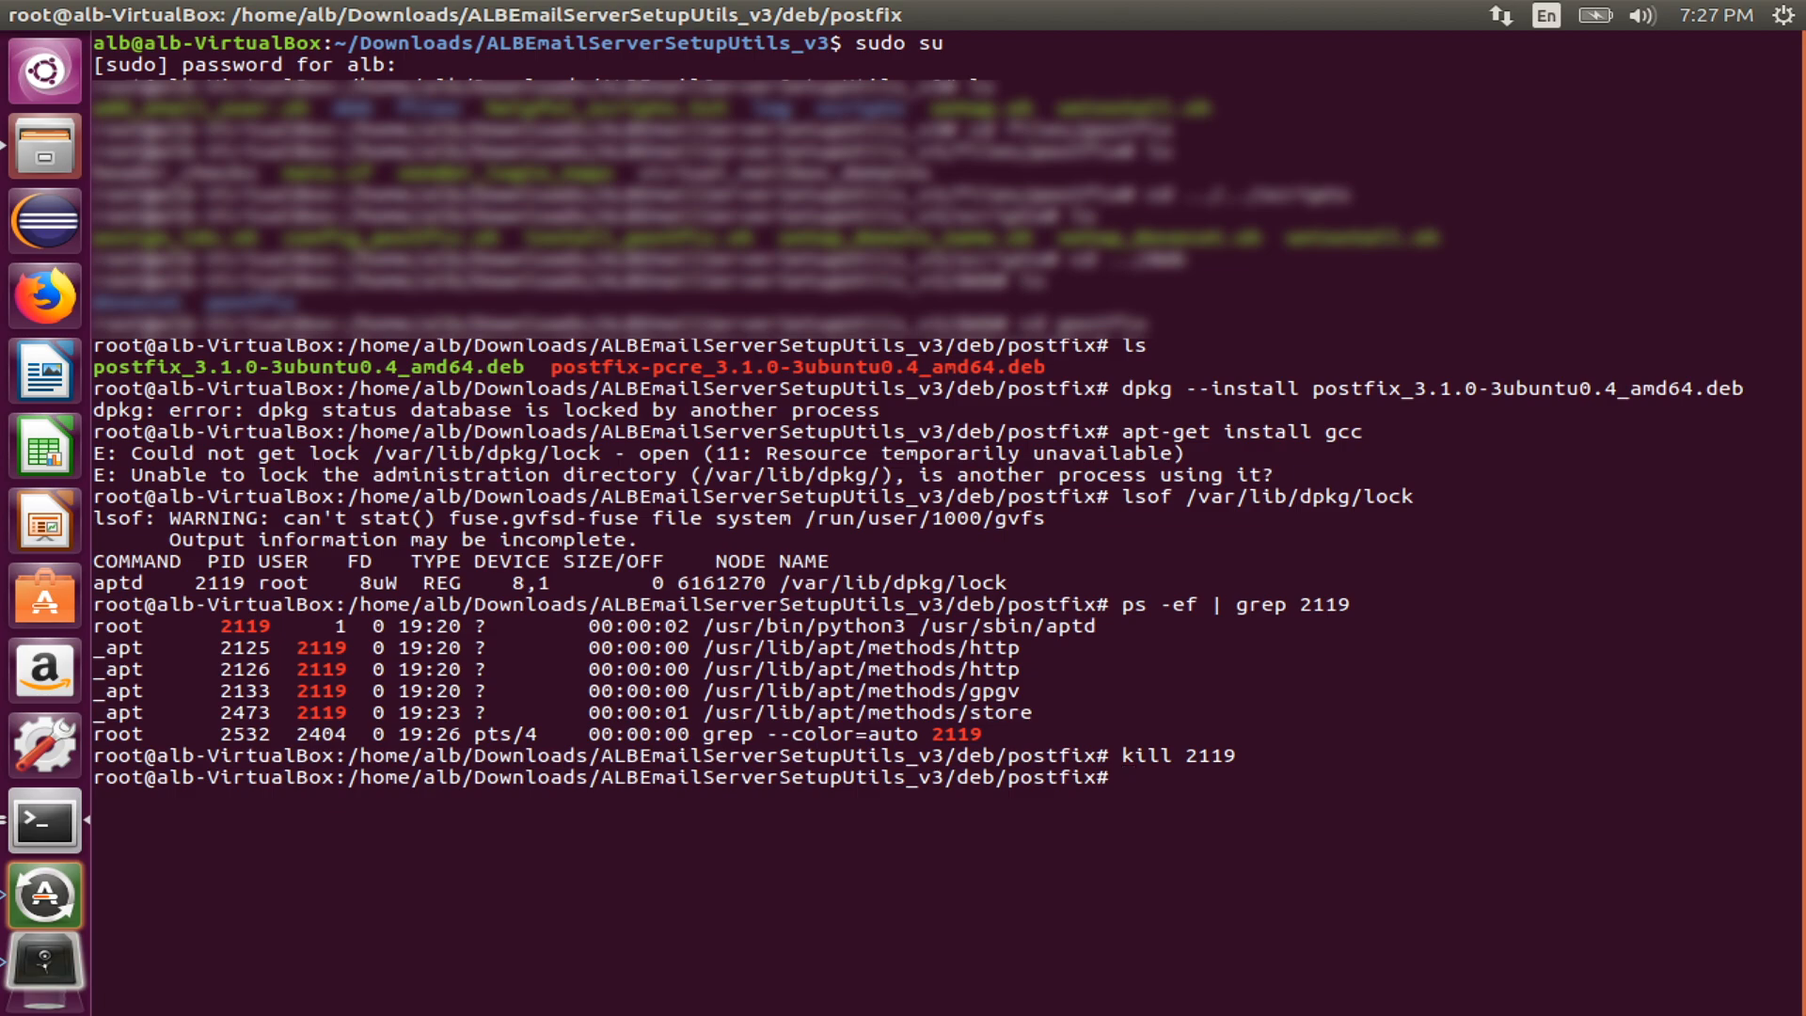
text(ps -ef | grep 2119)
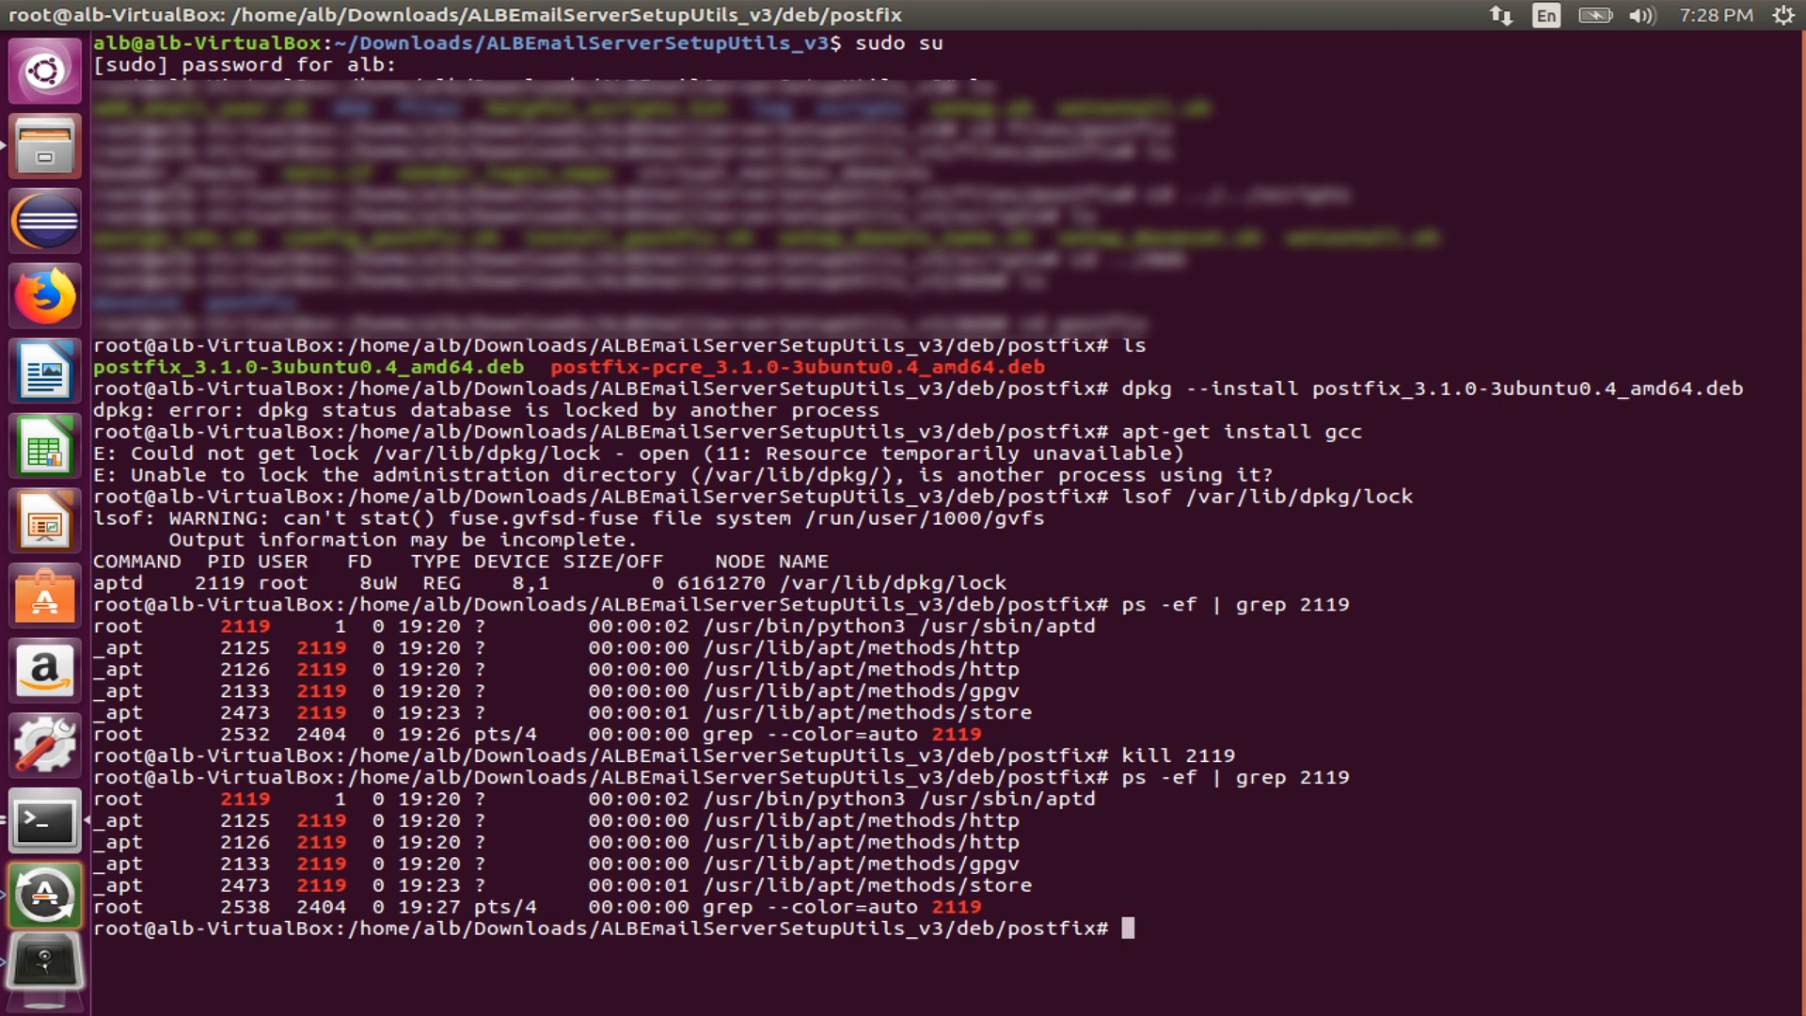
Step: Kill 2119 again and verify with lsof and 'ps -ef | grep 2119' that aptd is gone
text(ps -ef | grep 2119)
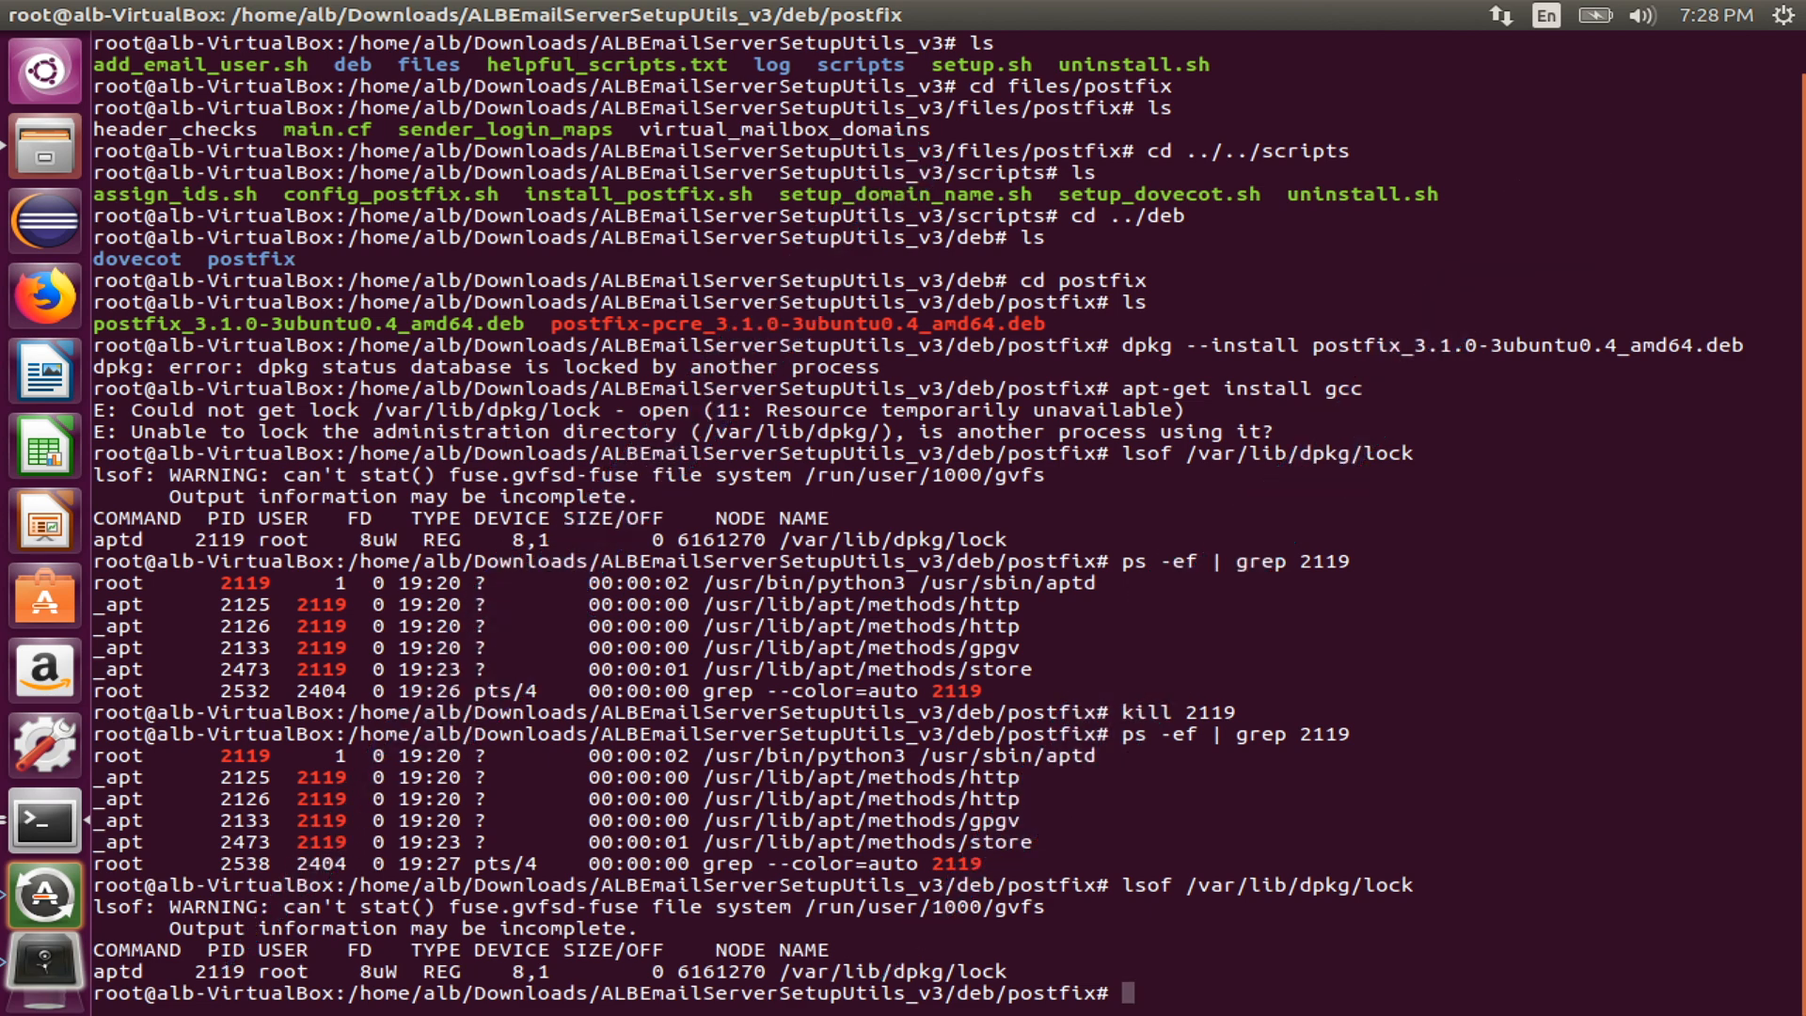
text(kill 2119)
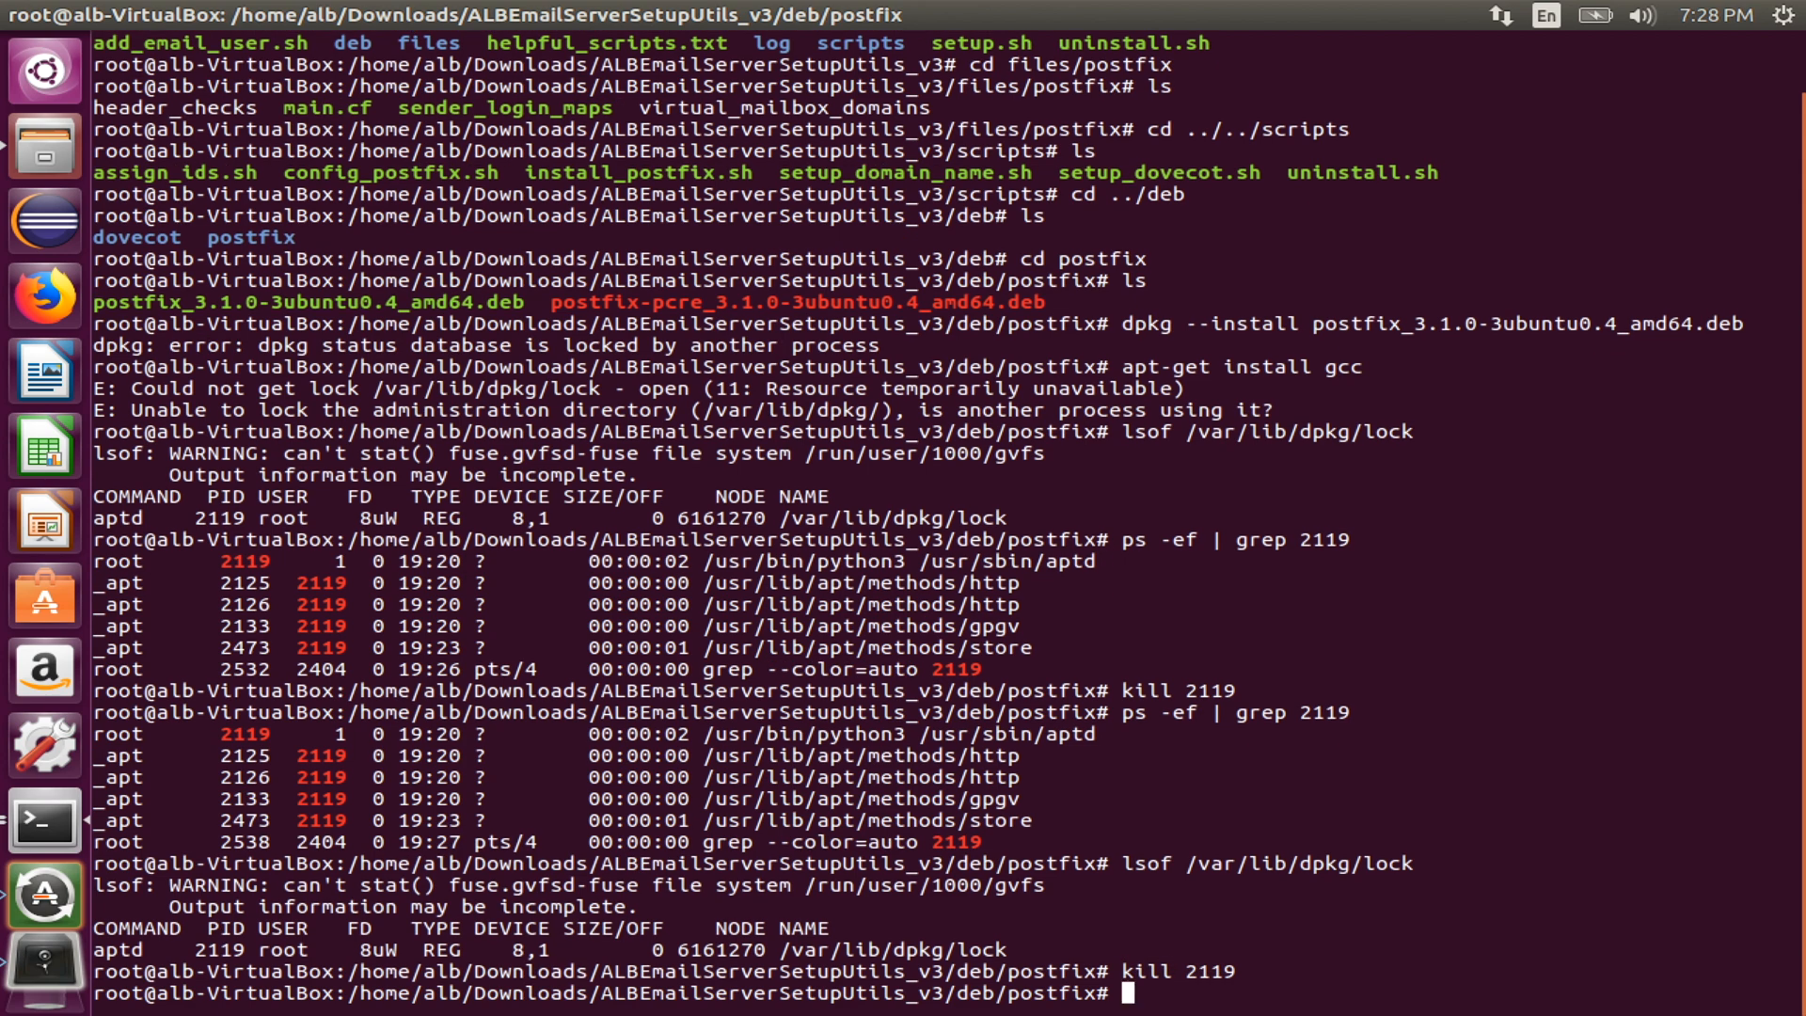
text(lsof /var/lib/dpkg/lock)
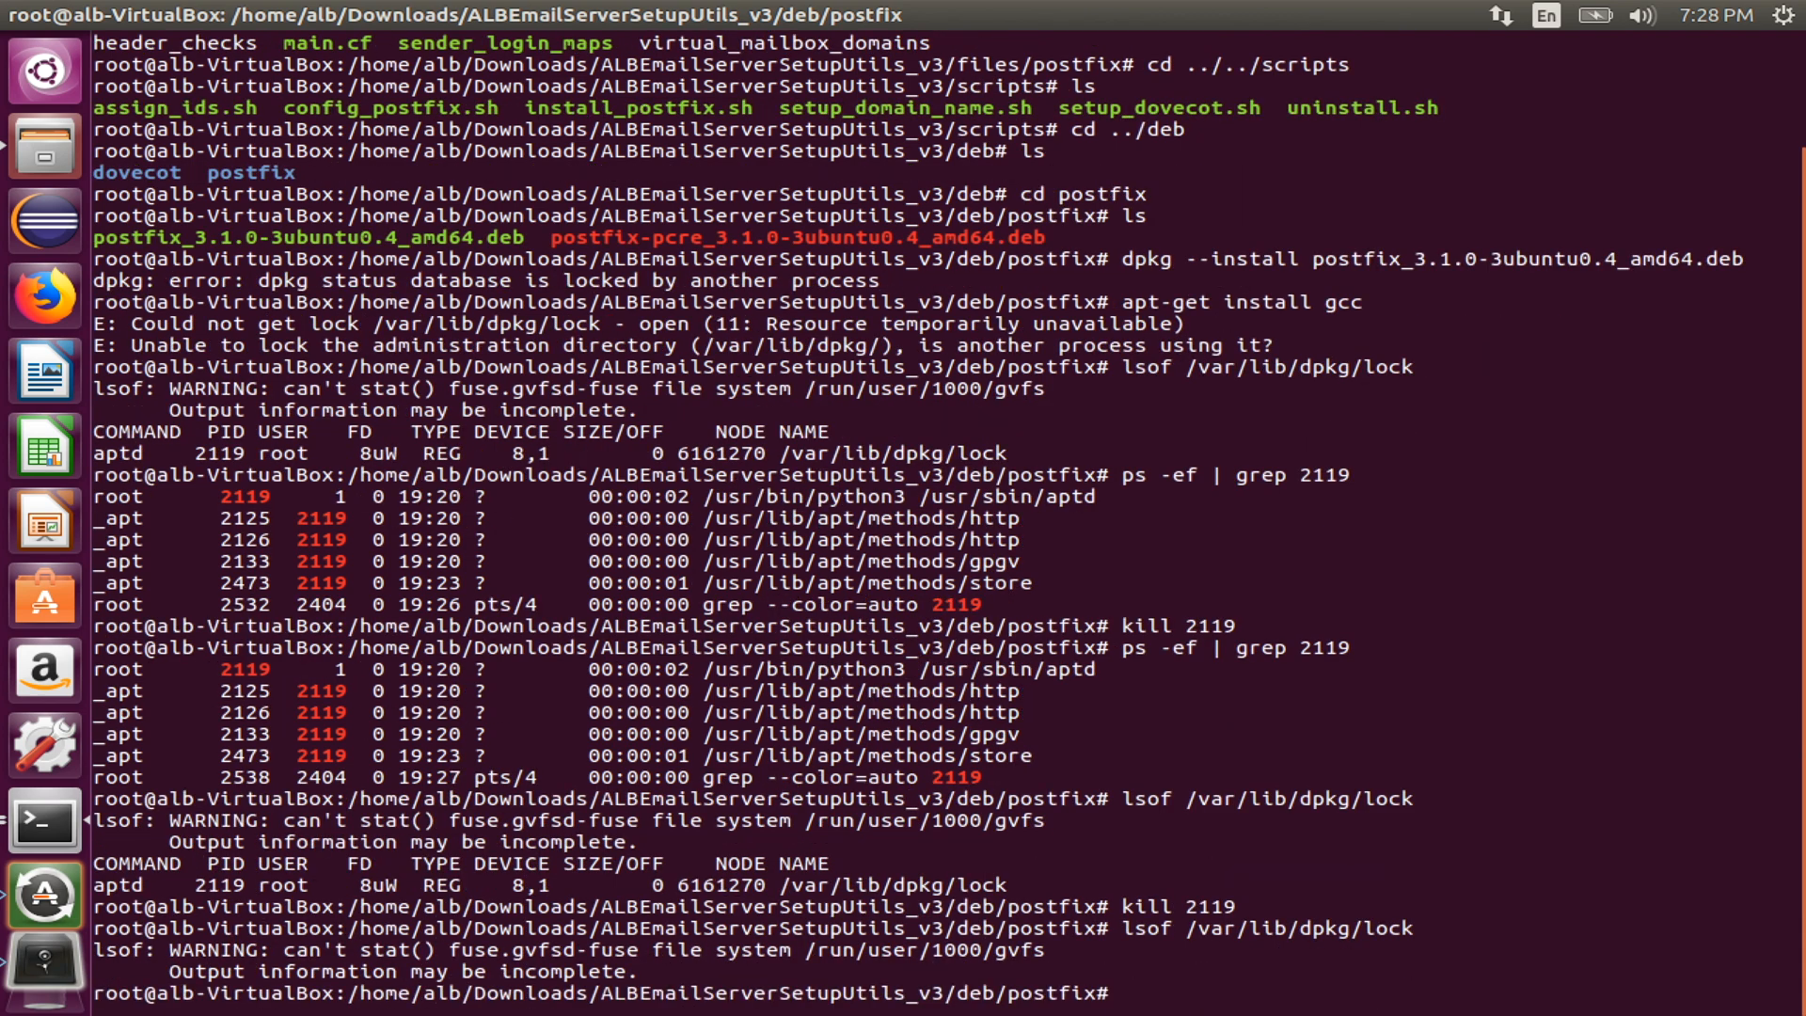
text(ps -ef | grep 2119)
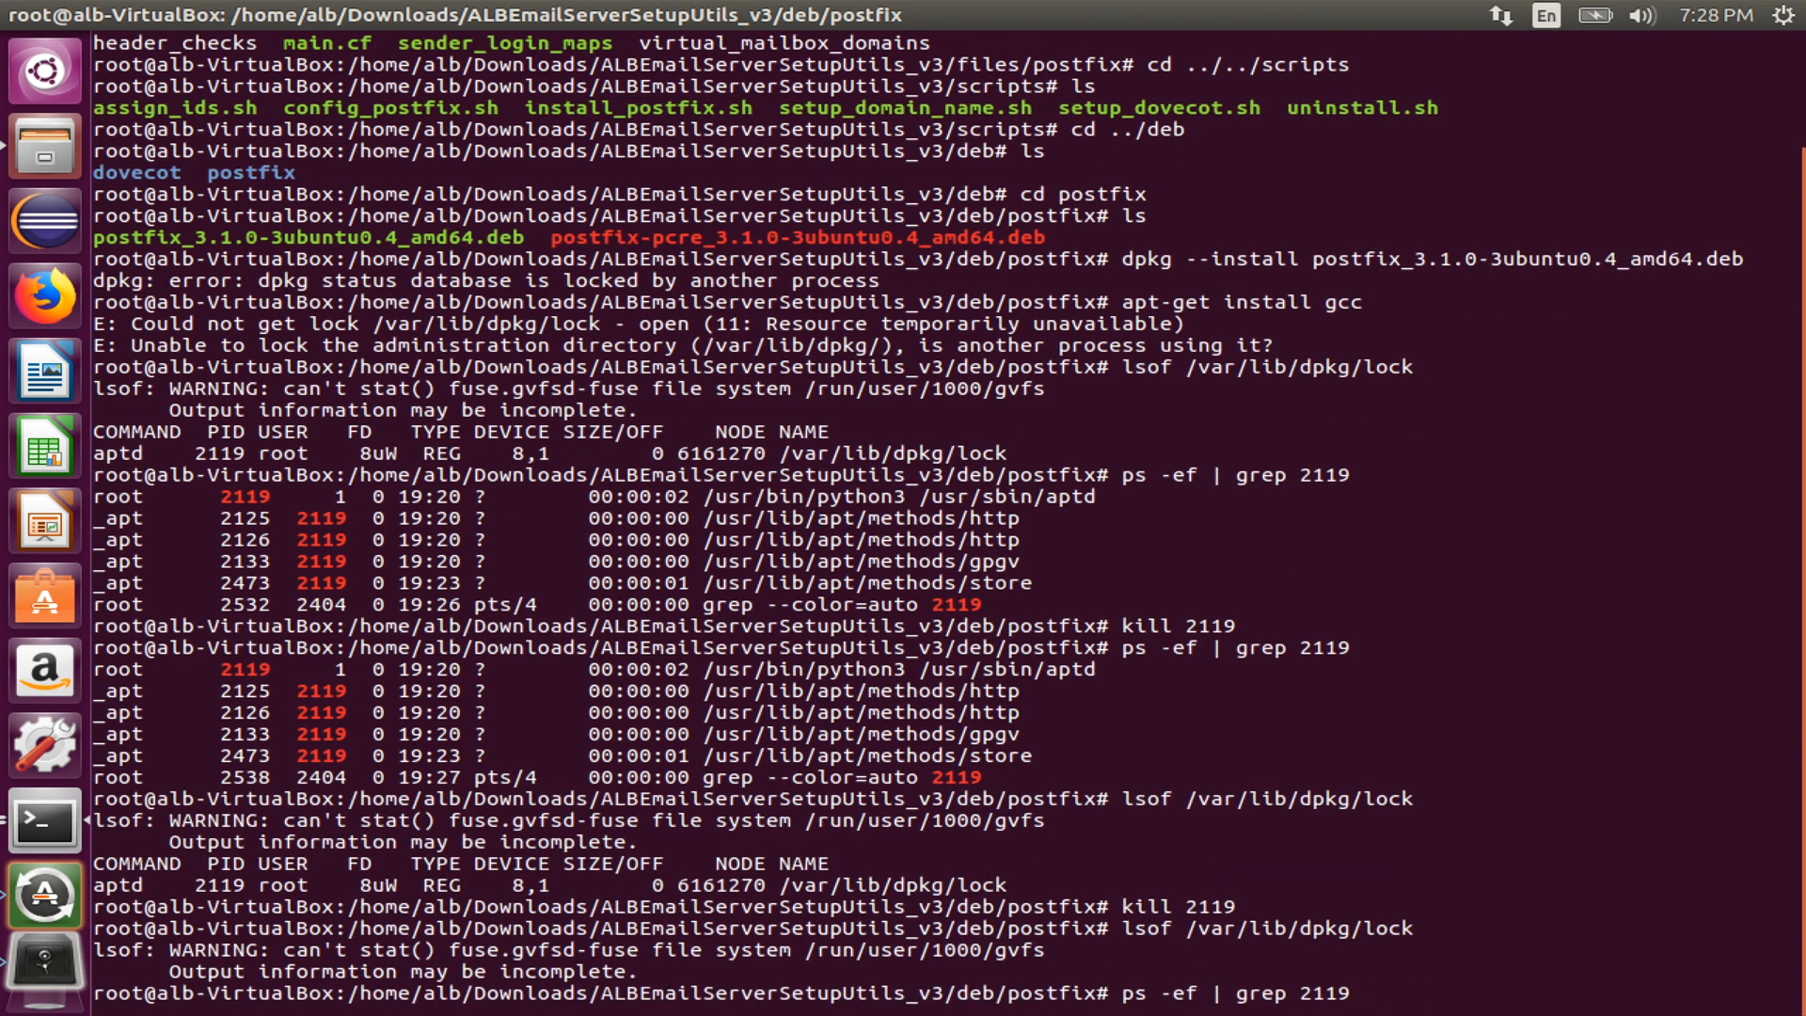
key(Return)
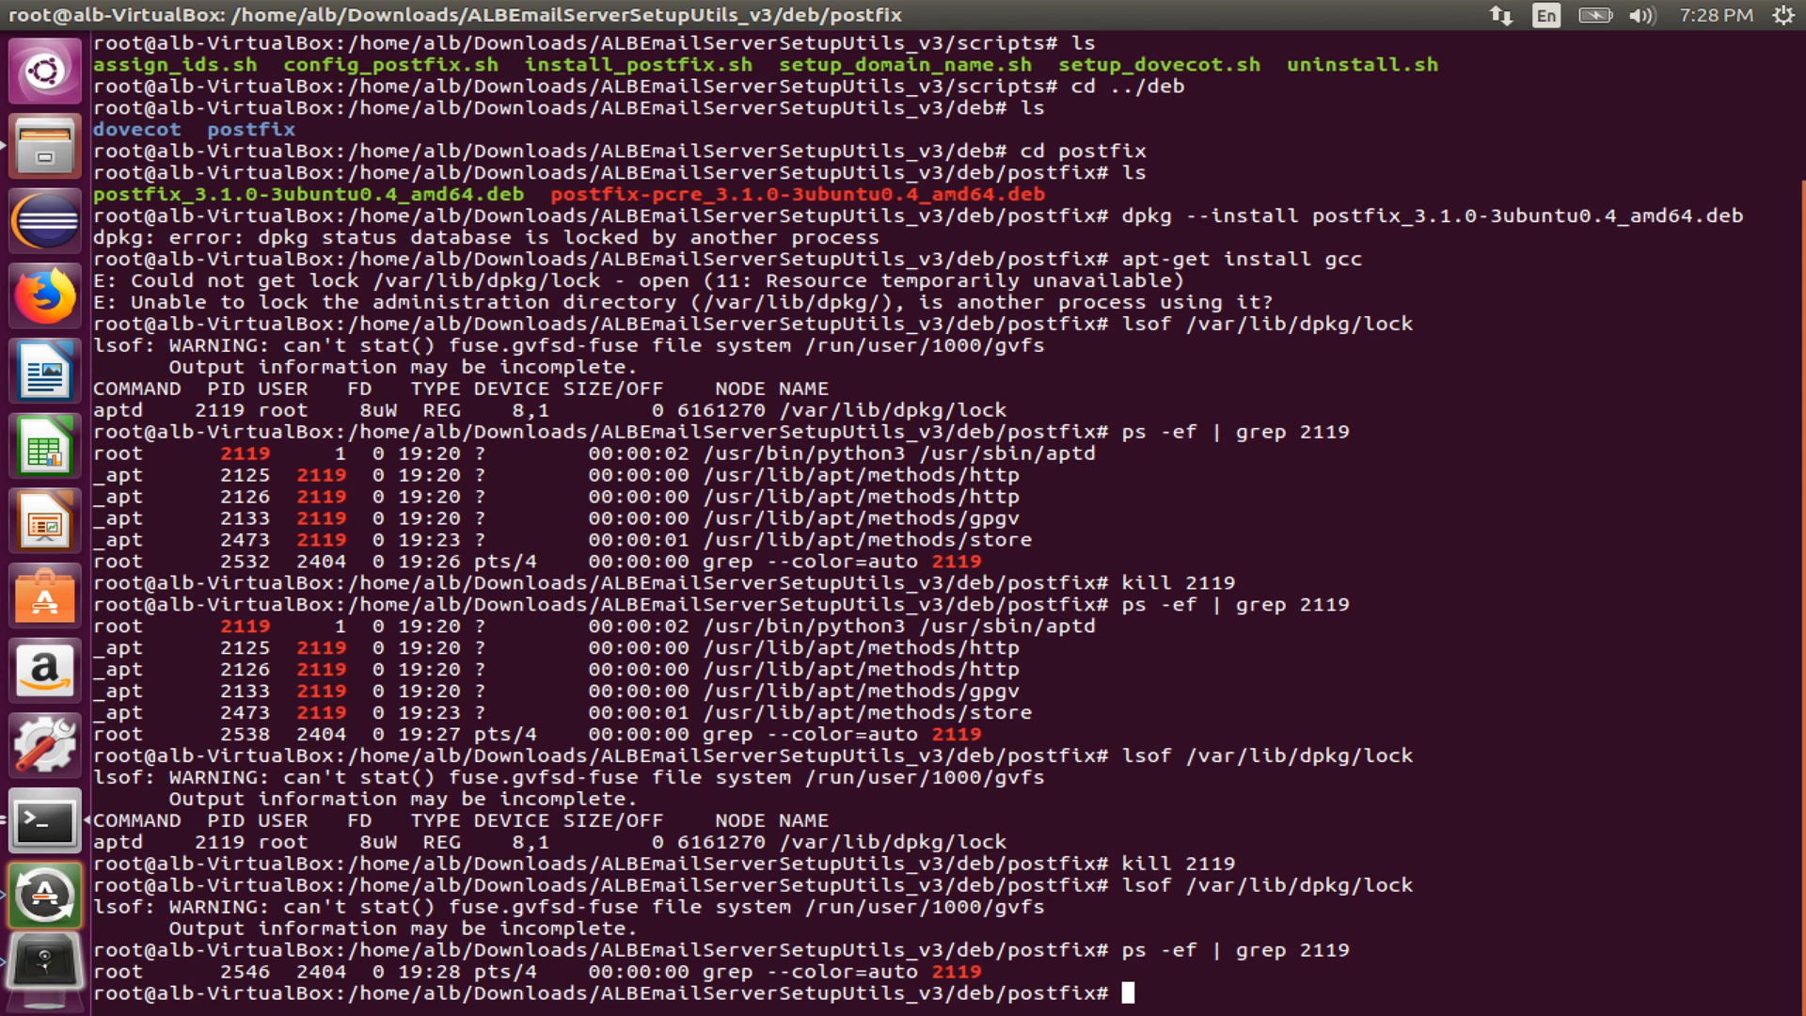
Step: Rerun 'apt-get install gcc', now already newest, and list the postfix debs with ls -lth
text(apt-get i)
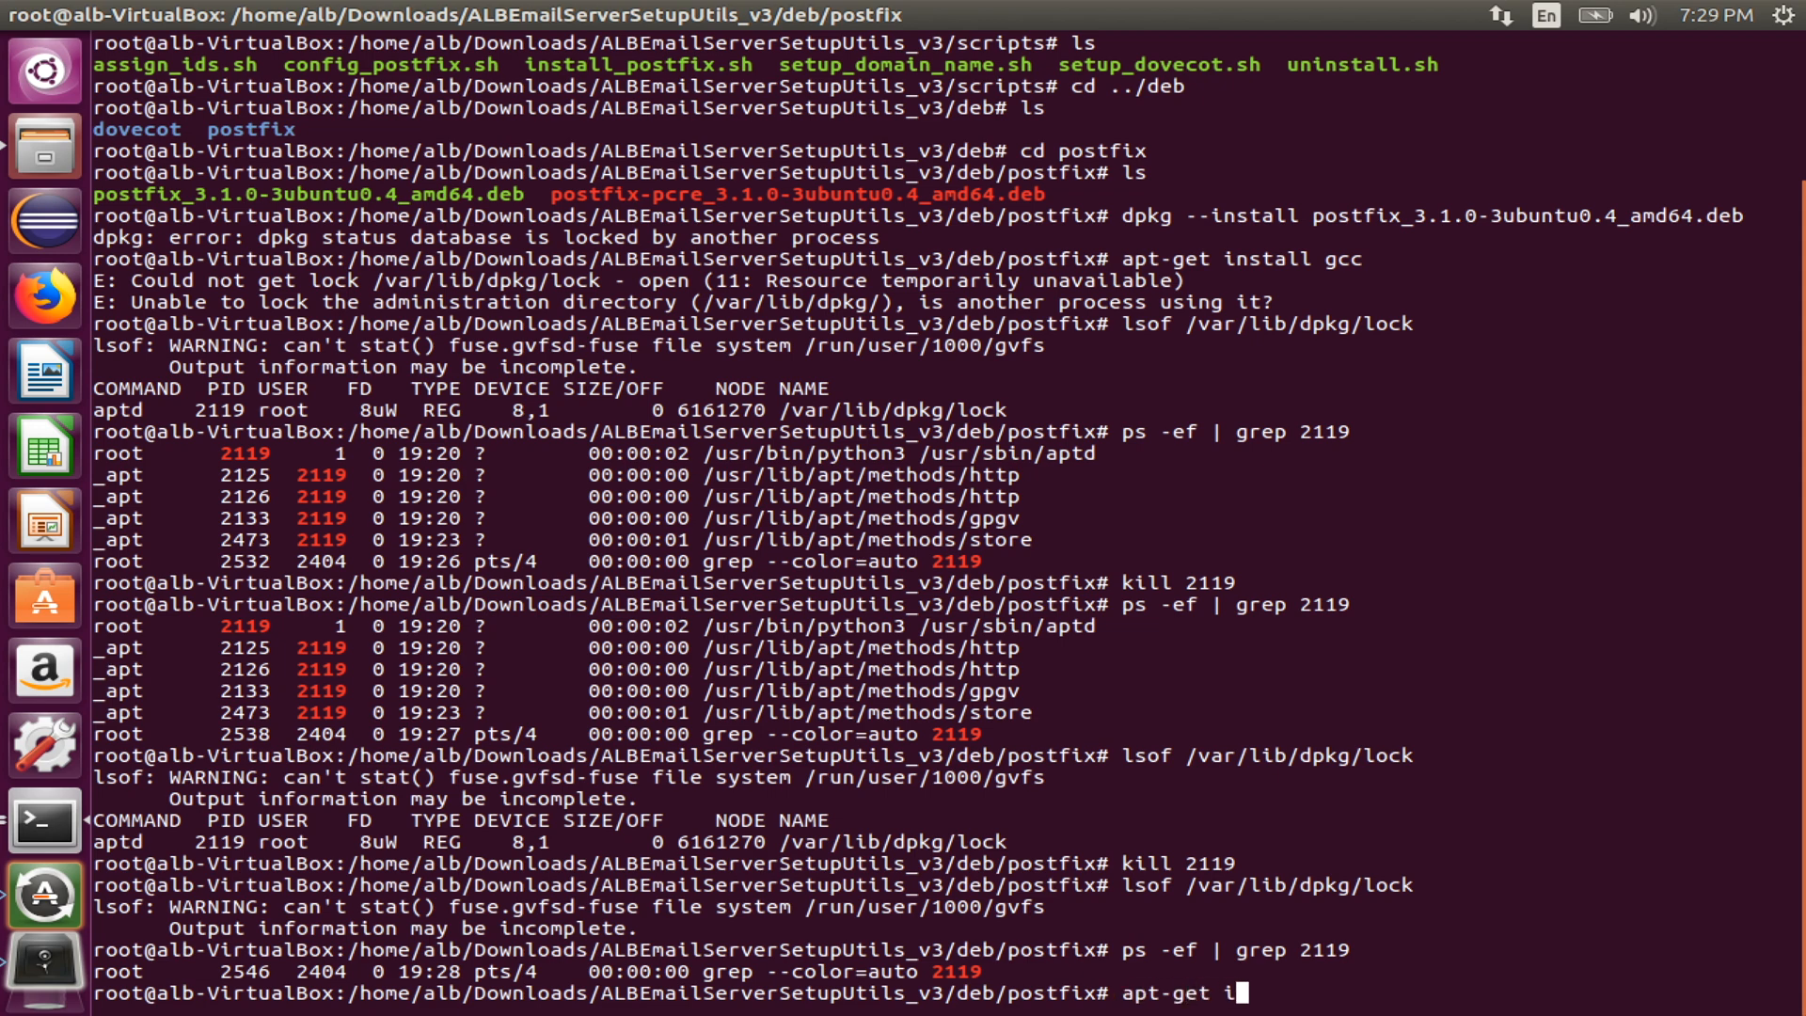
text(nstall gcc)
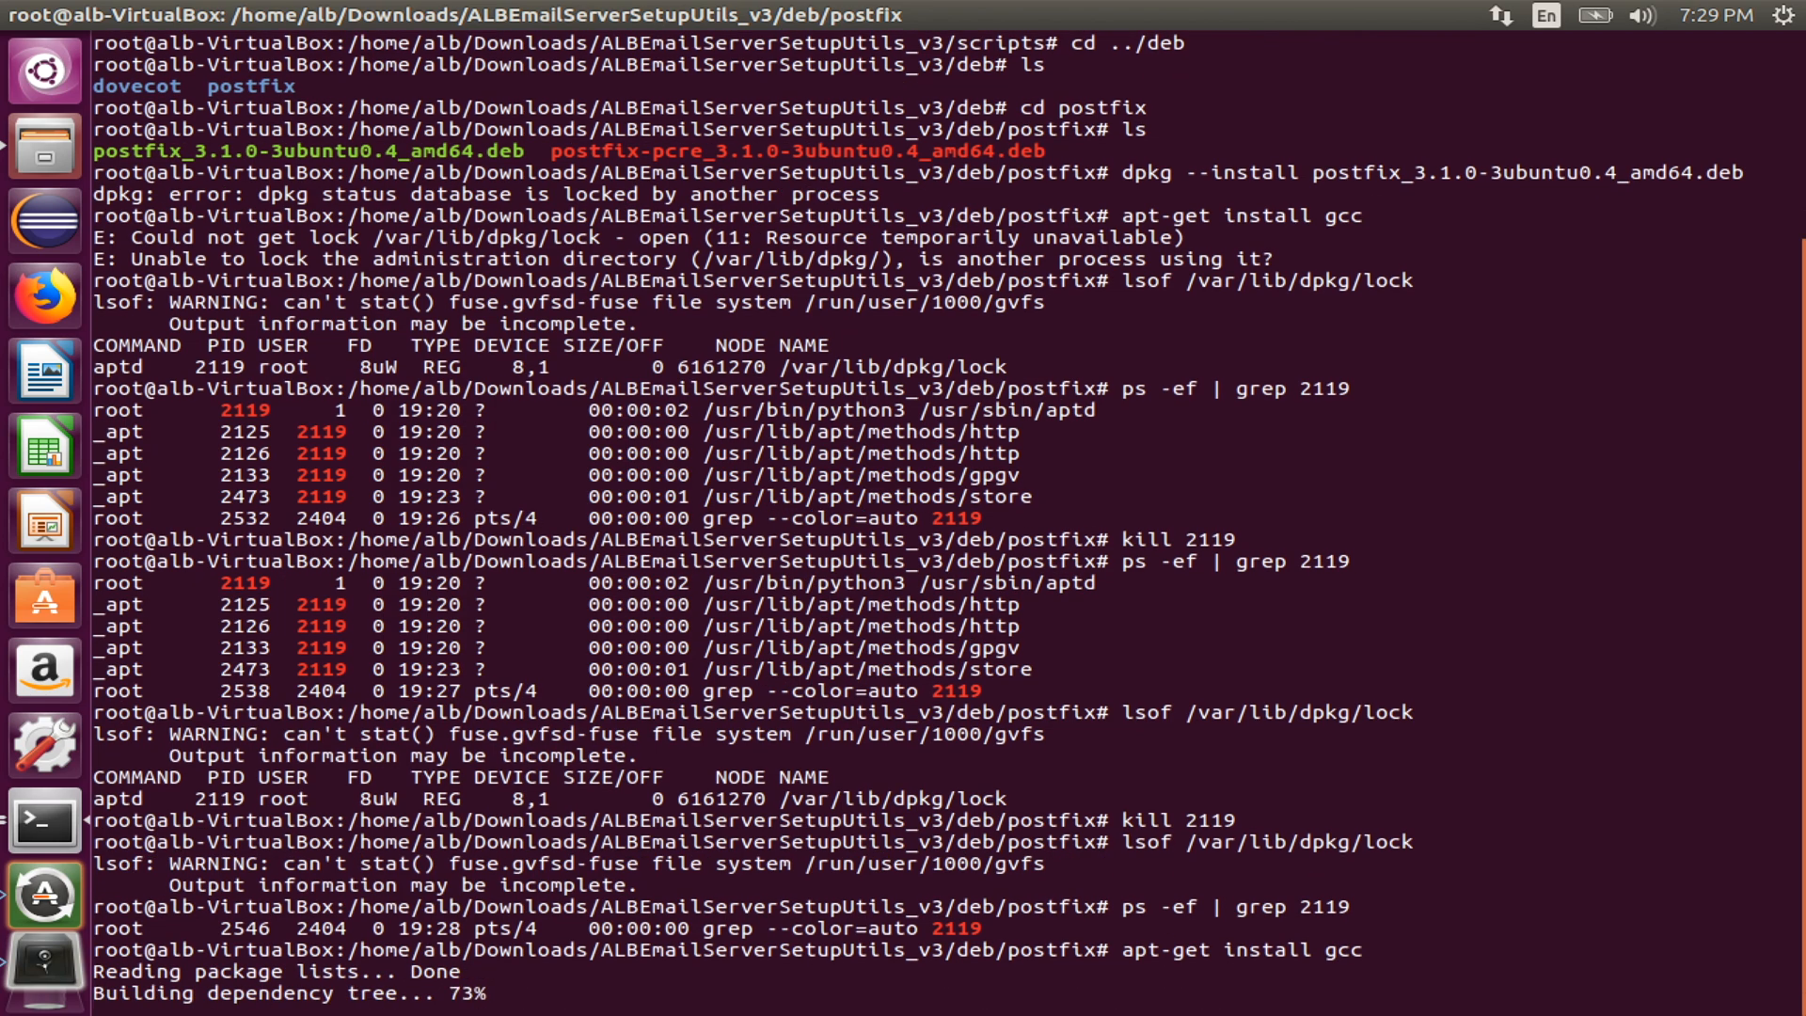
key(Return)
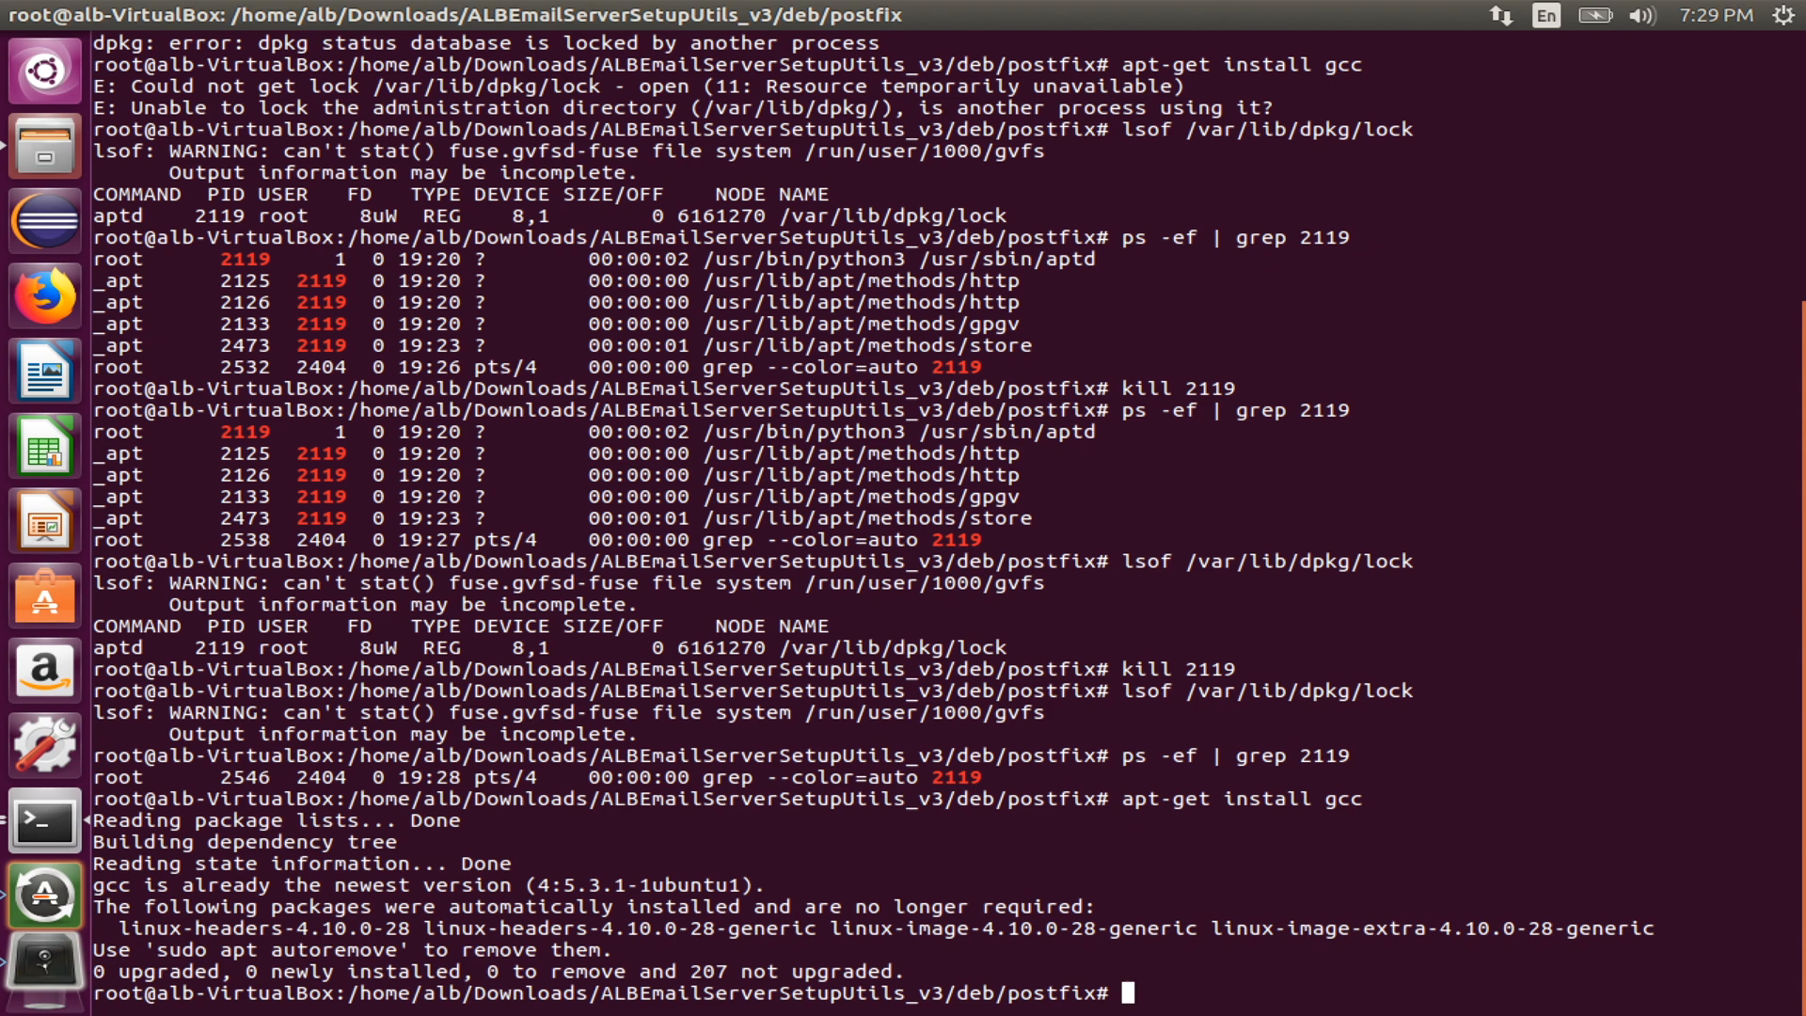
text(ls -lth)
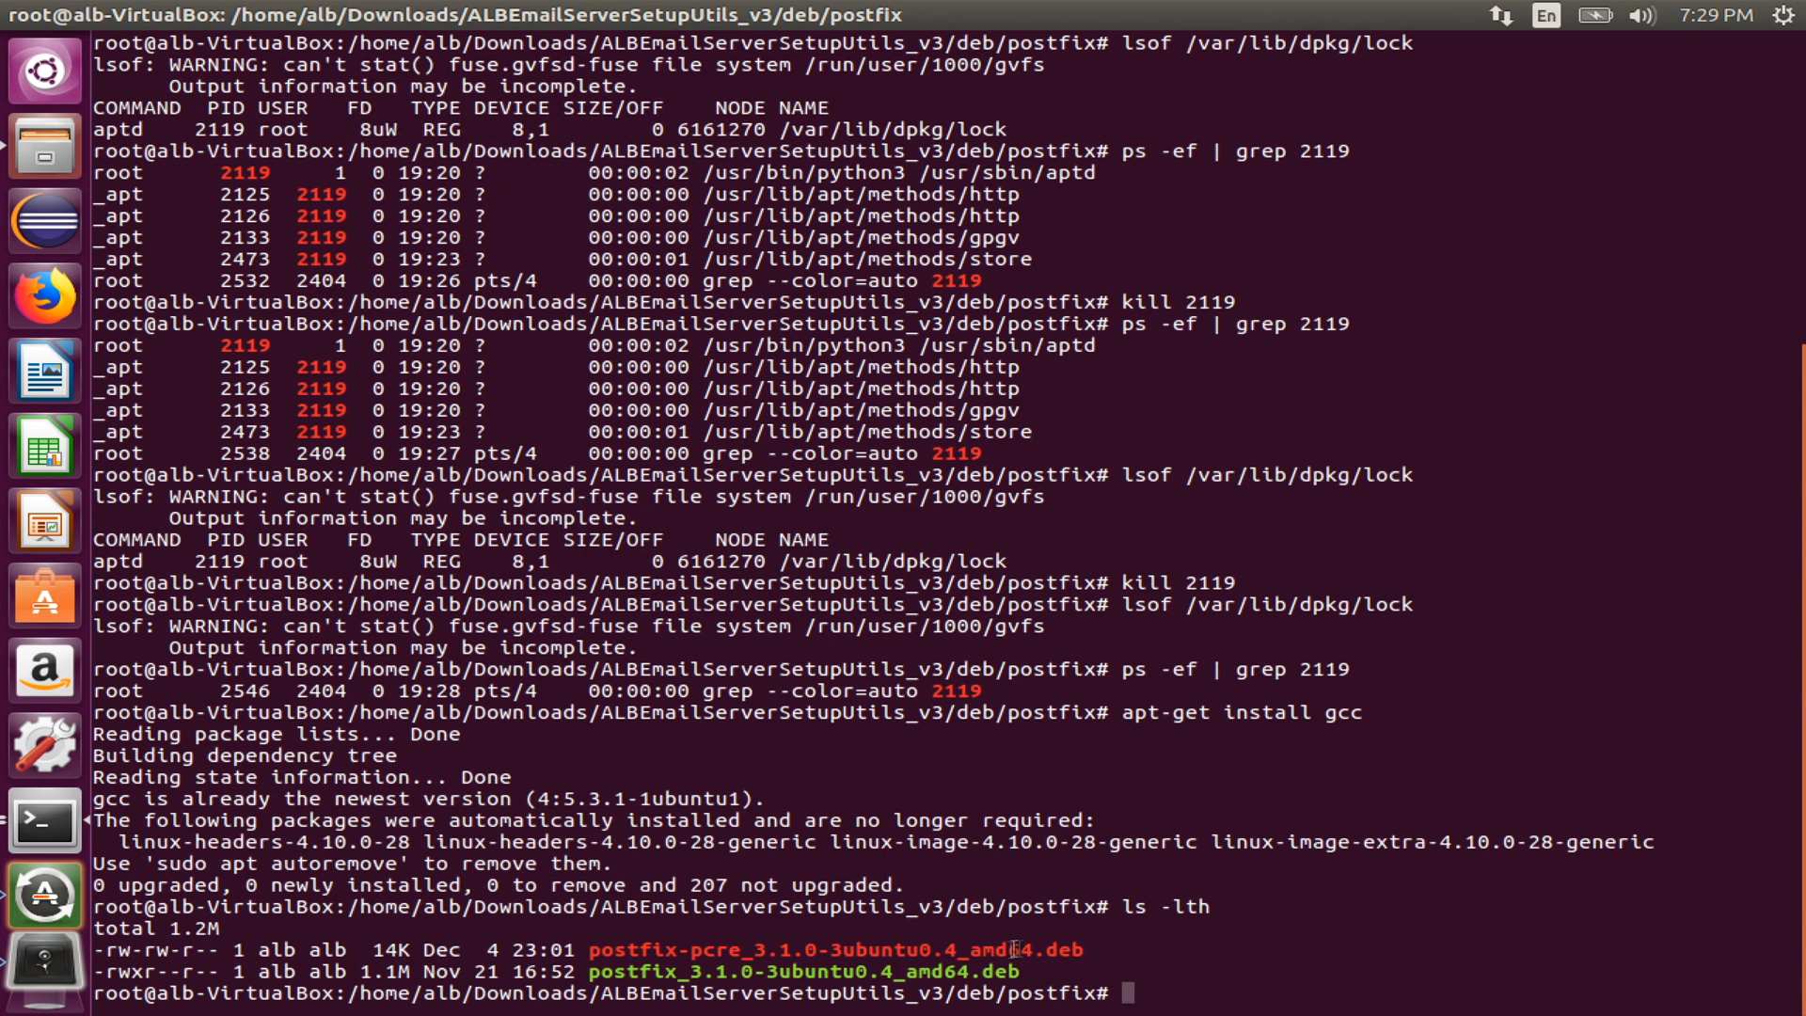
Step: Copy the postfix-pcre_3.1.0-3ubuntu0.4_amd64.deb file name and run dpkg --install on it
right_click(1017, 950)
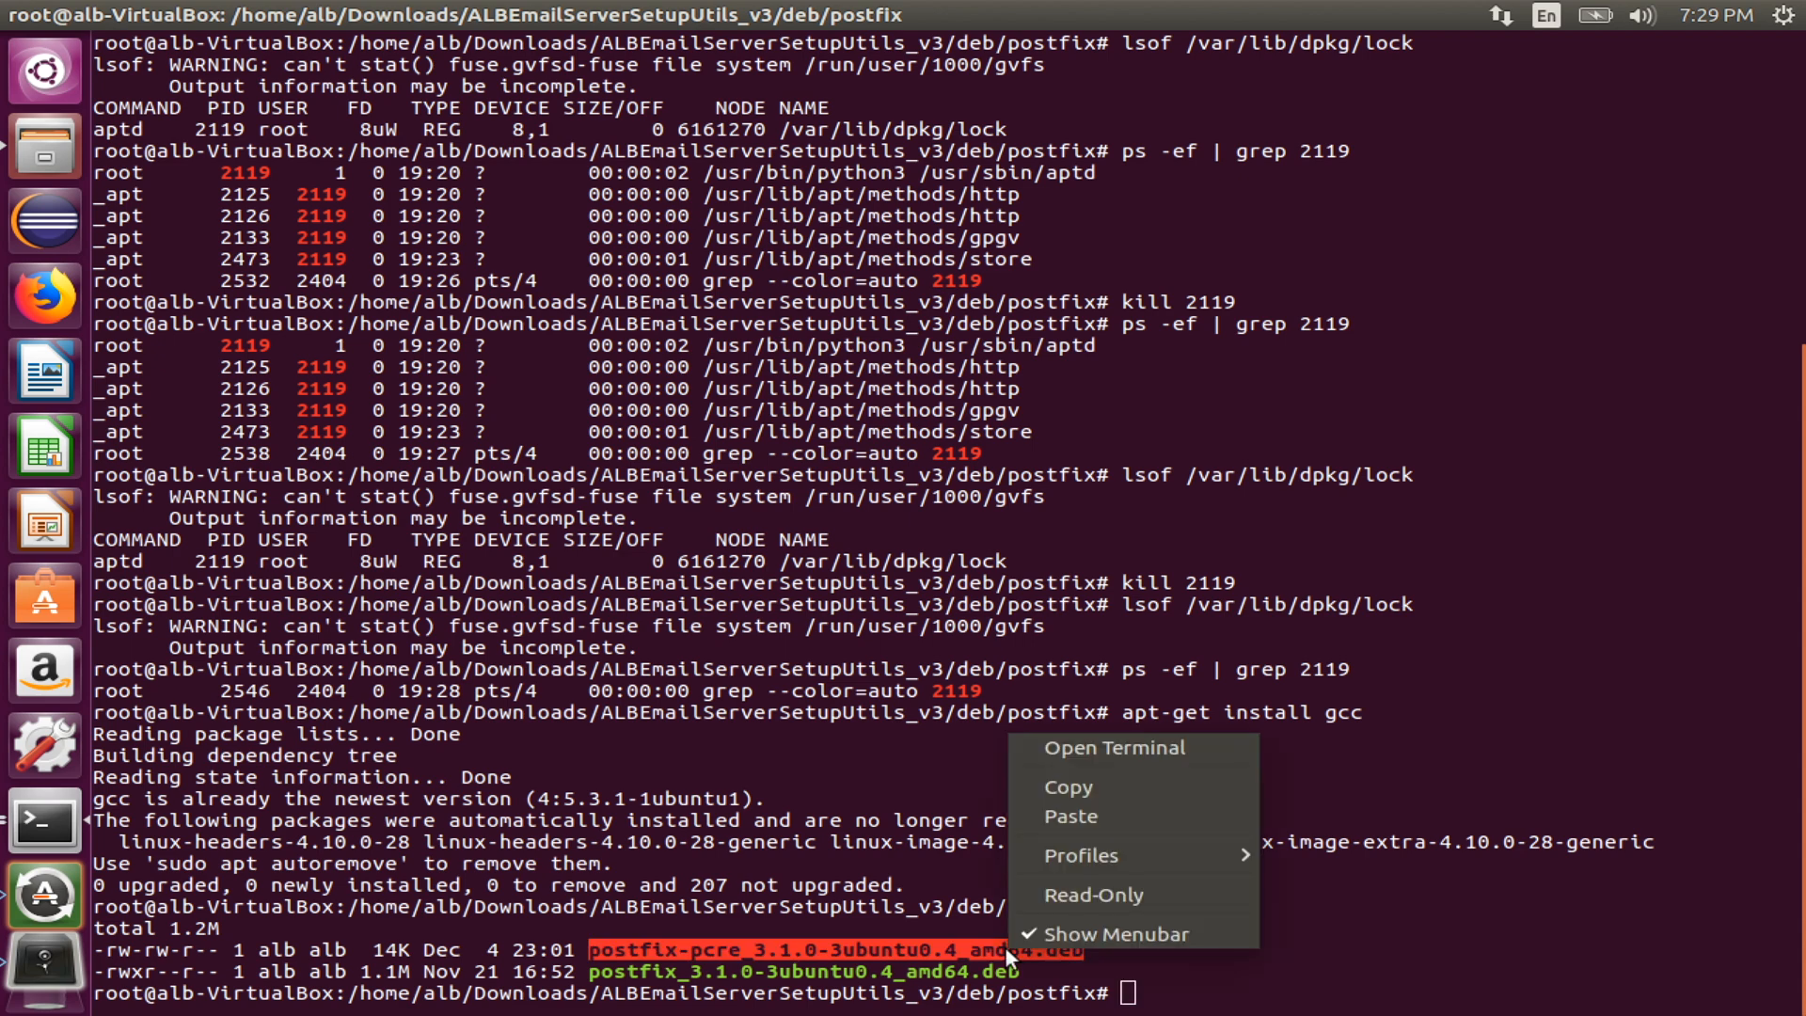
click(1135, 783)
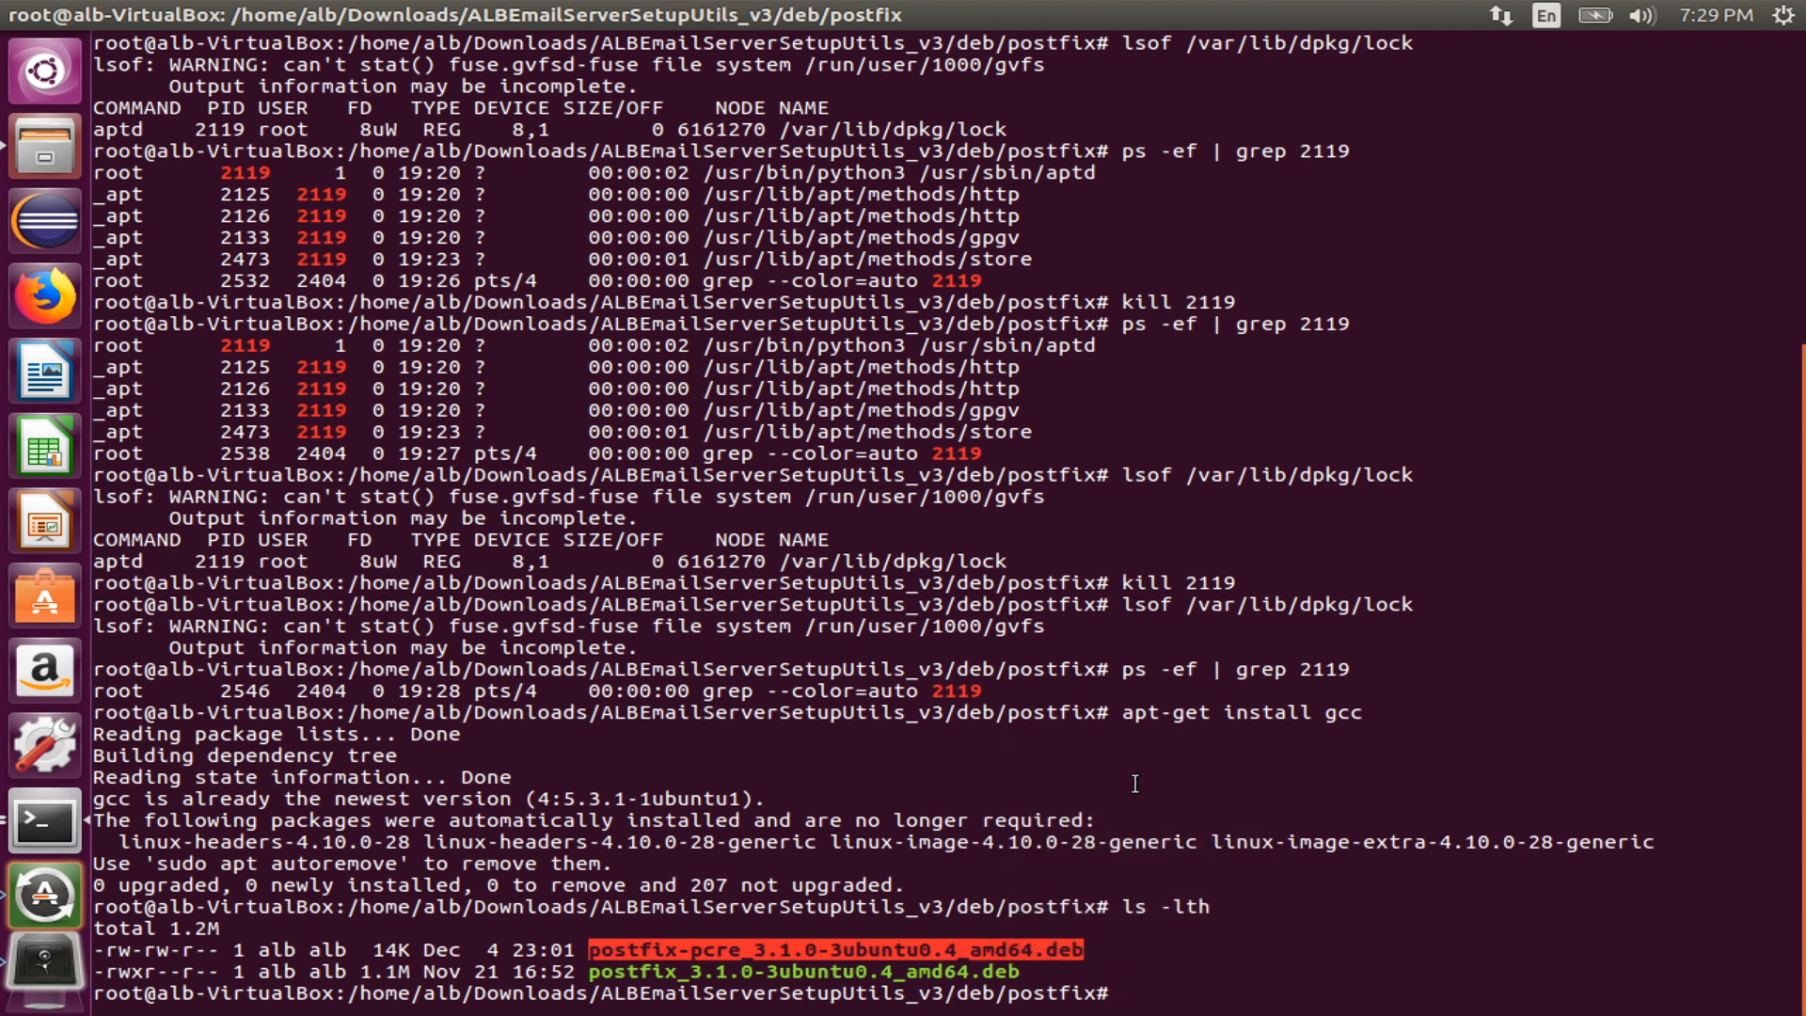
text(dpkg -)
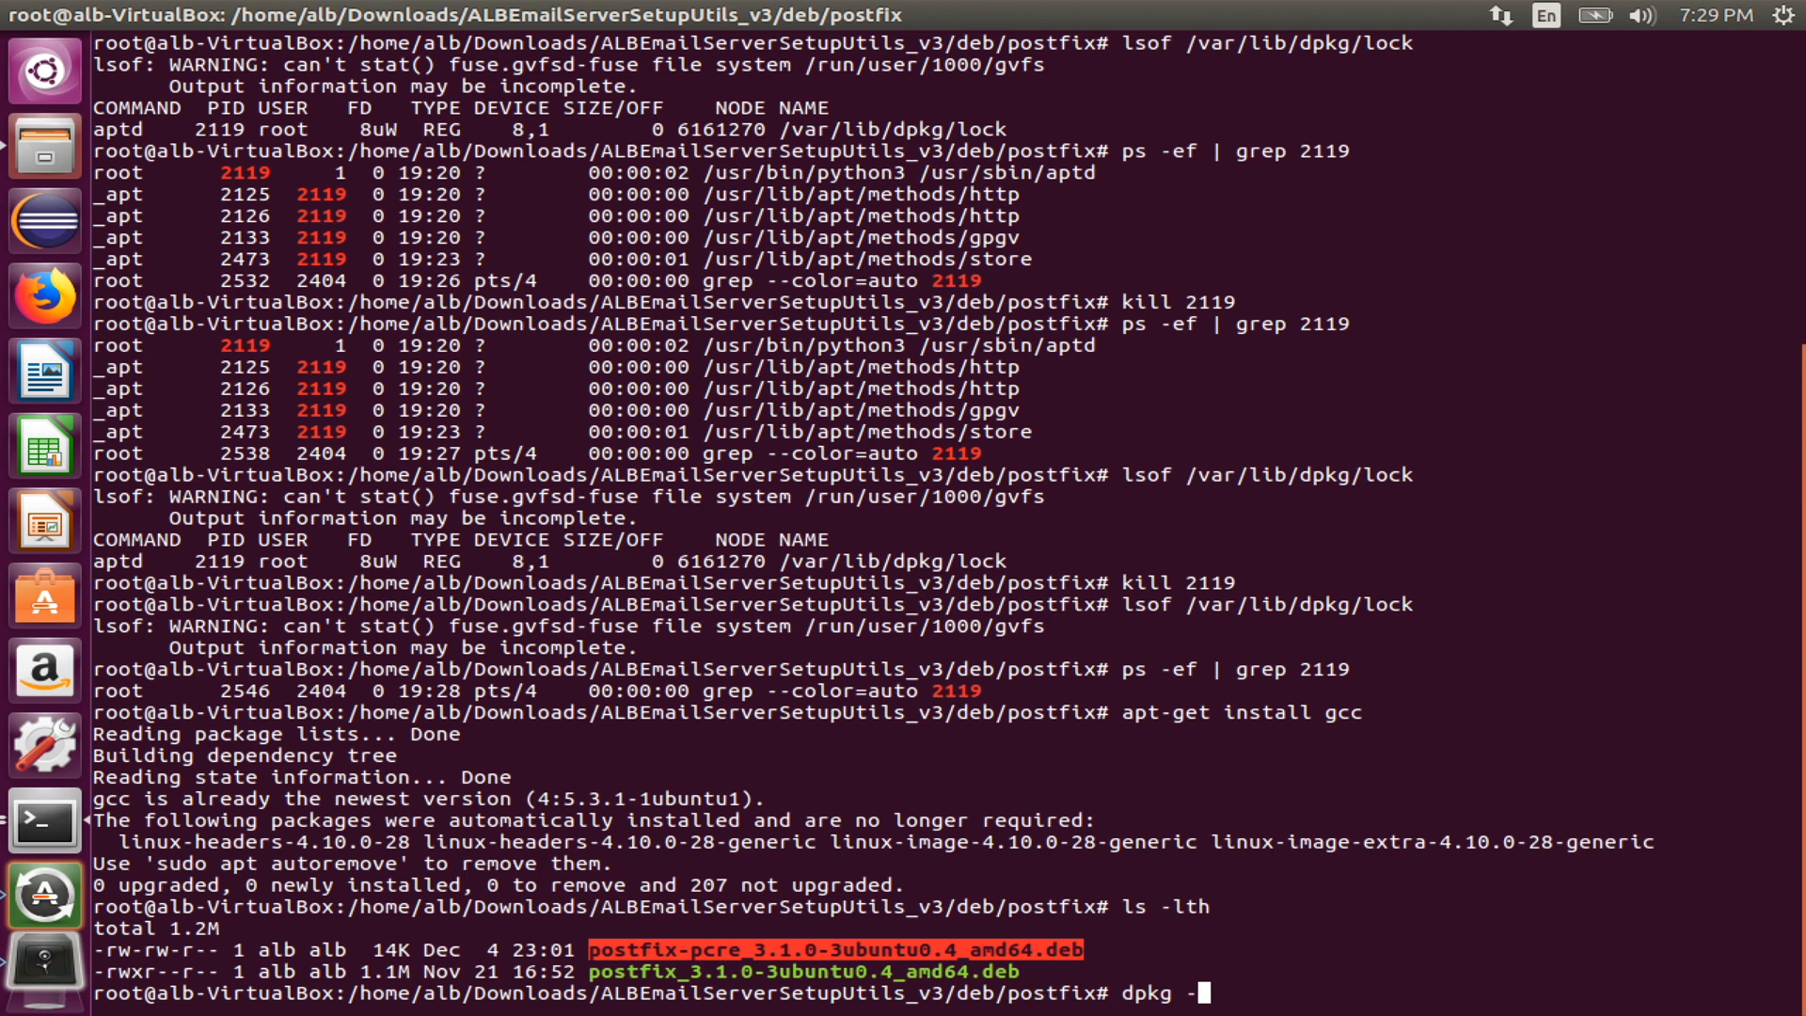
right_click(1211, 627)
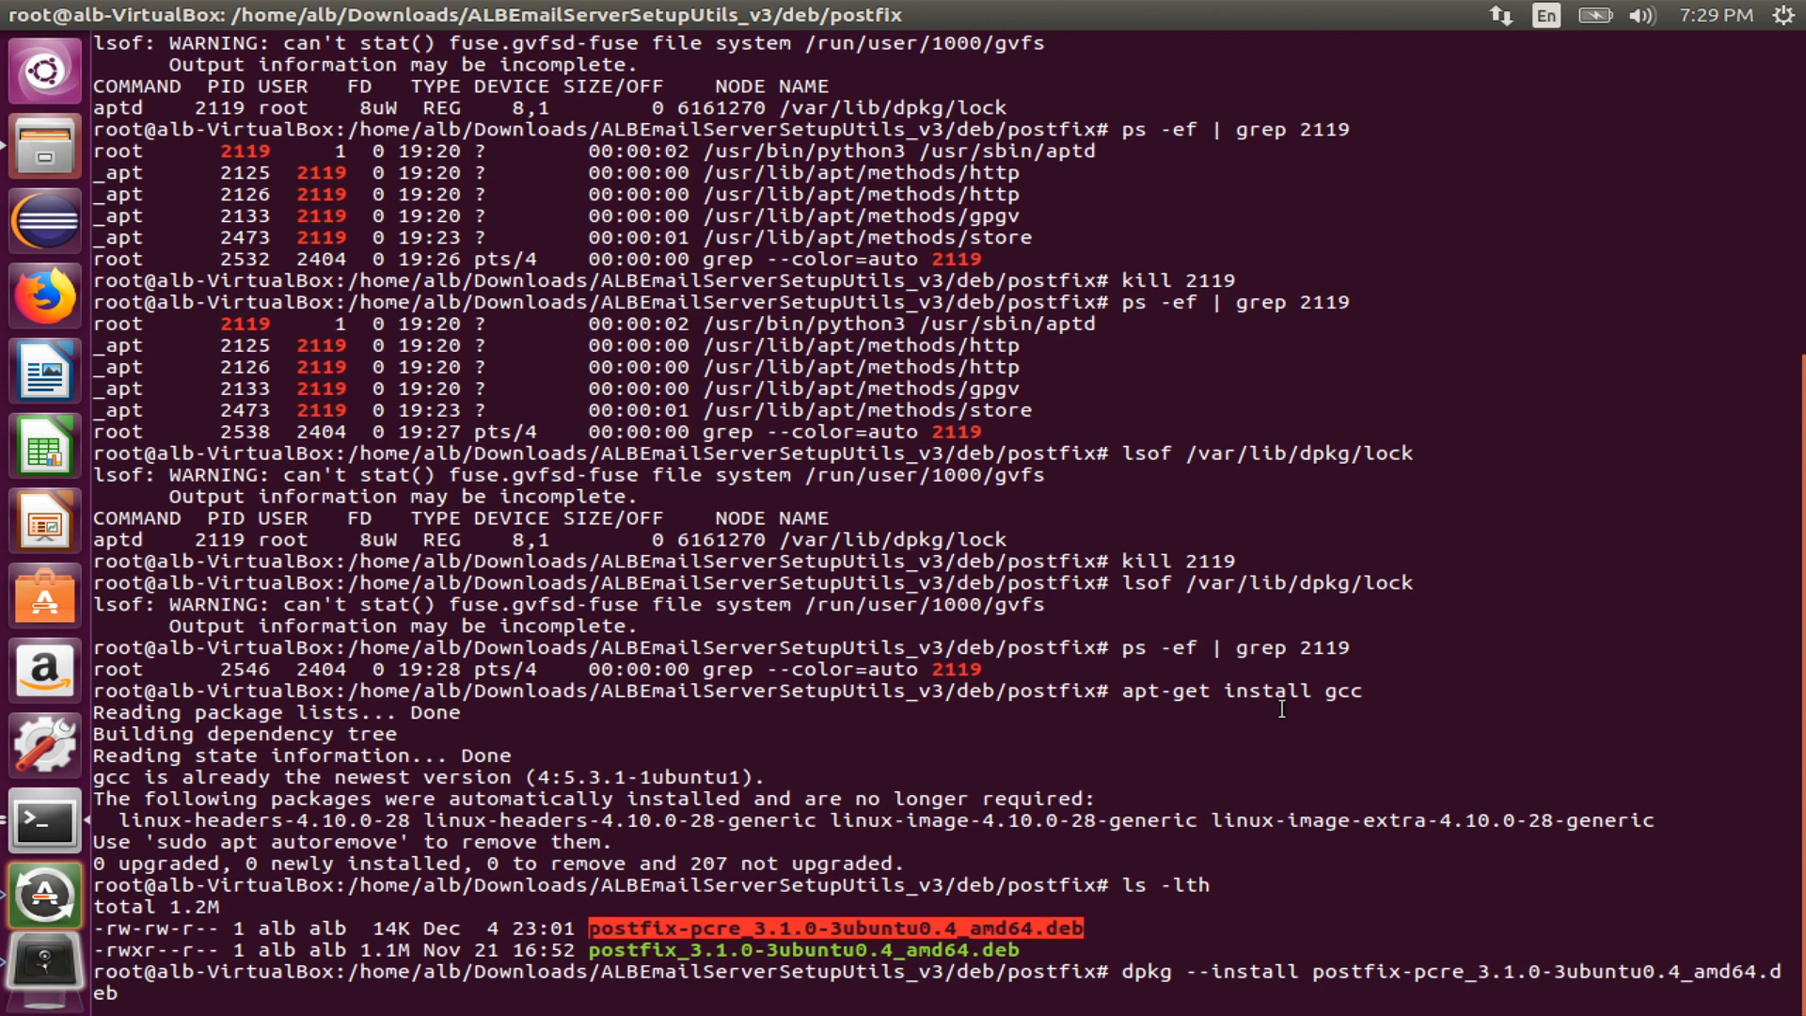
key(Return)
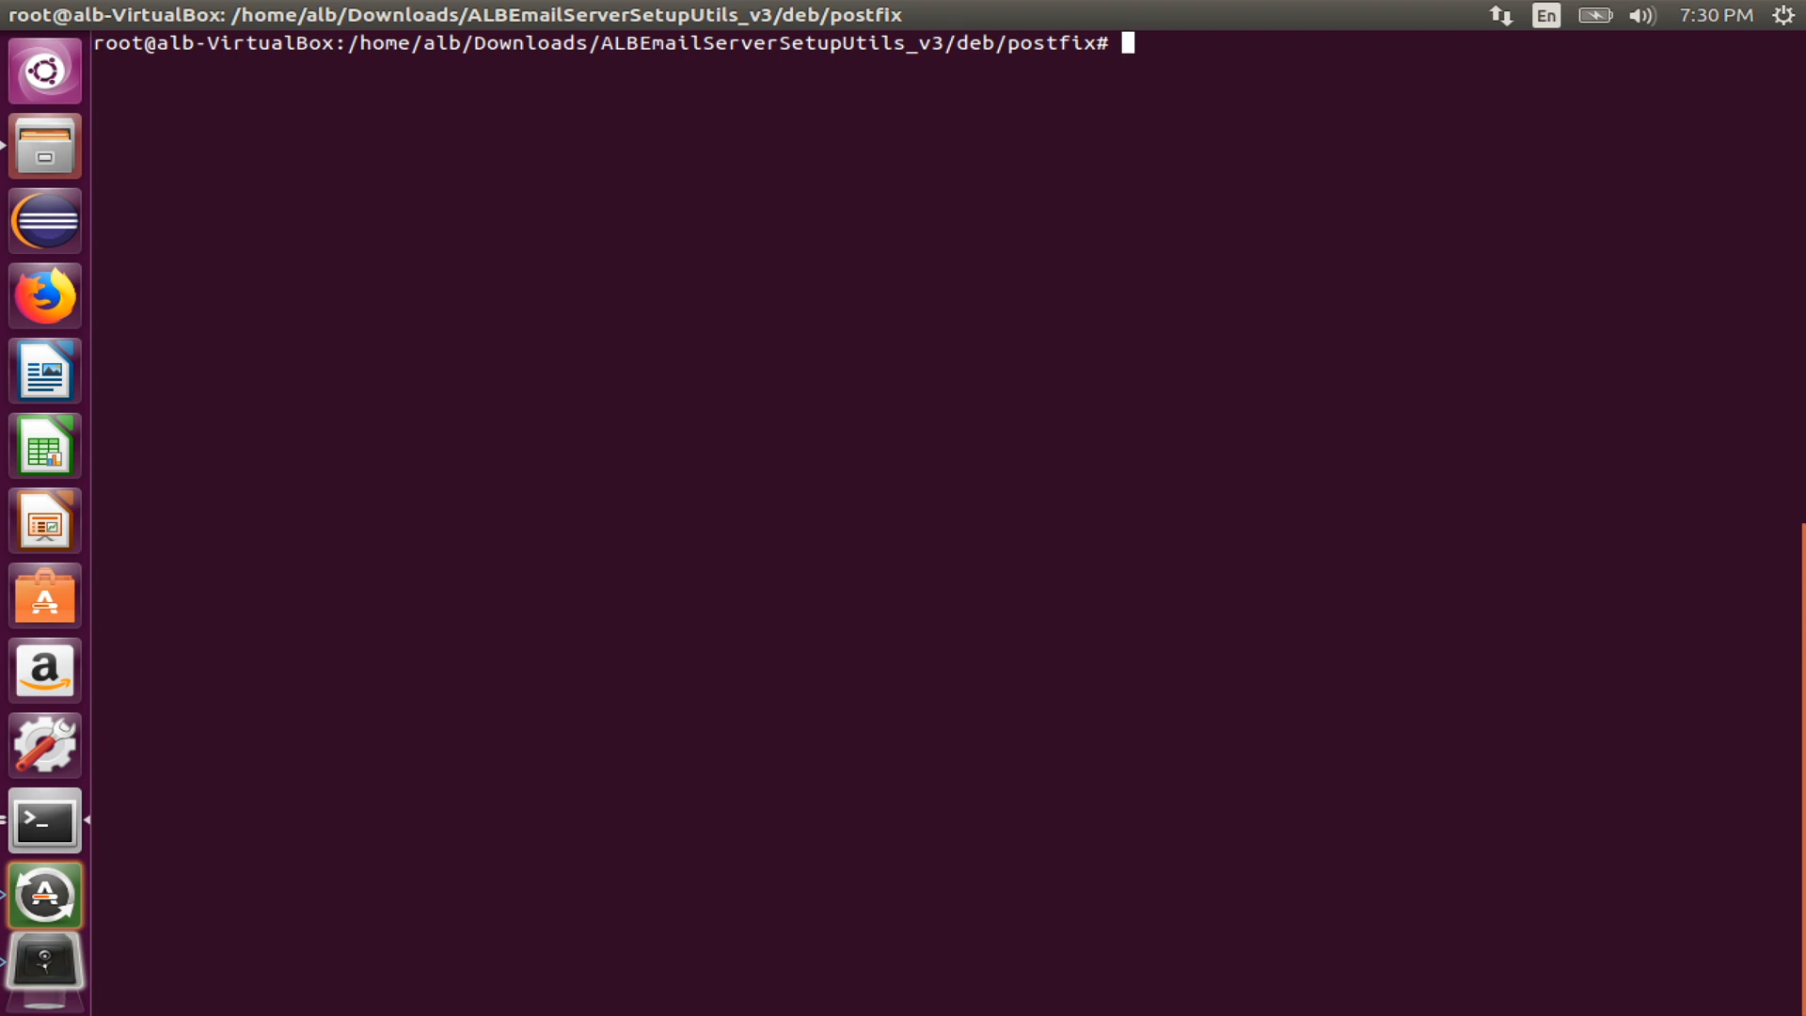
text(kill)
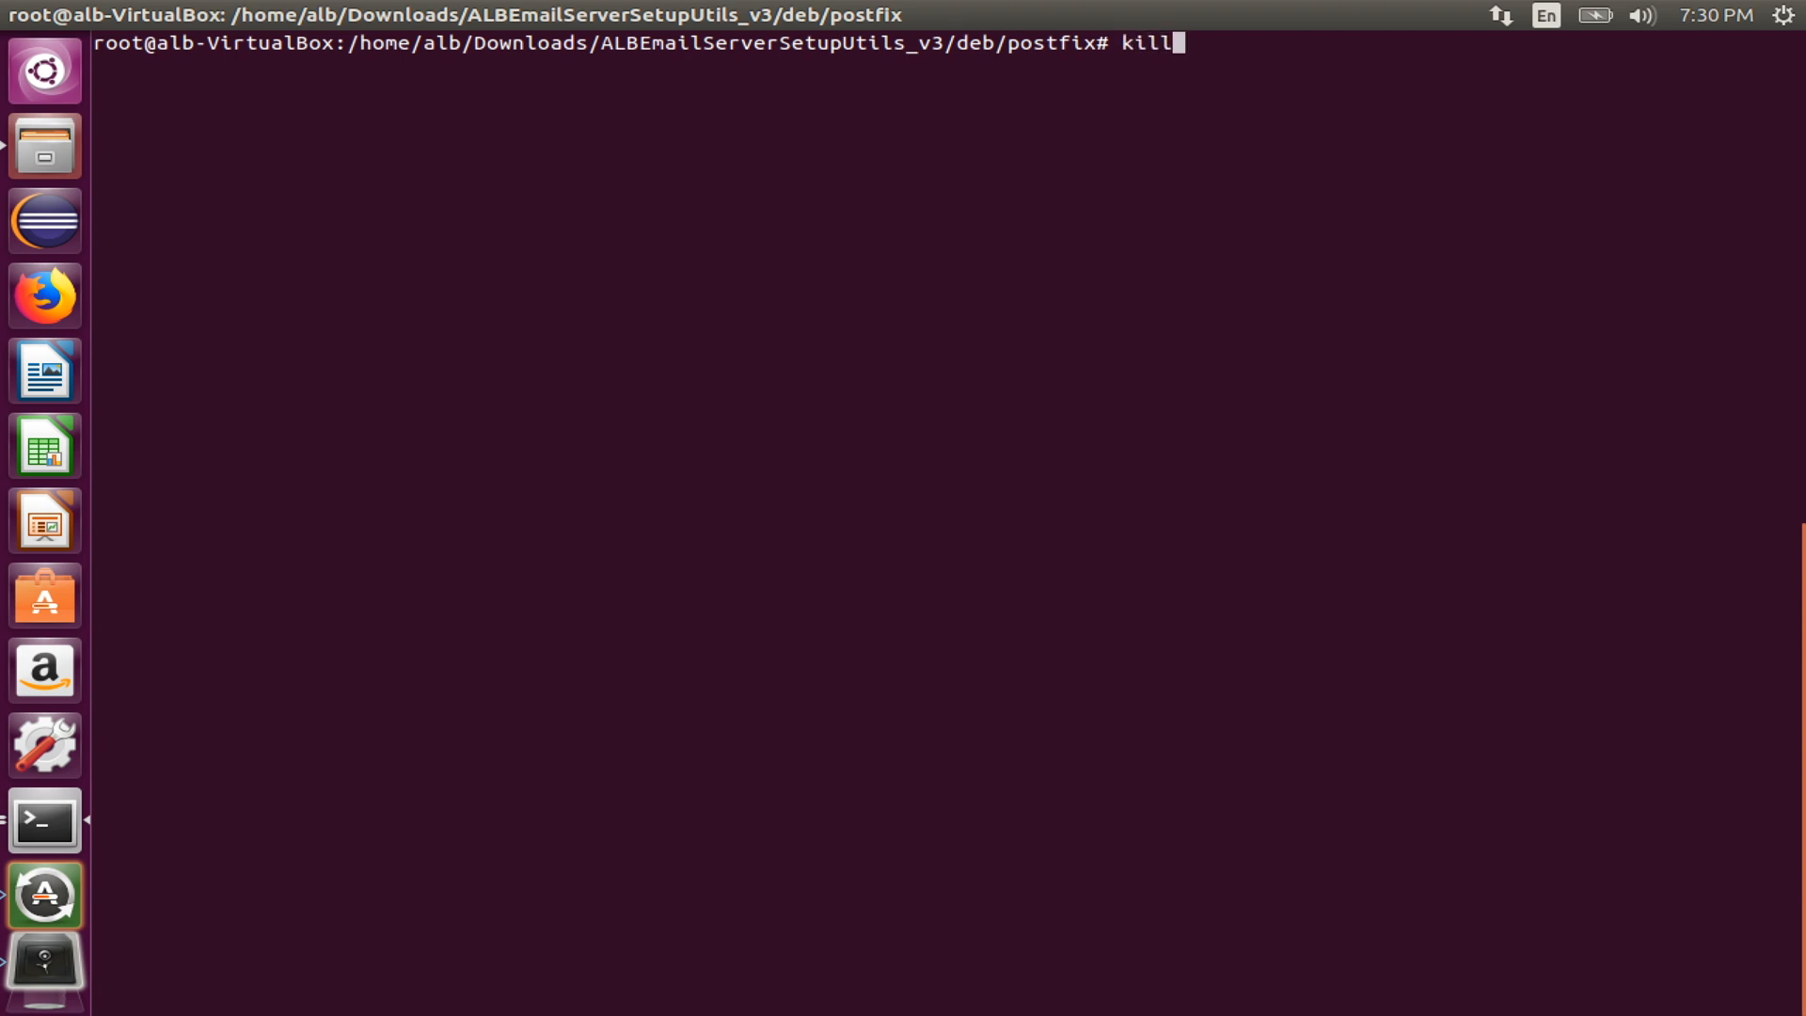
text(-9)
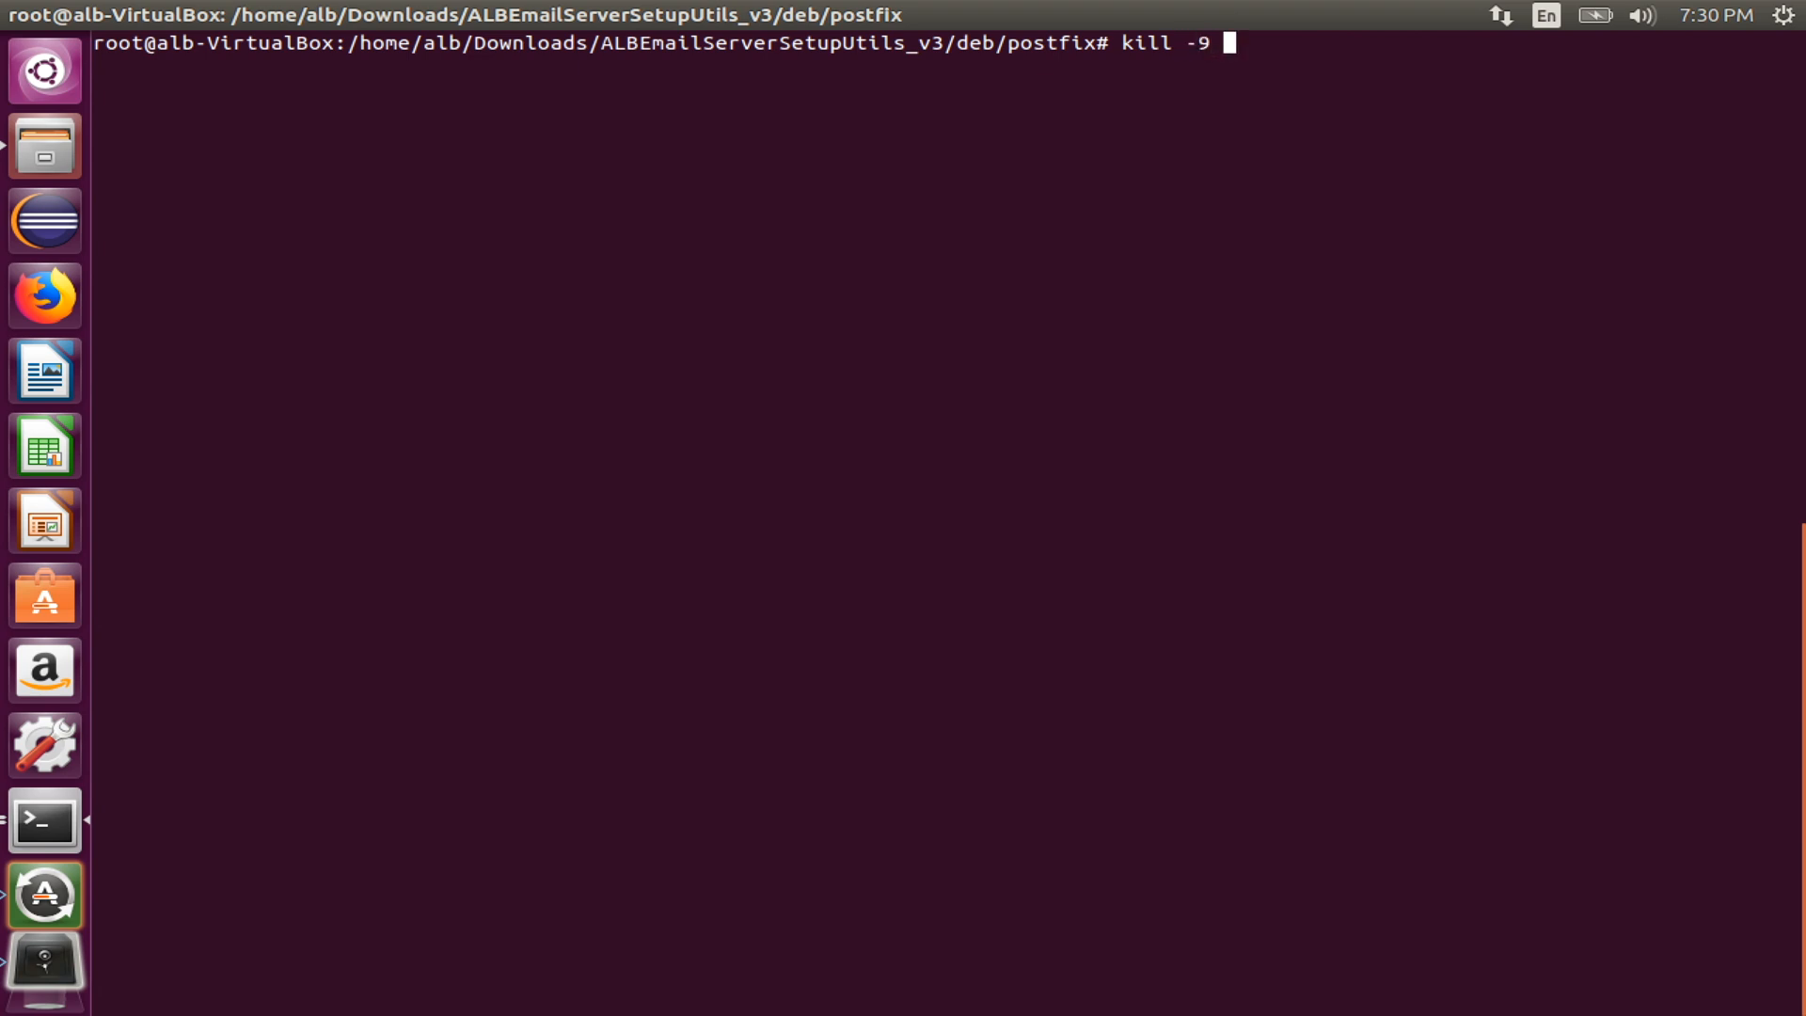
text(414443)
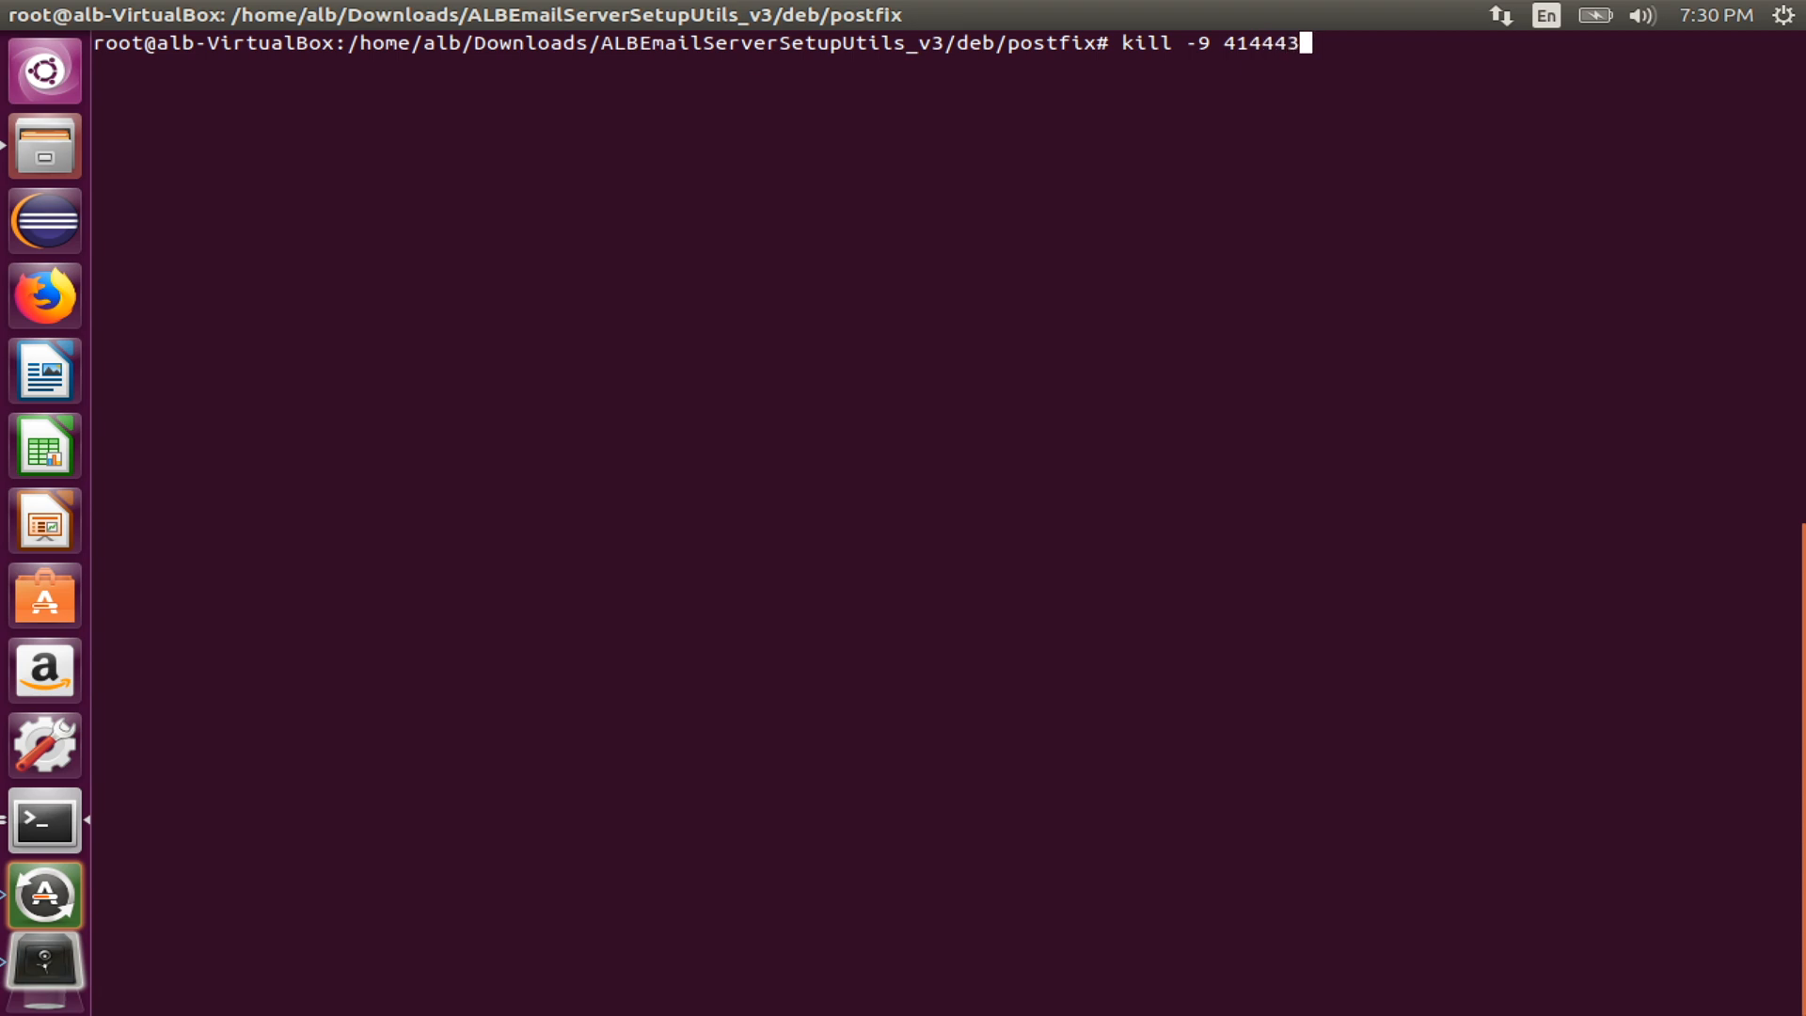
text(2)
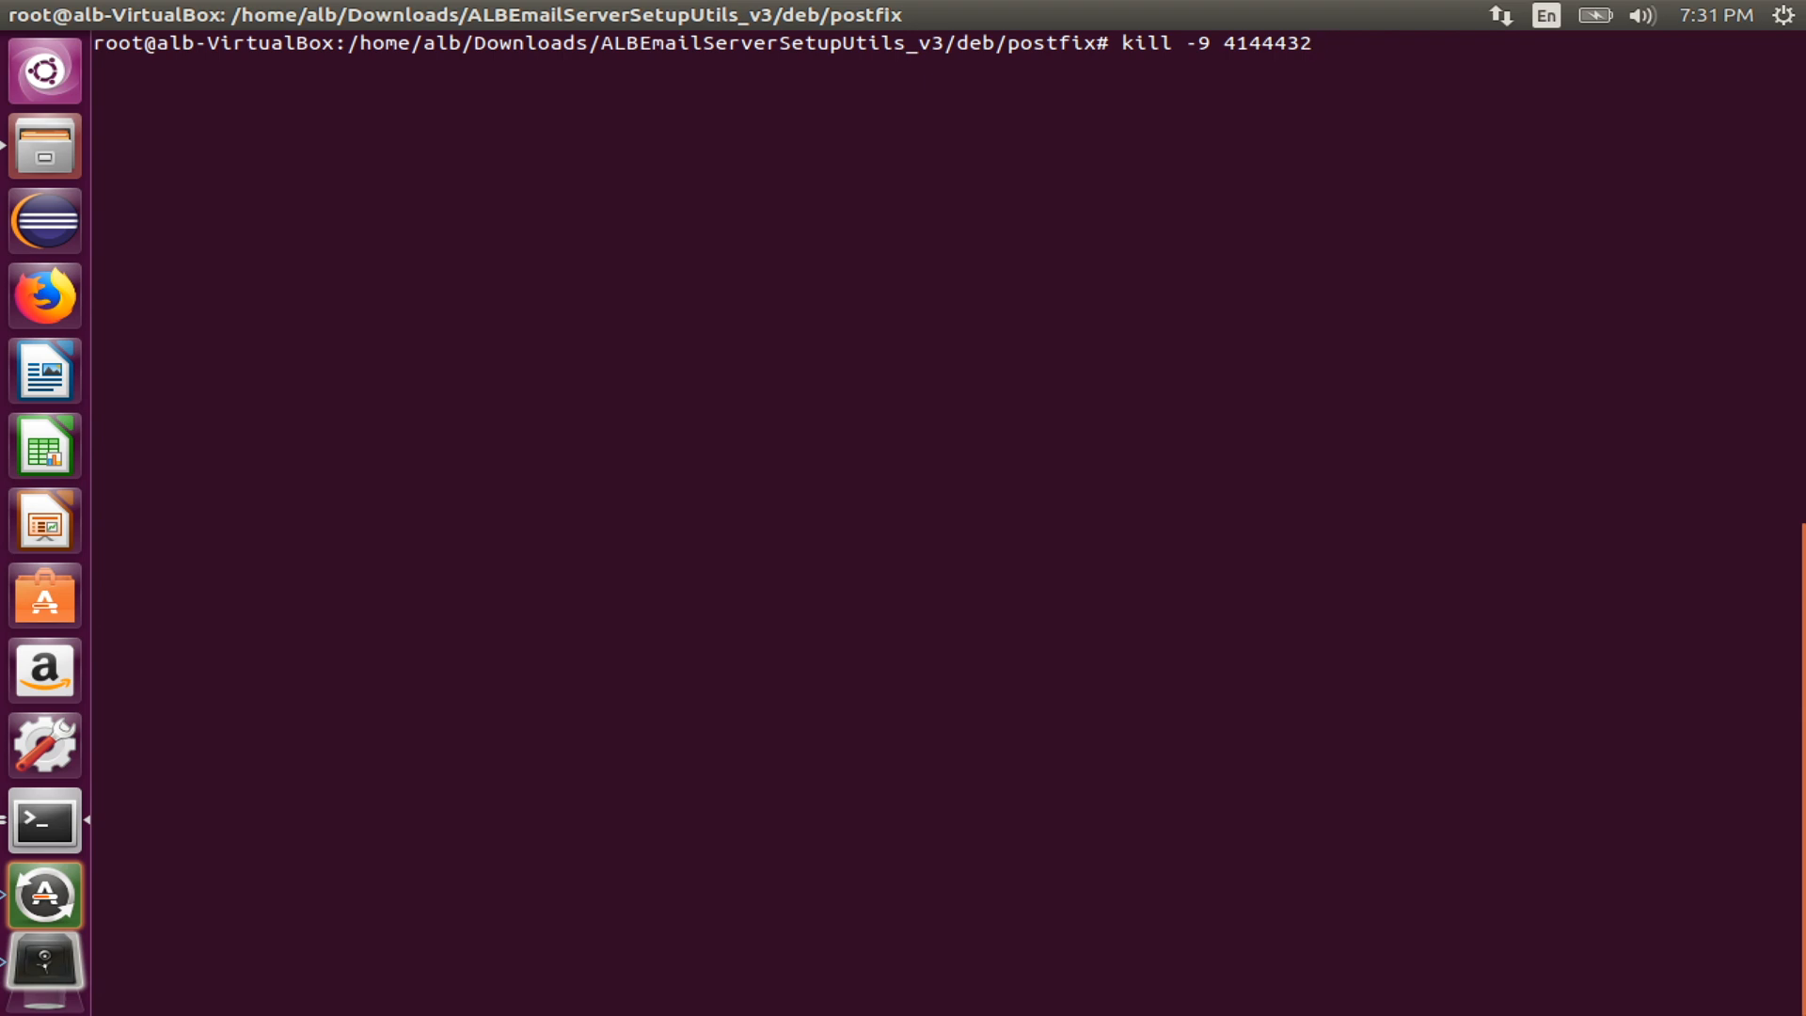
key(ctrl+c)
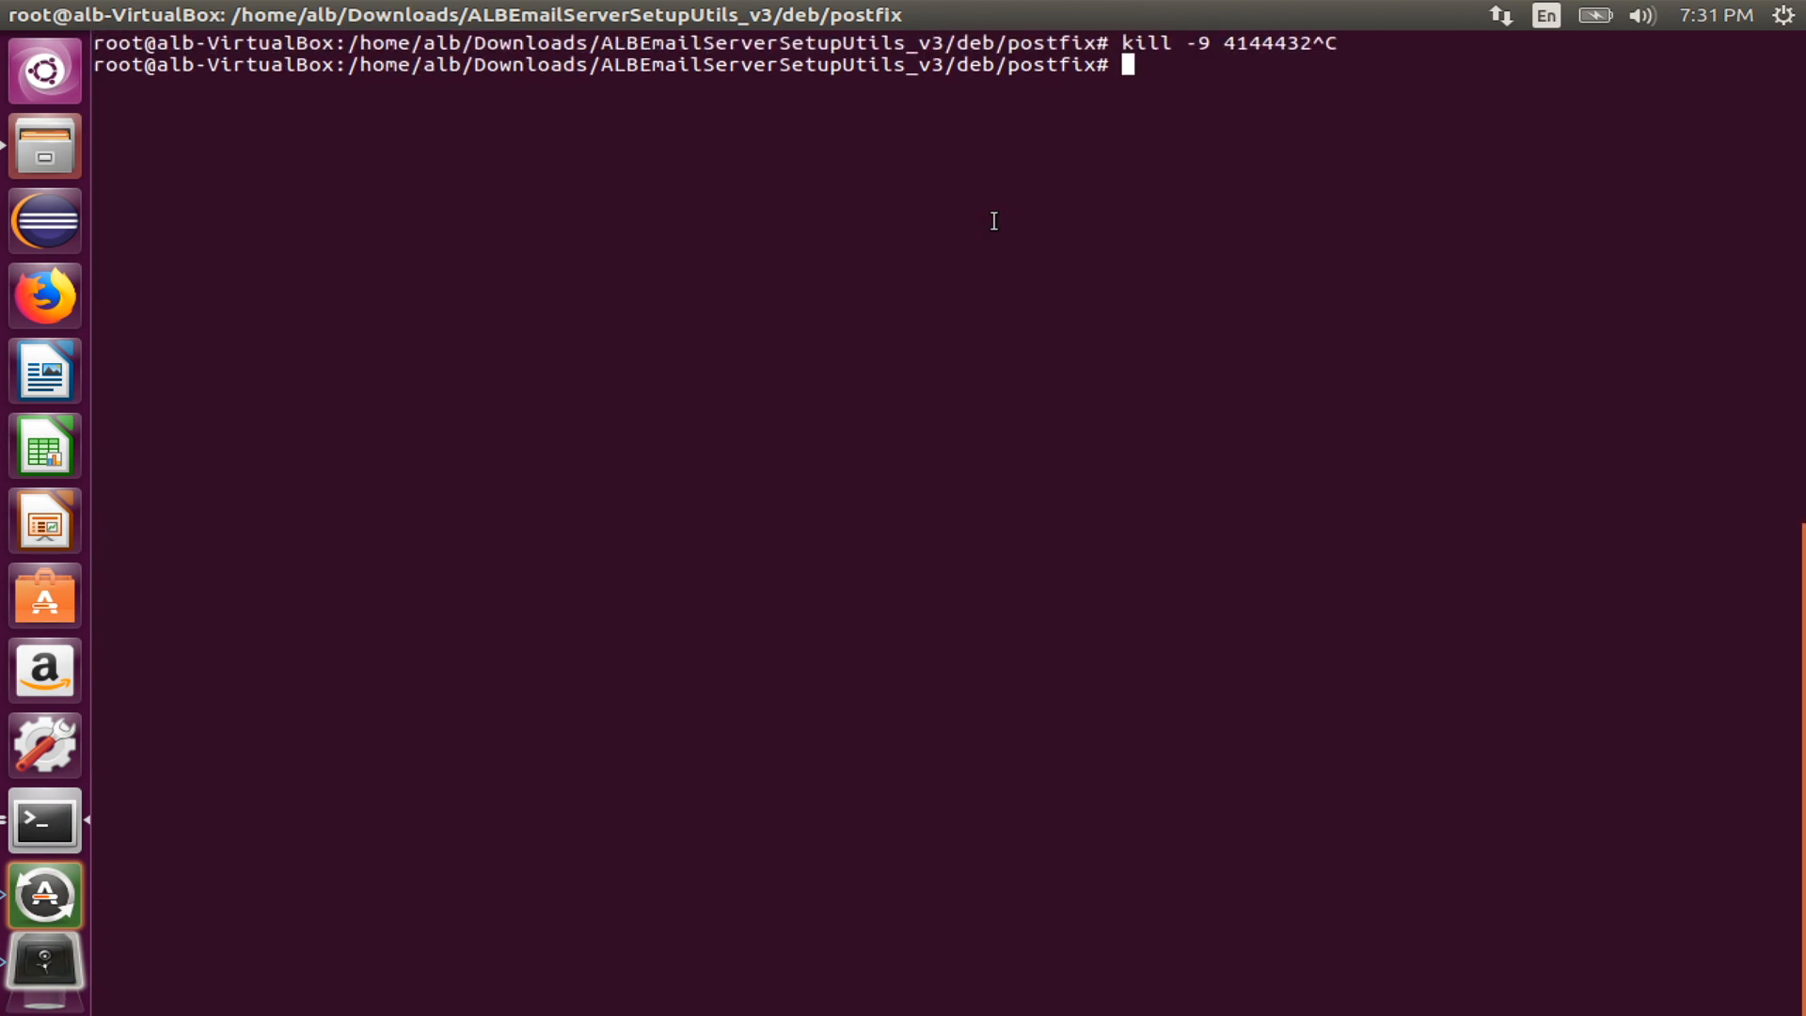
Step: Remove /var/lib/dpkg/lock with rm and start an ls -lt listing
text(rm /)
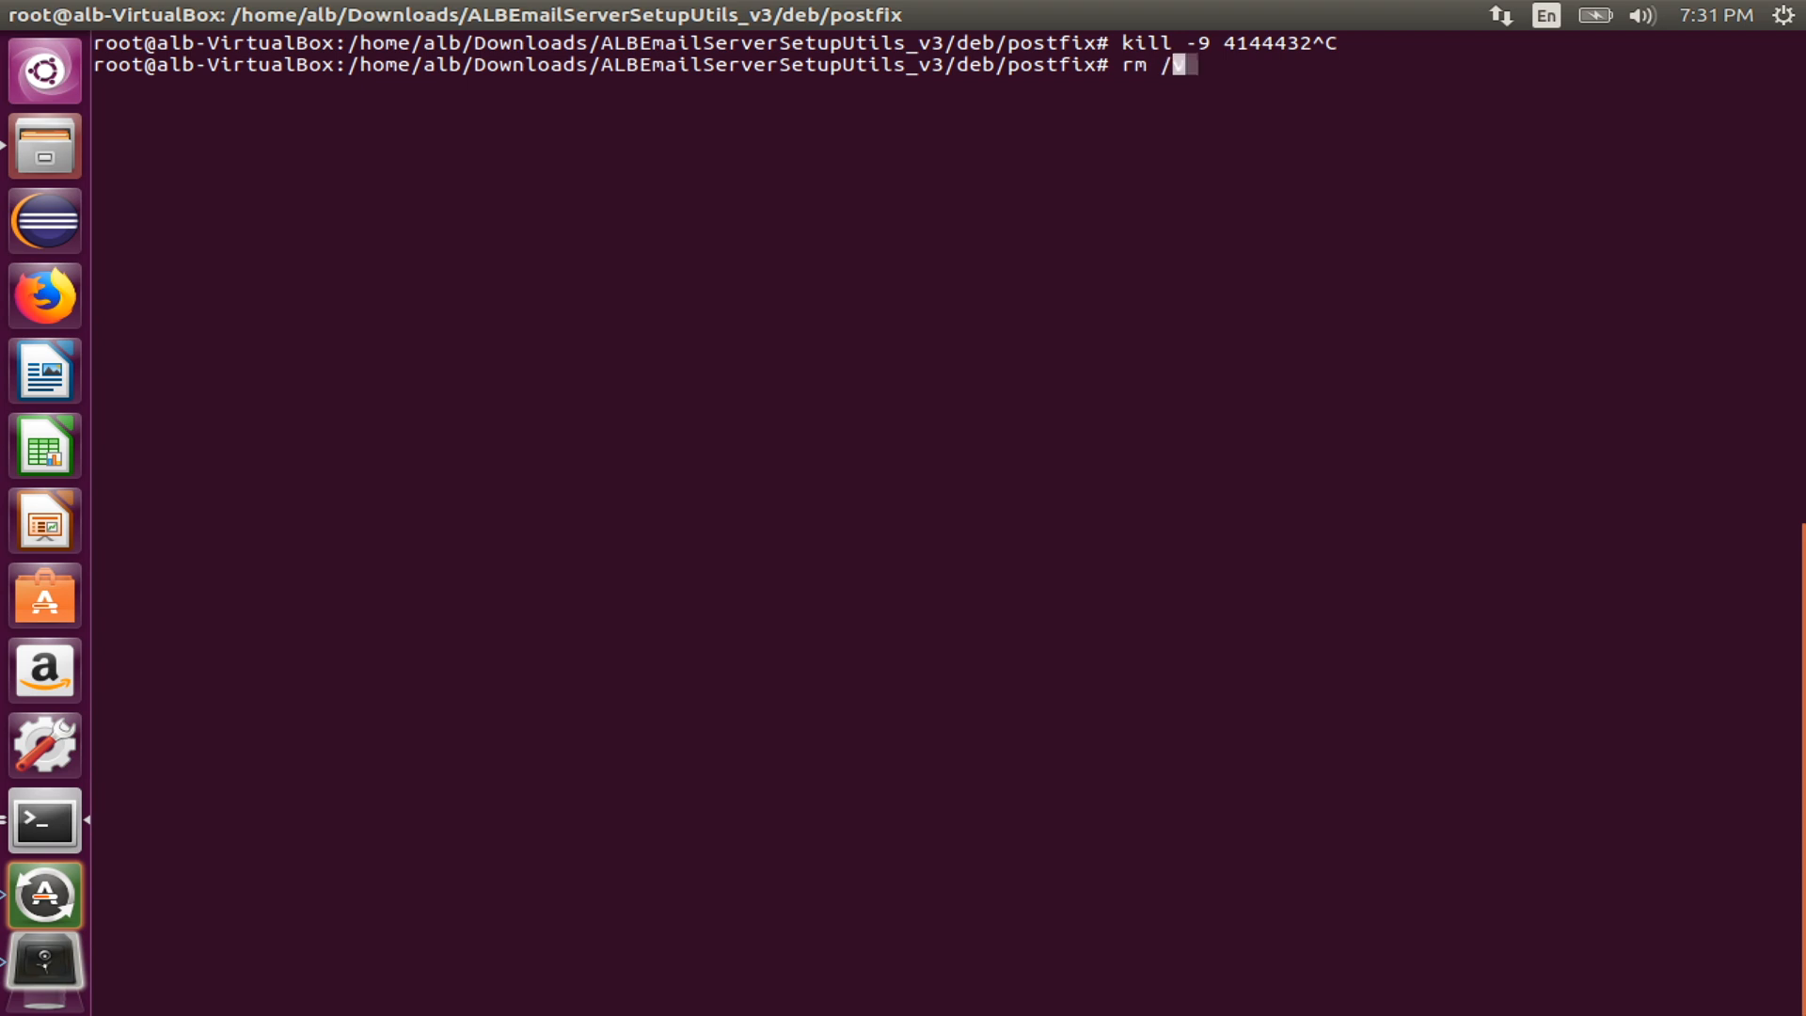
text(var/lib/)
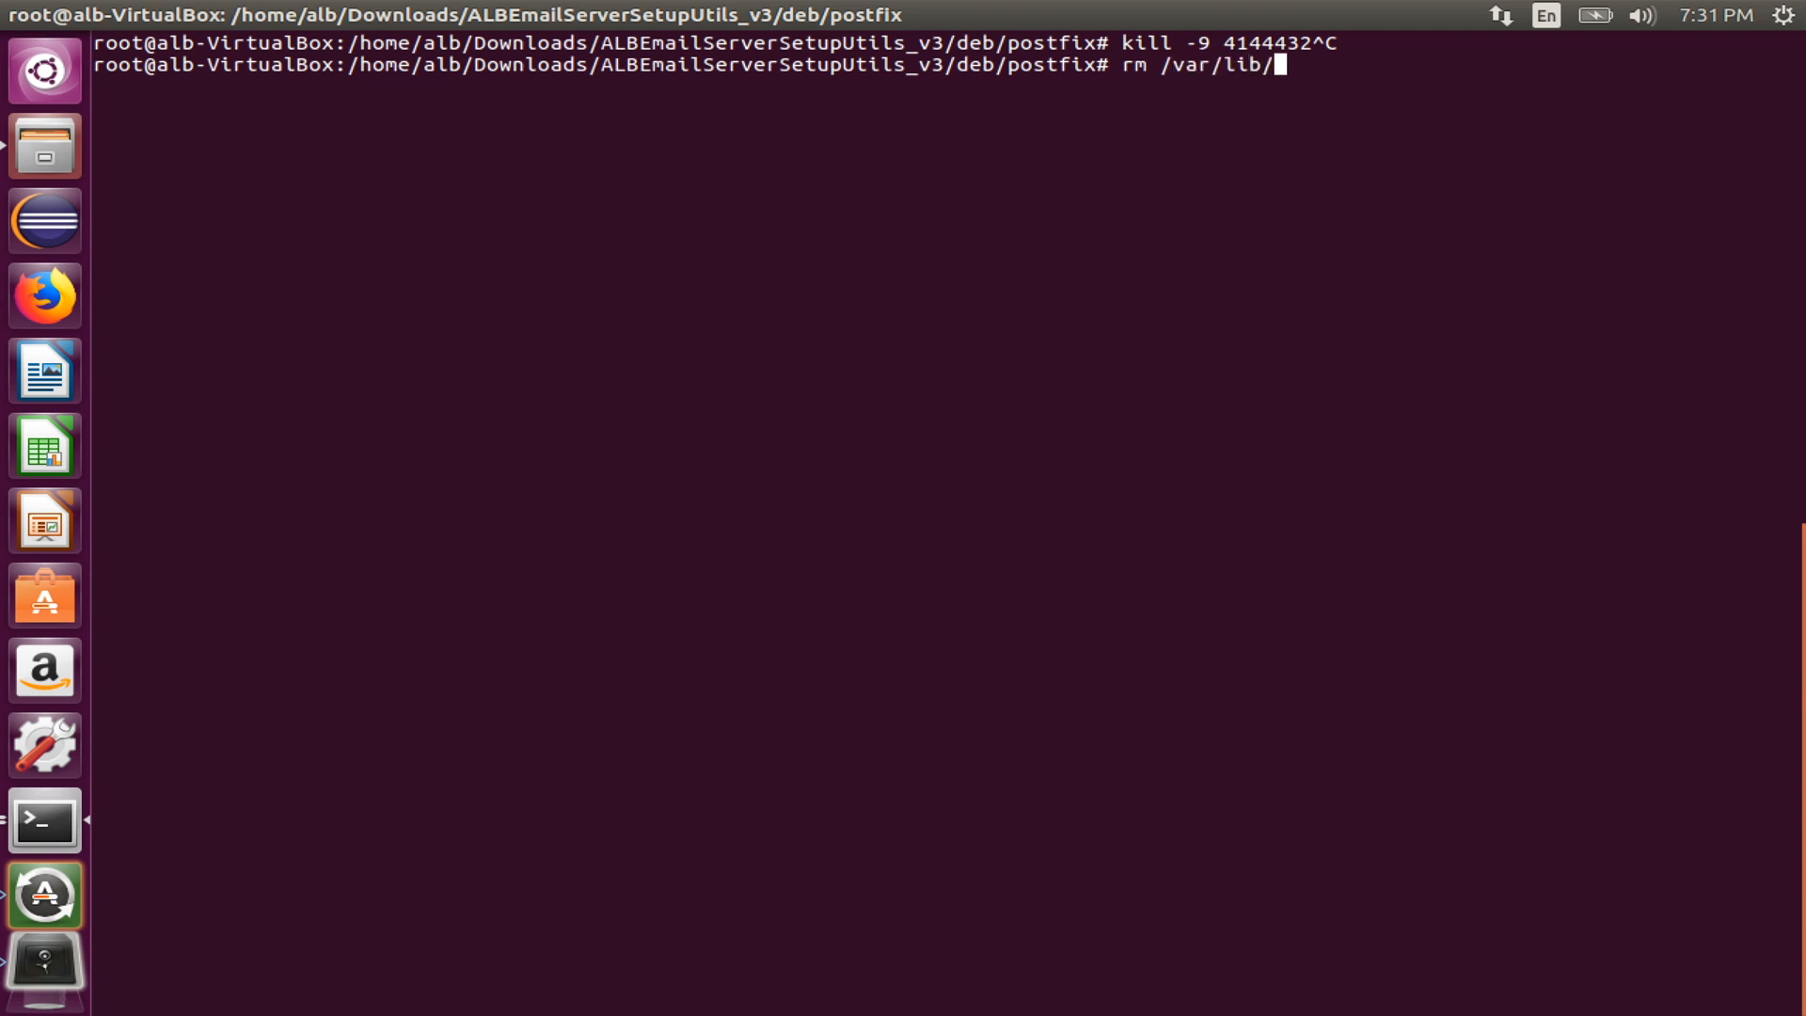
text(dp)
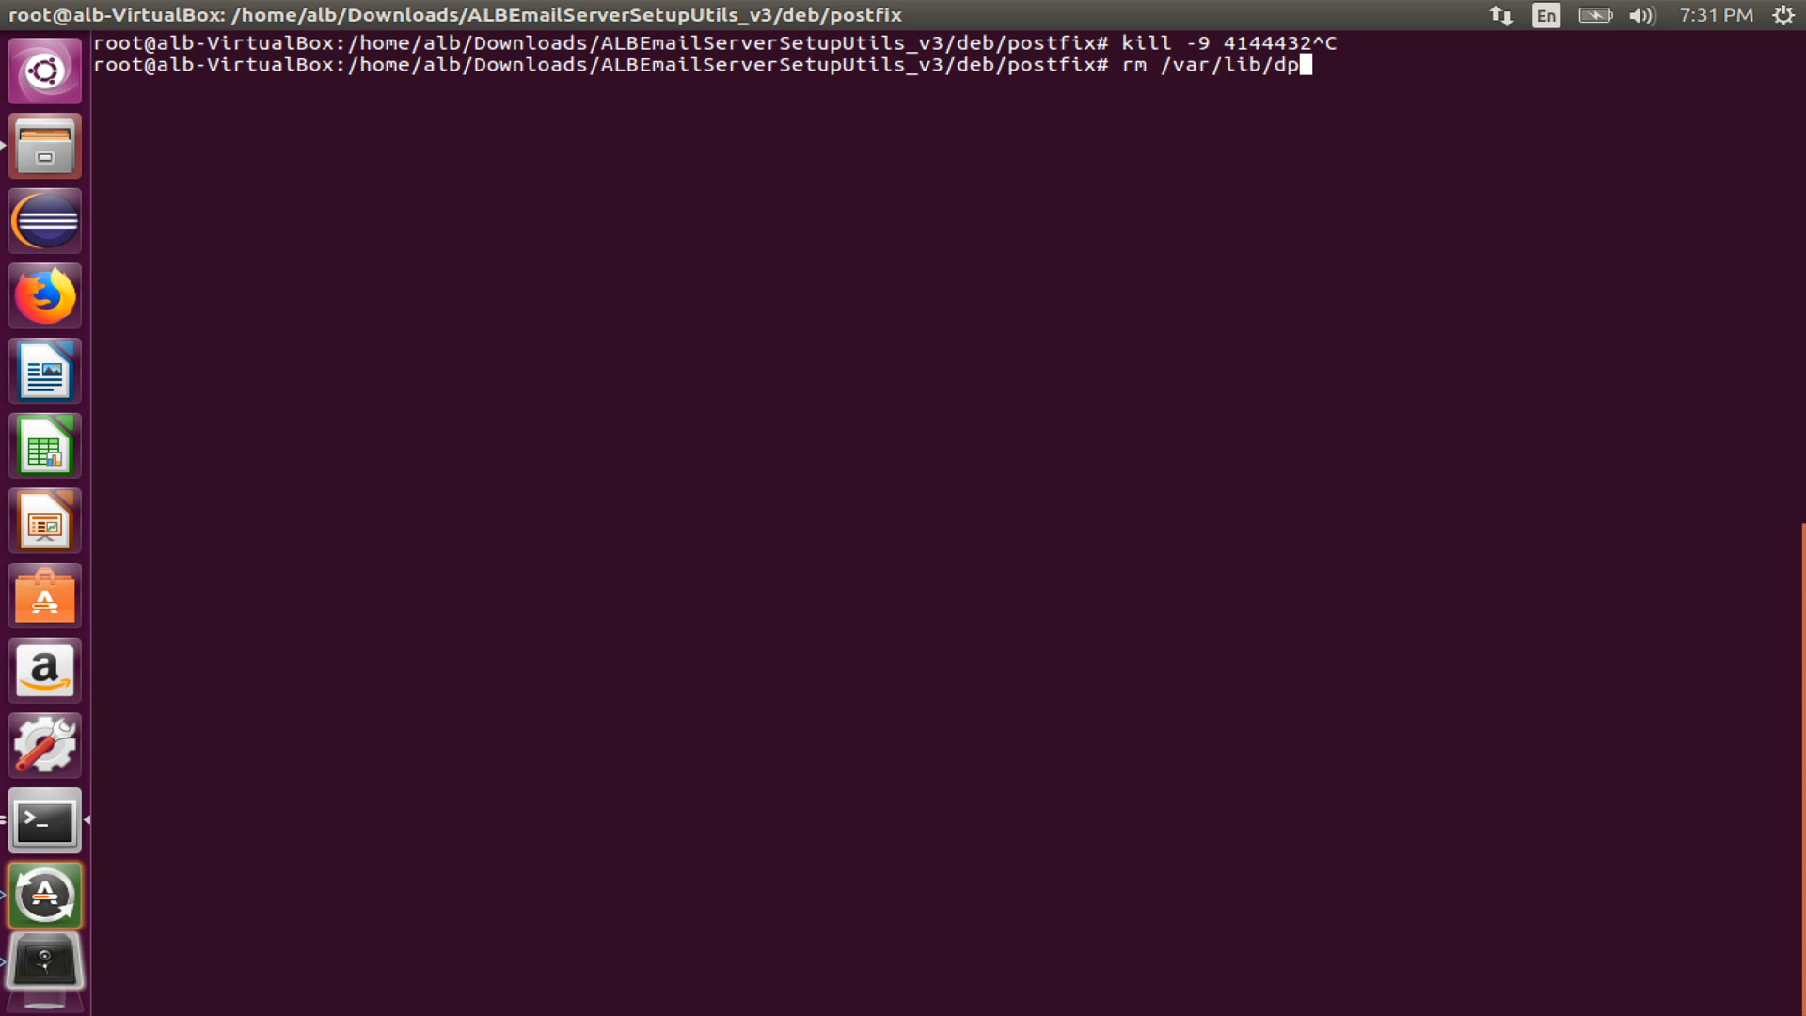
text(kg/lock)
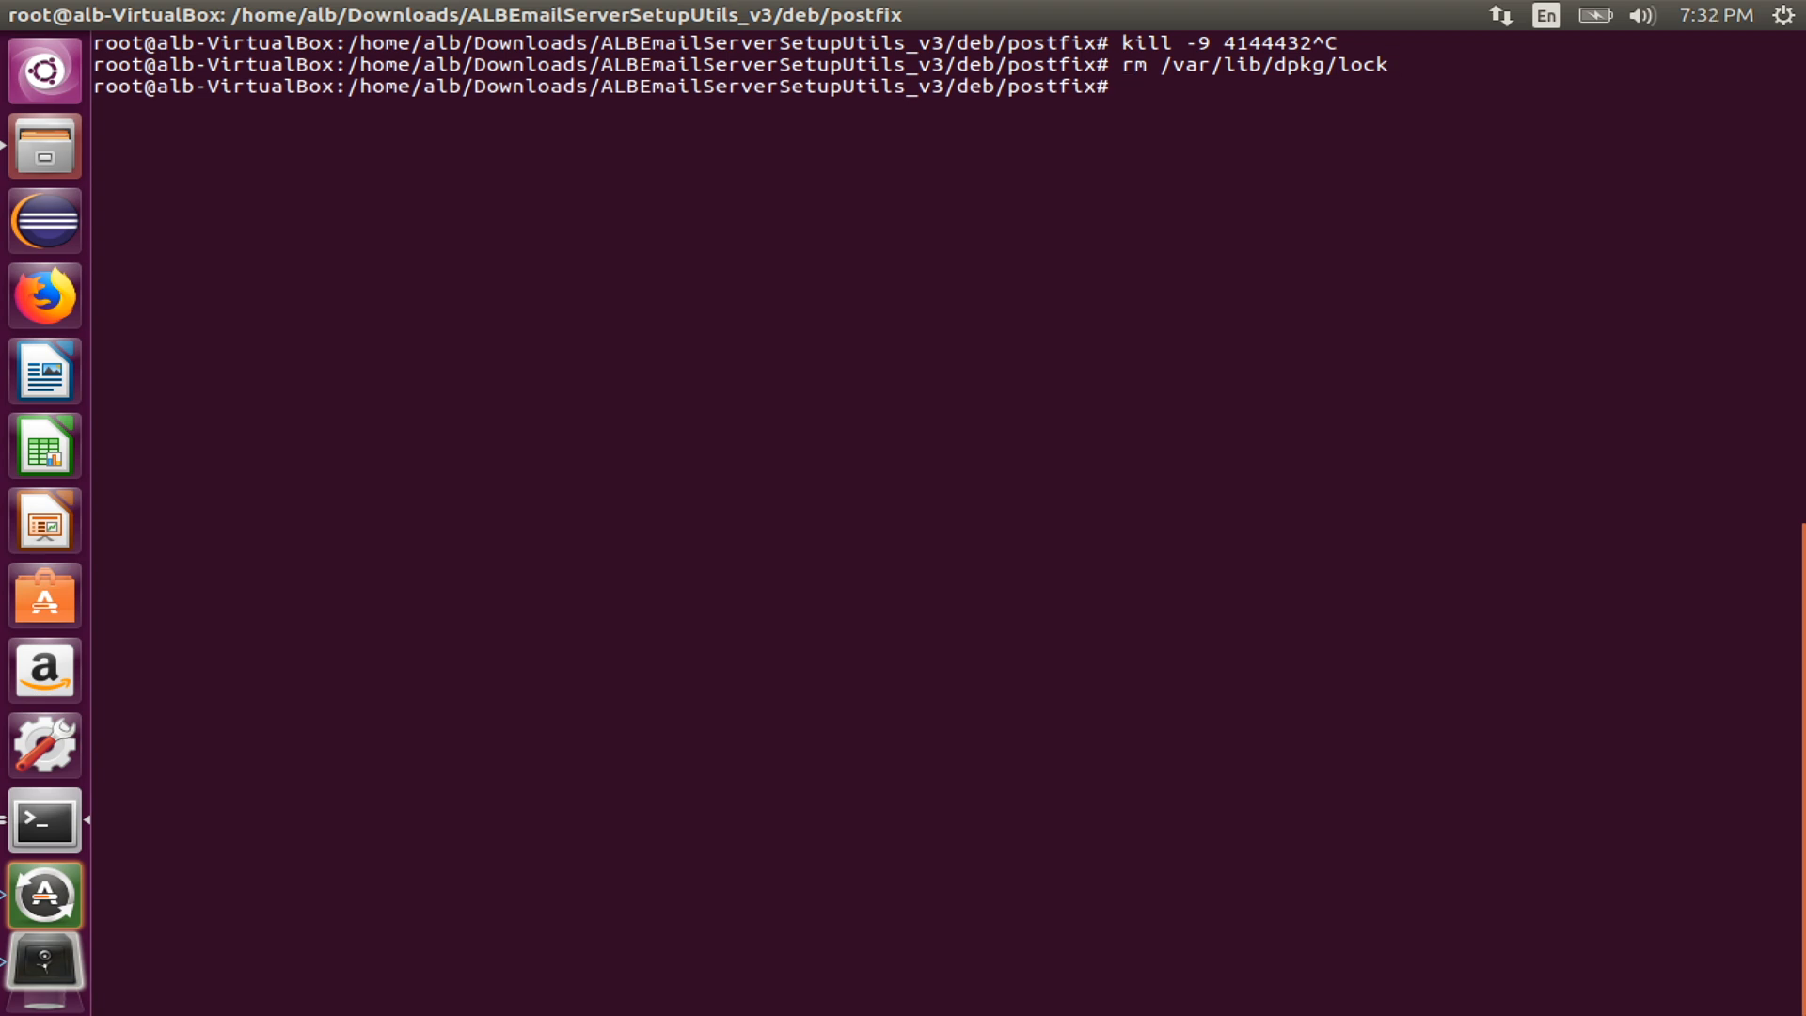
text(ls -lt)
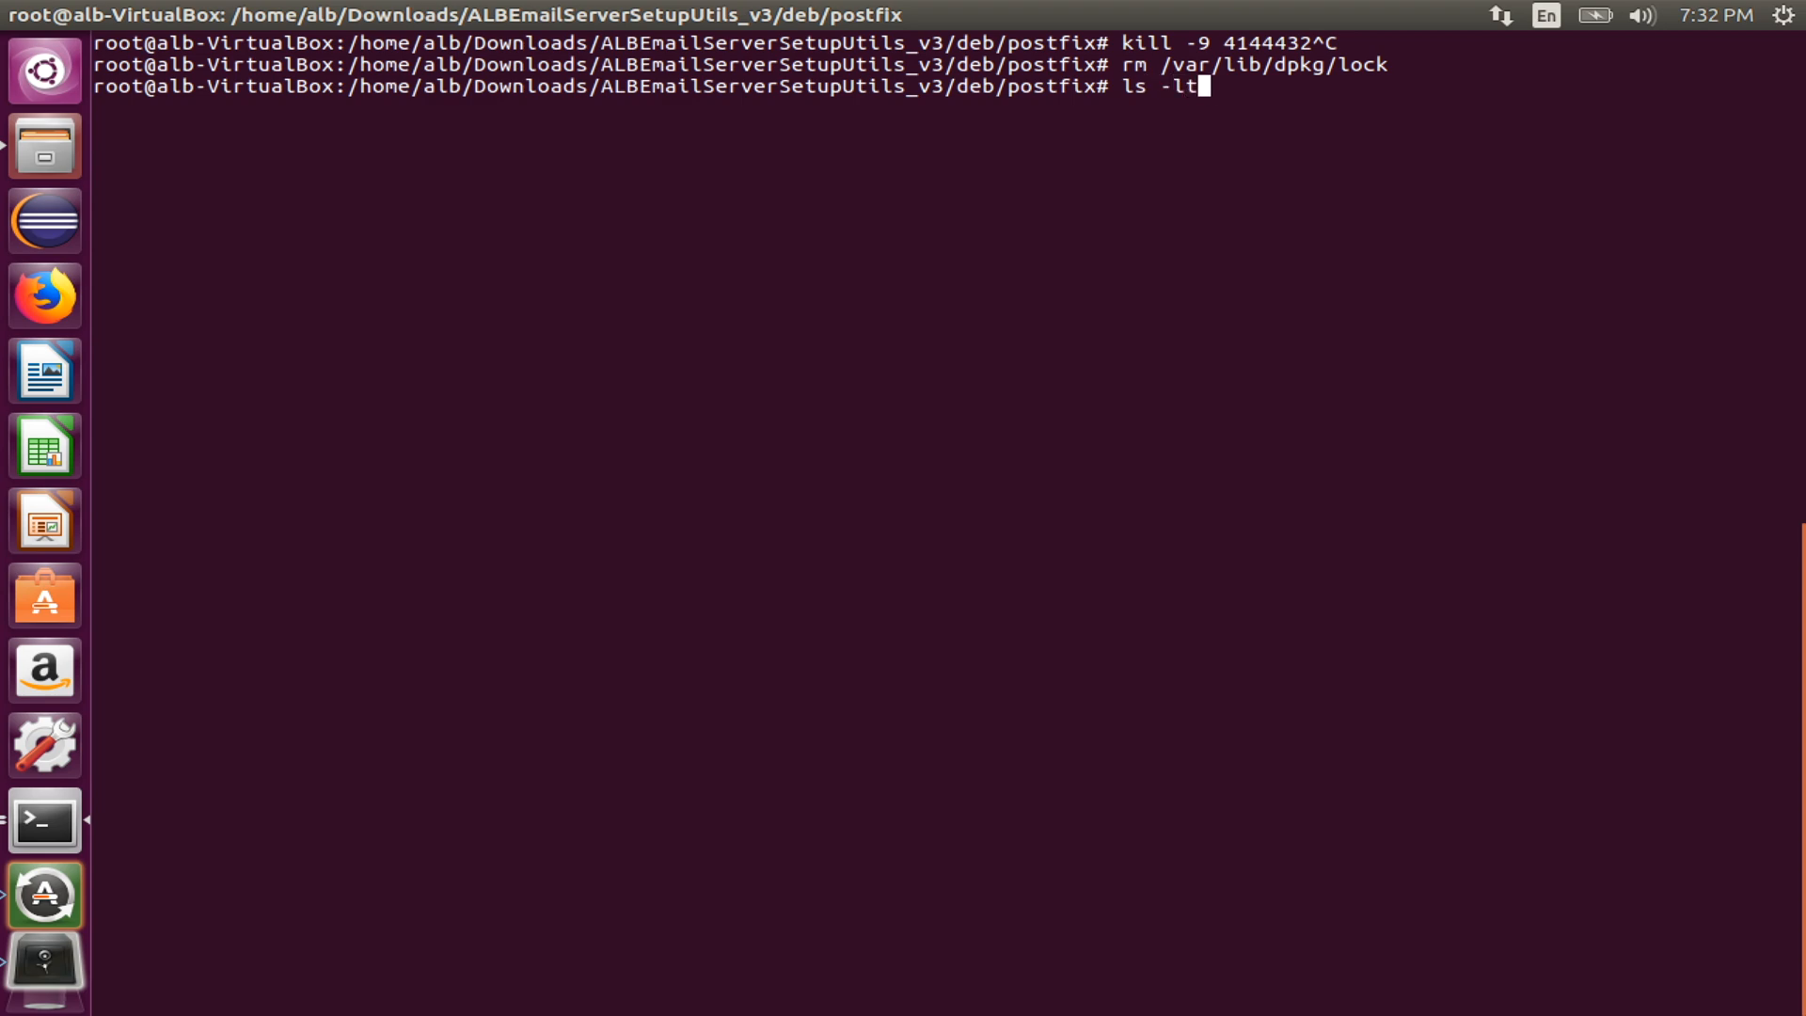
Step: List the two postfix debs with ls -lth, then type dpkg --install postfix-pcre_3.1.0-3ubuntu0.4_amd64.deb
key(Return)
text(dpk)
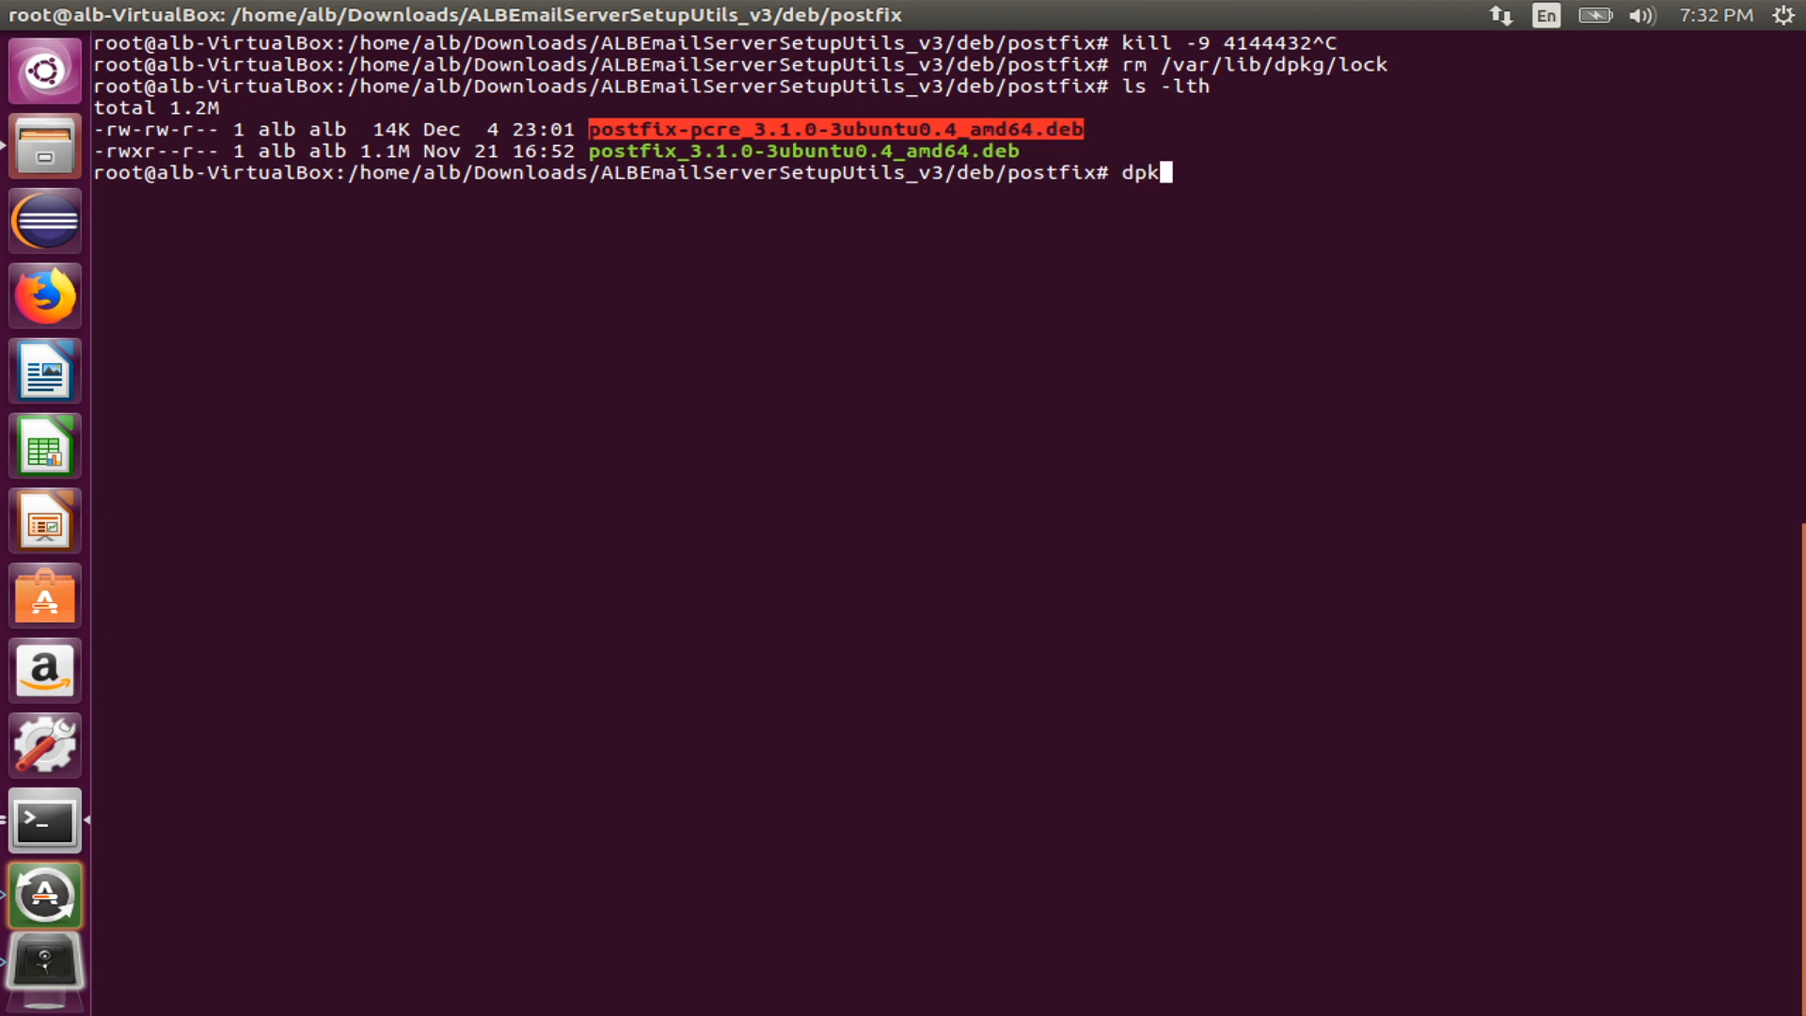
text(g --install)
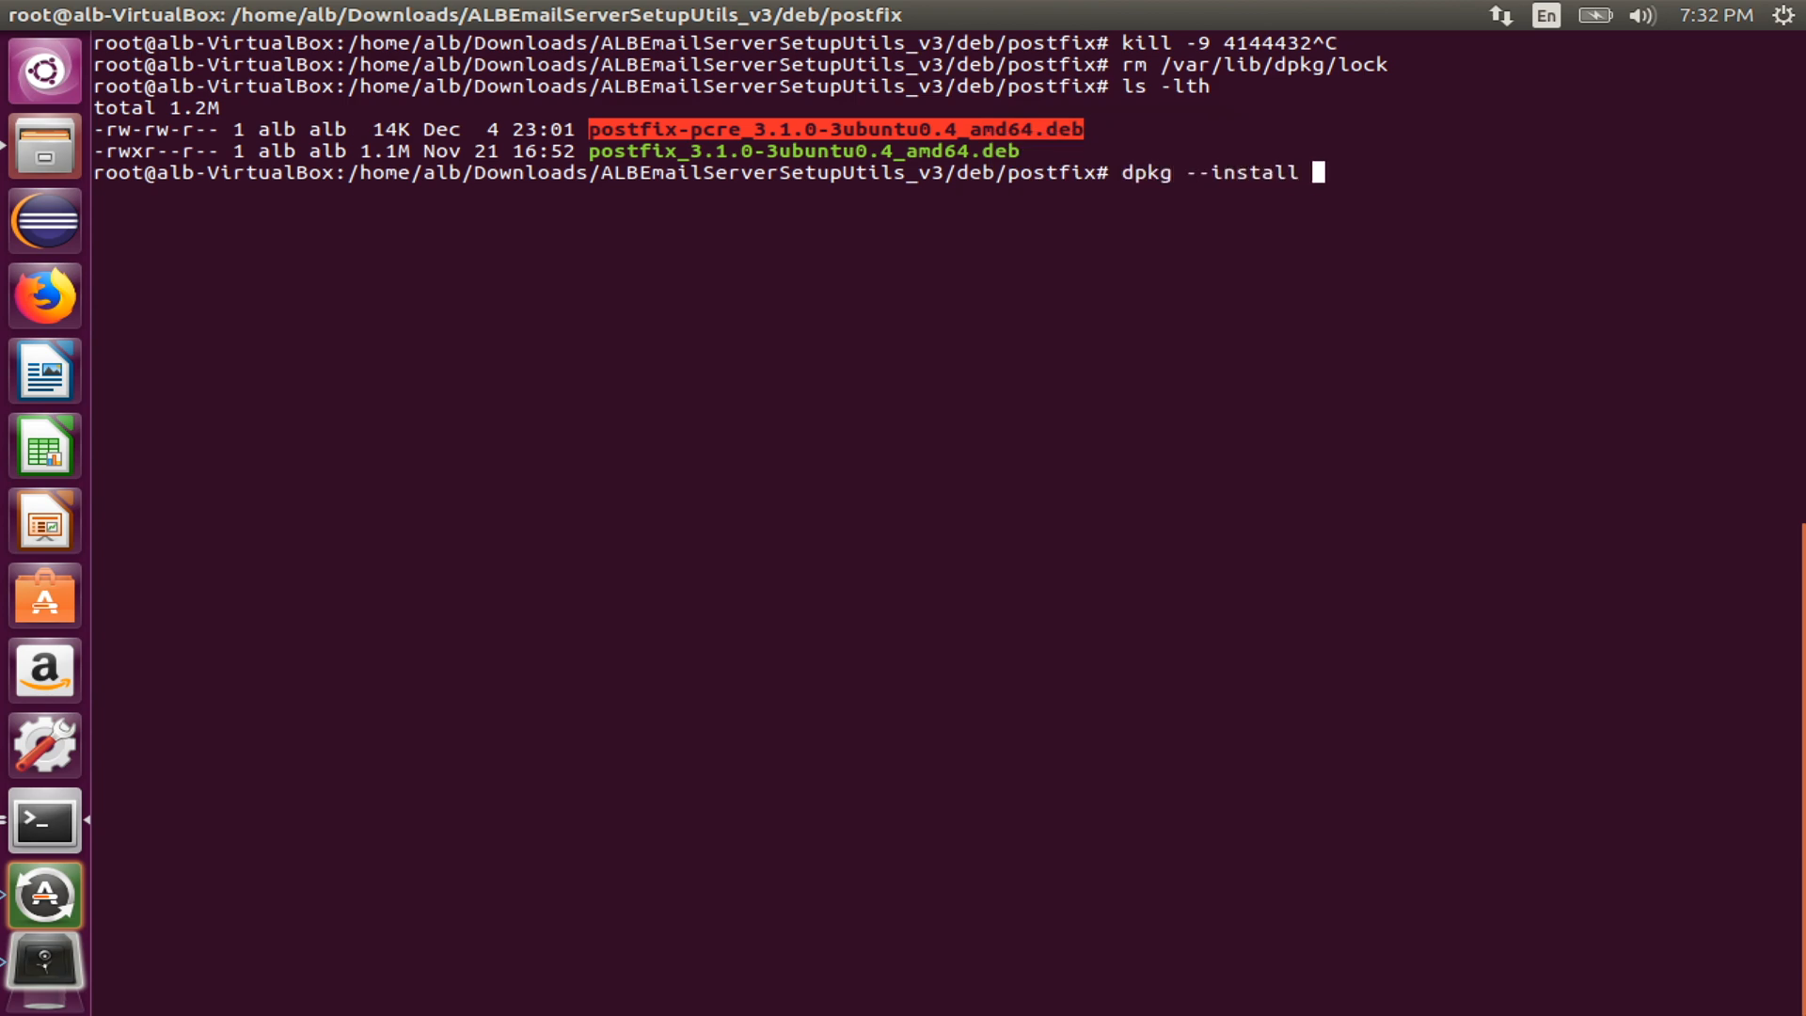
text(postfix-pcre_3.1.0-3ubuntu0.4_amd64.deb)
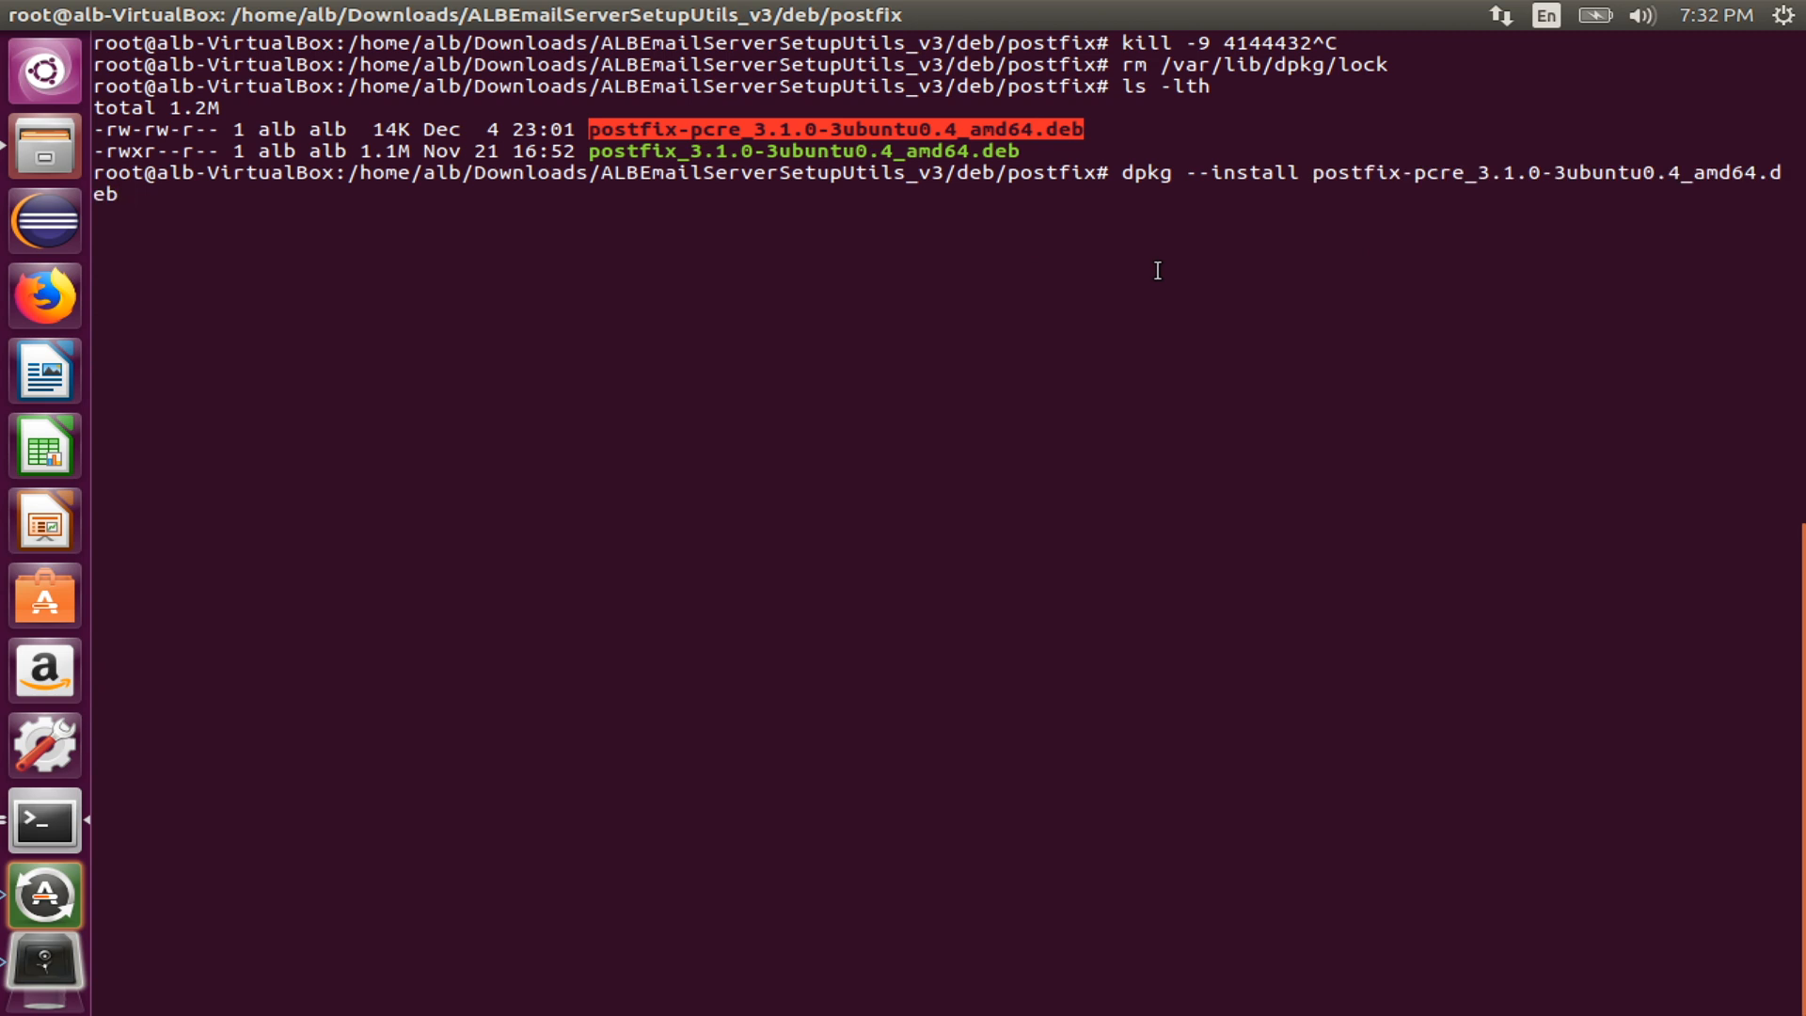